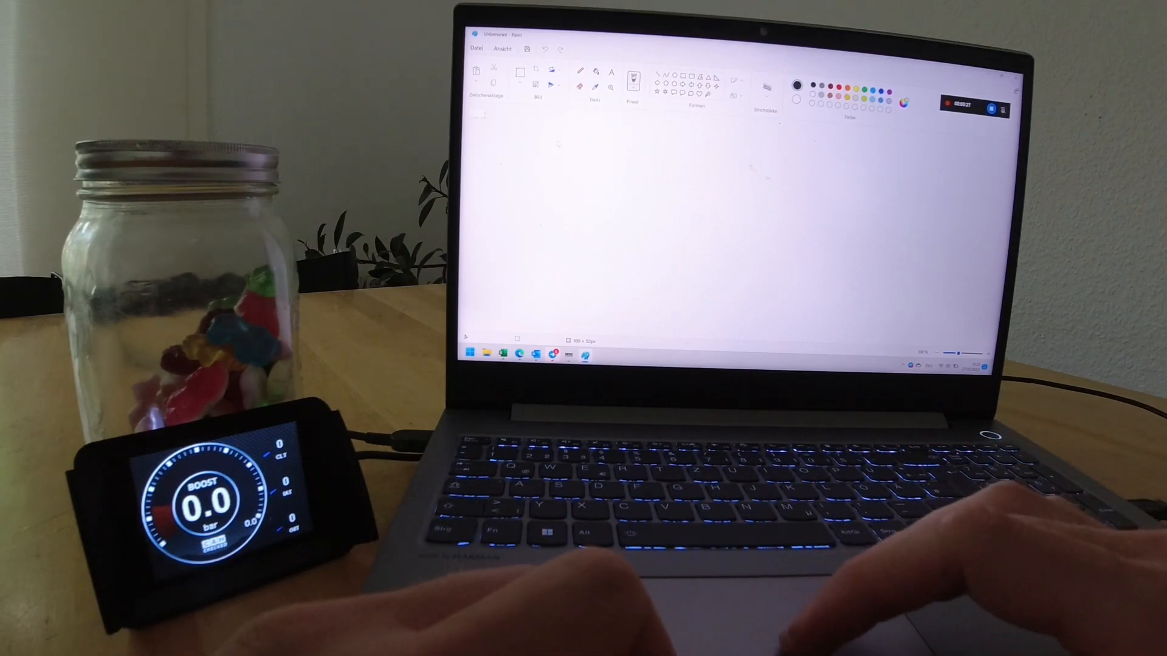
Open the I love CARS picture through Paint's File menu
click(476, 45)
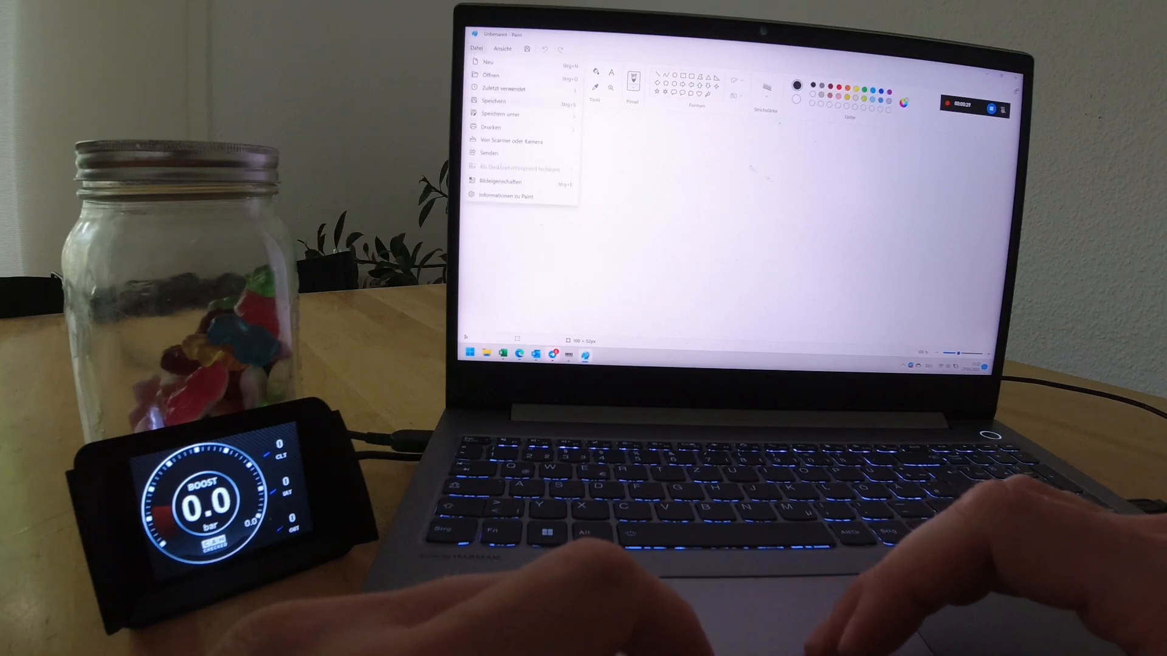
click(490, 75)
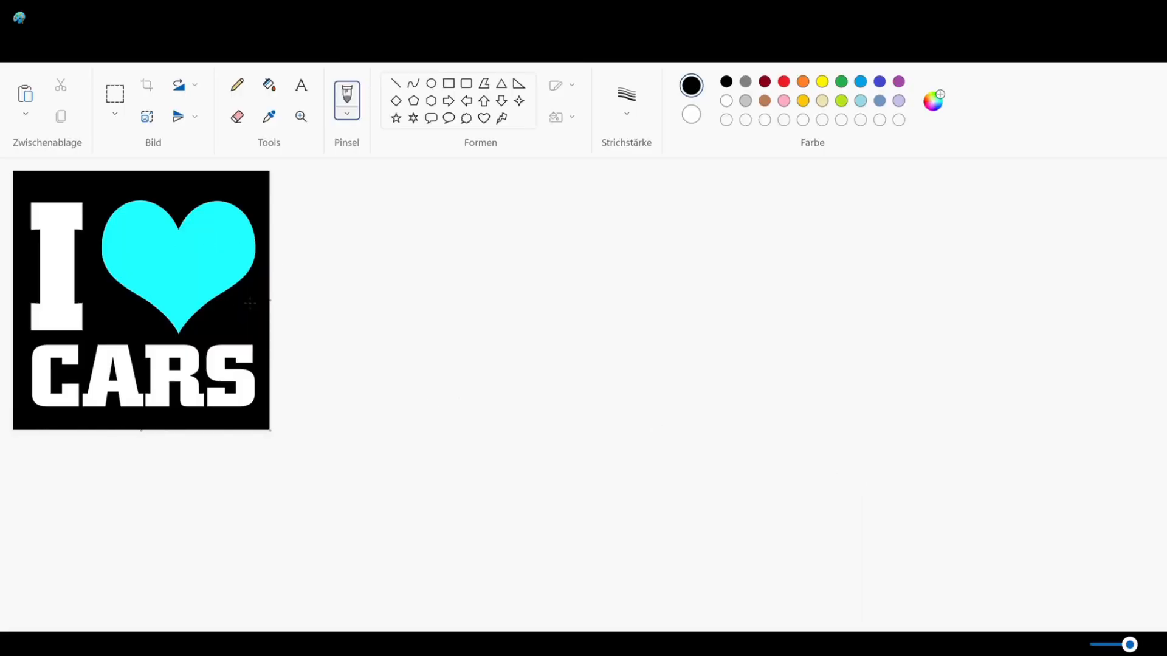
mouse_move(334, 360)
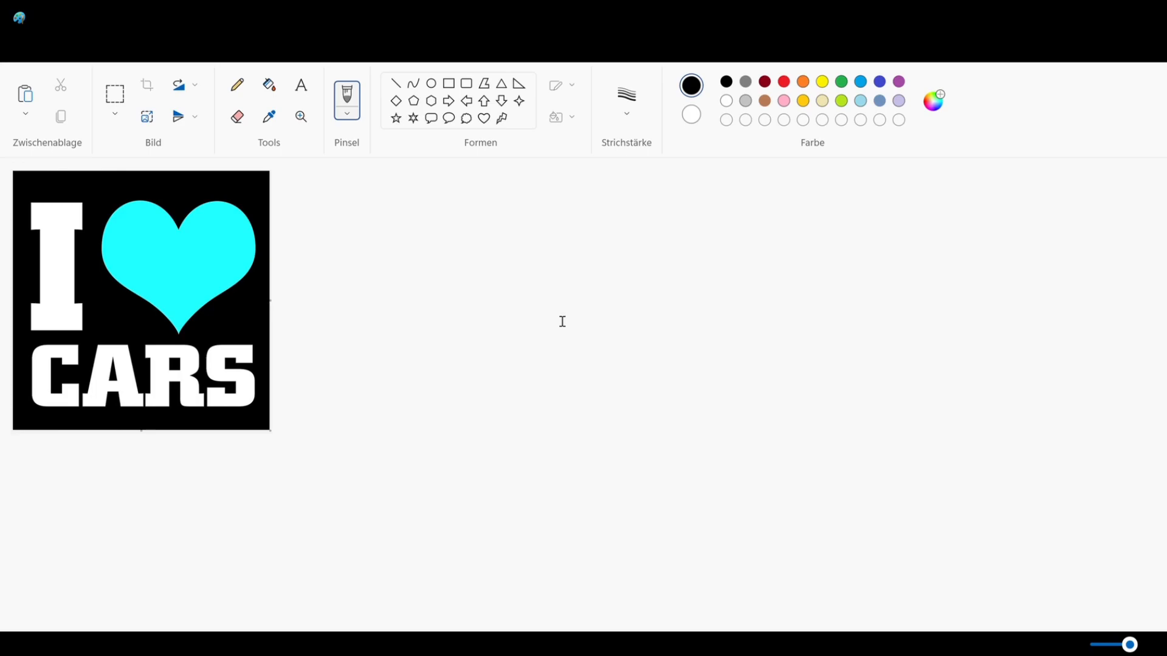
mouse_move(707, 322)
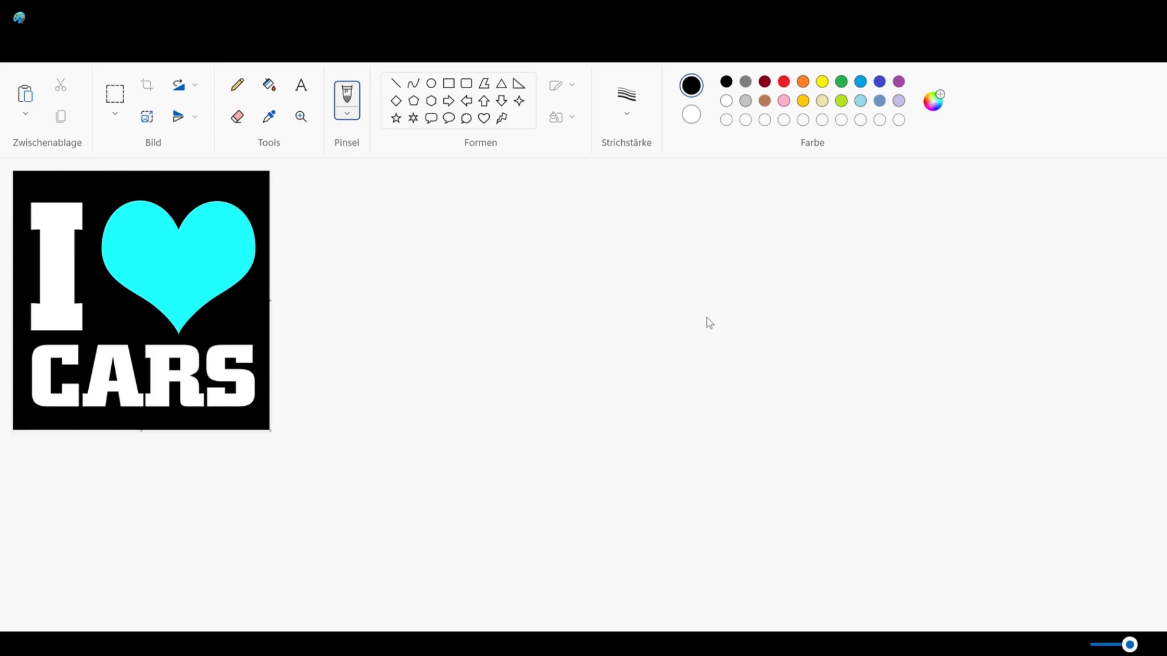
mouse_move(584, 481)
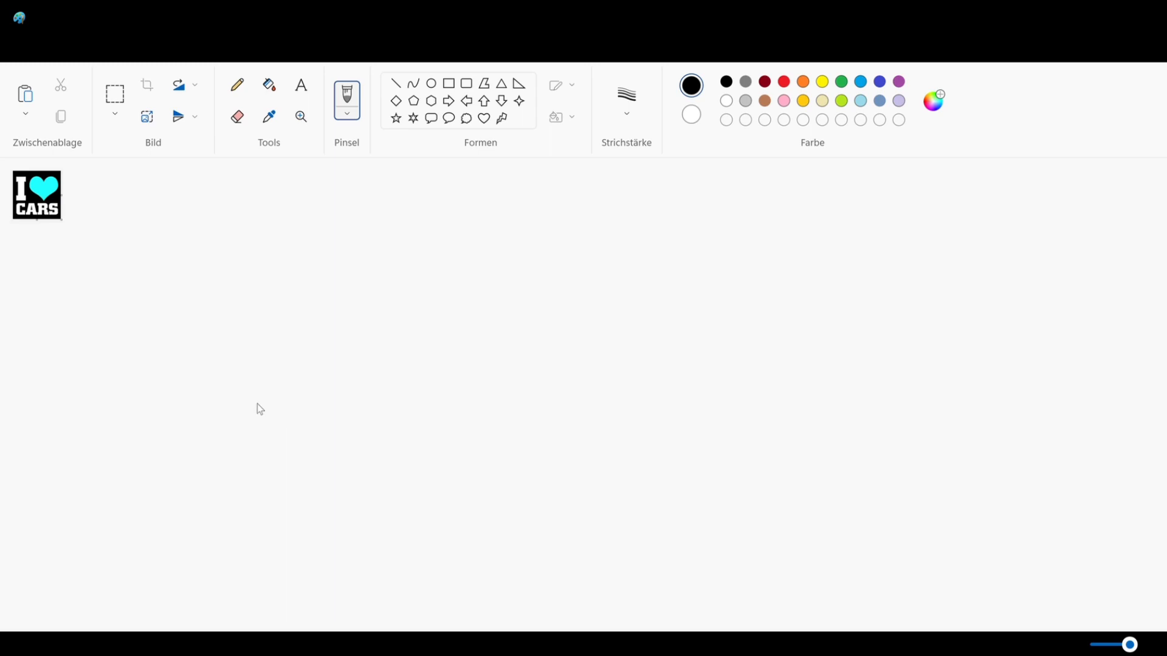
mouse_move(88, 141)
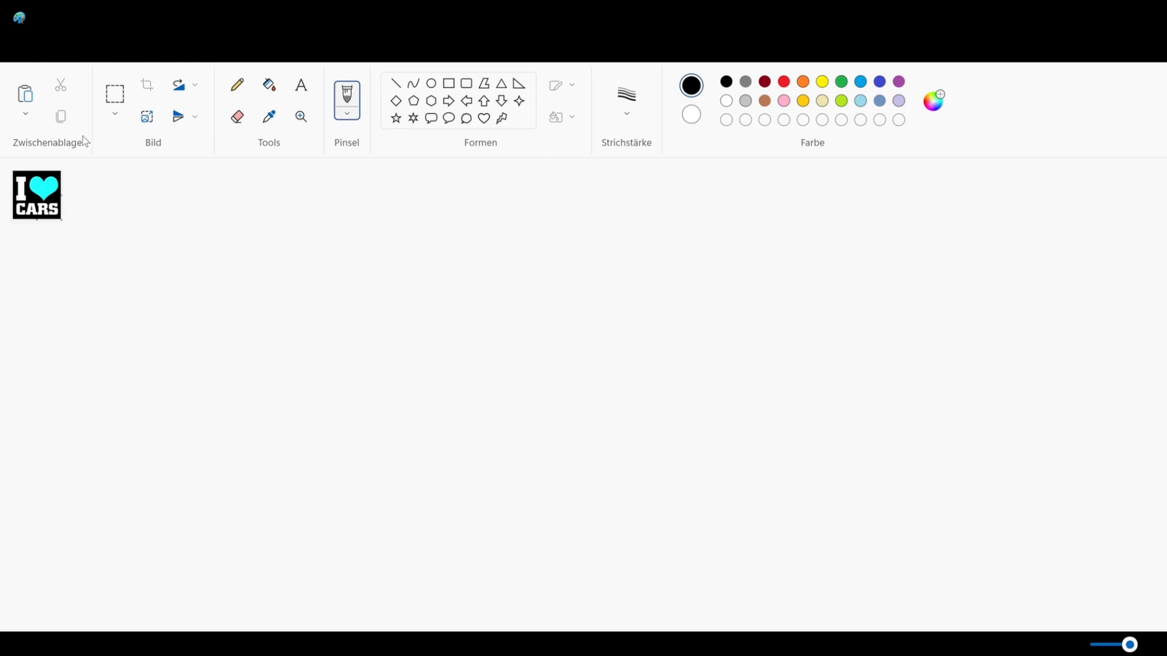
mouse_move(361, 254)
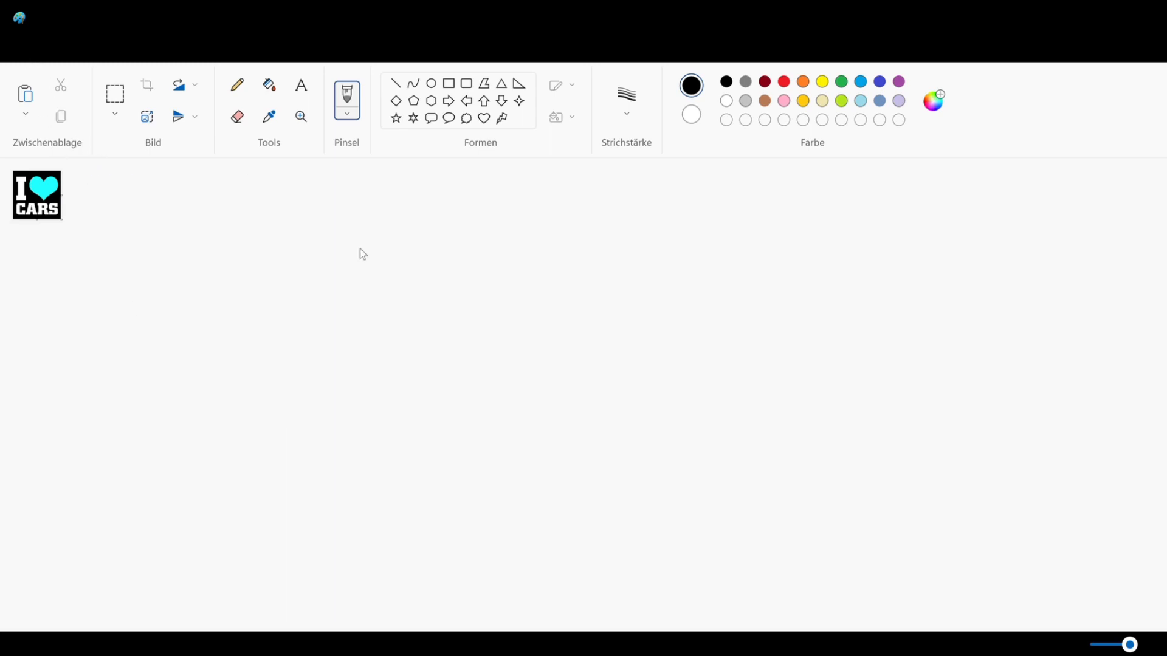
mouse_move(176, 260)
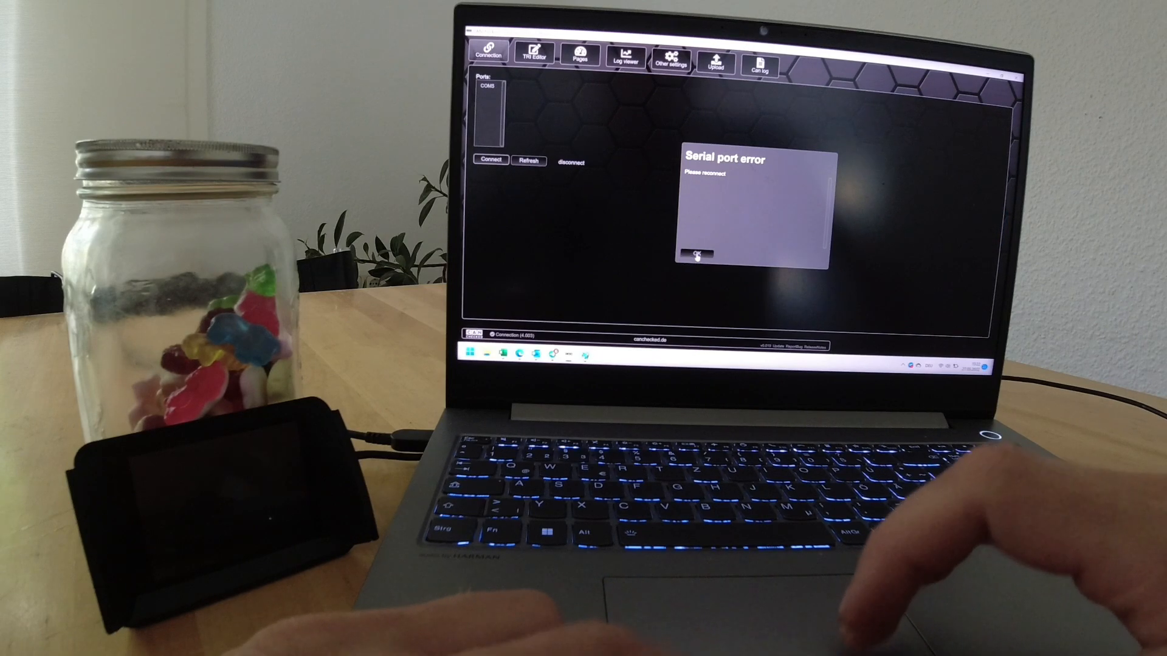
Dismiss the serial port error, connect on COM5, and load all display pages
click(699, 254)
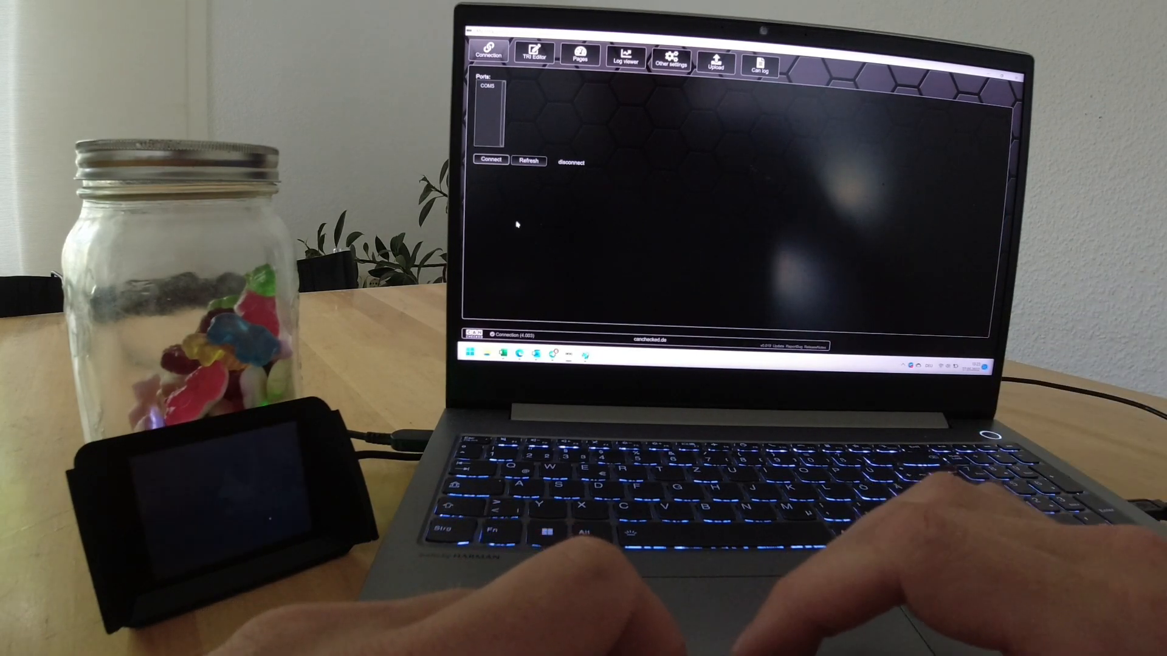
click(491, 162)
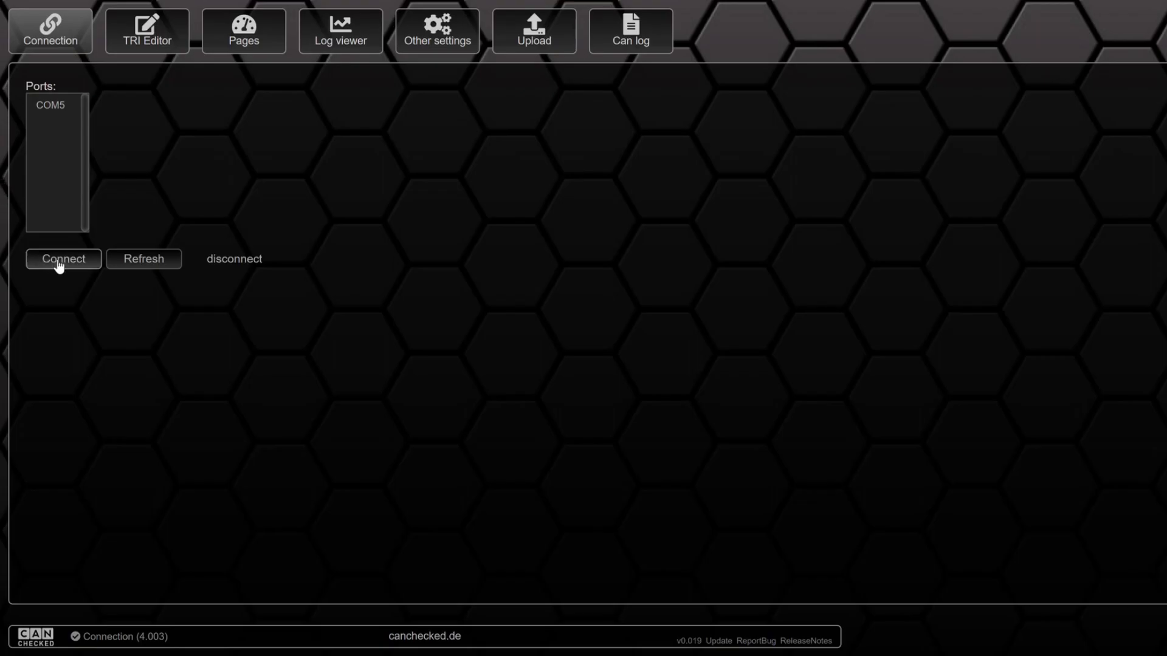
click(48, 108)
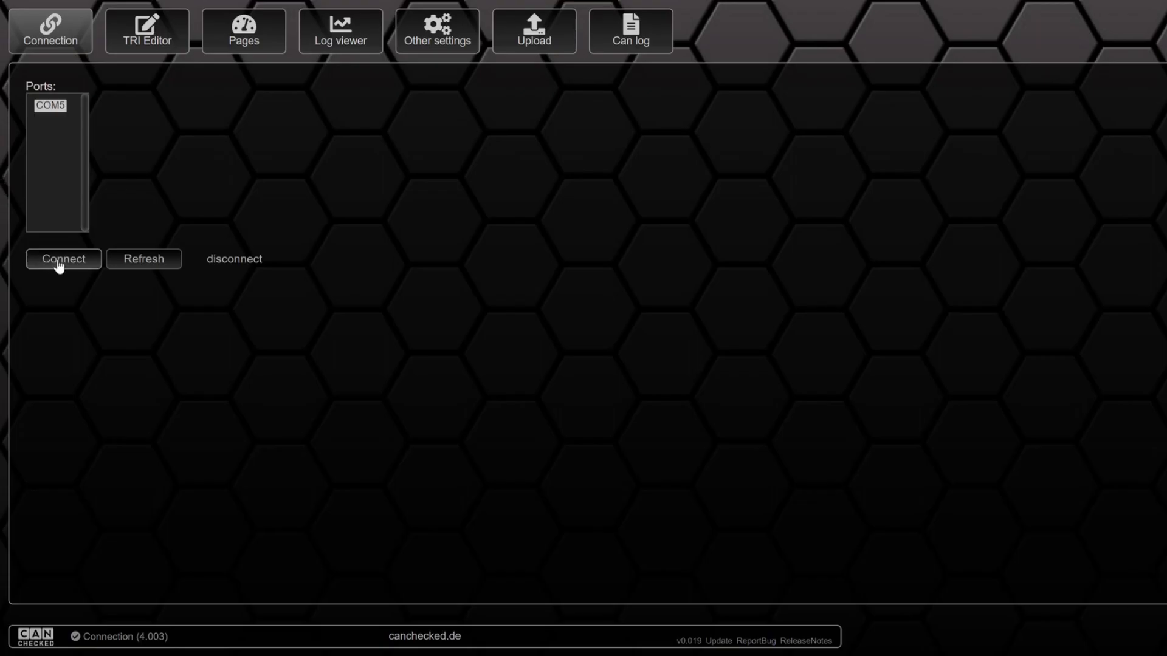
click(64, 259)
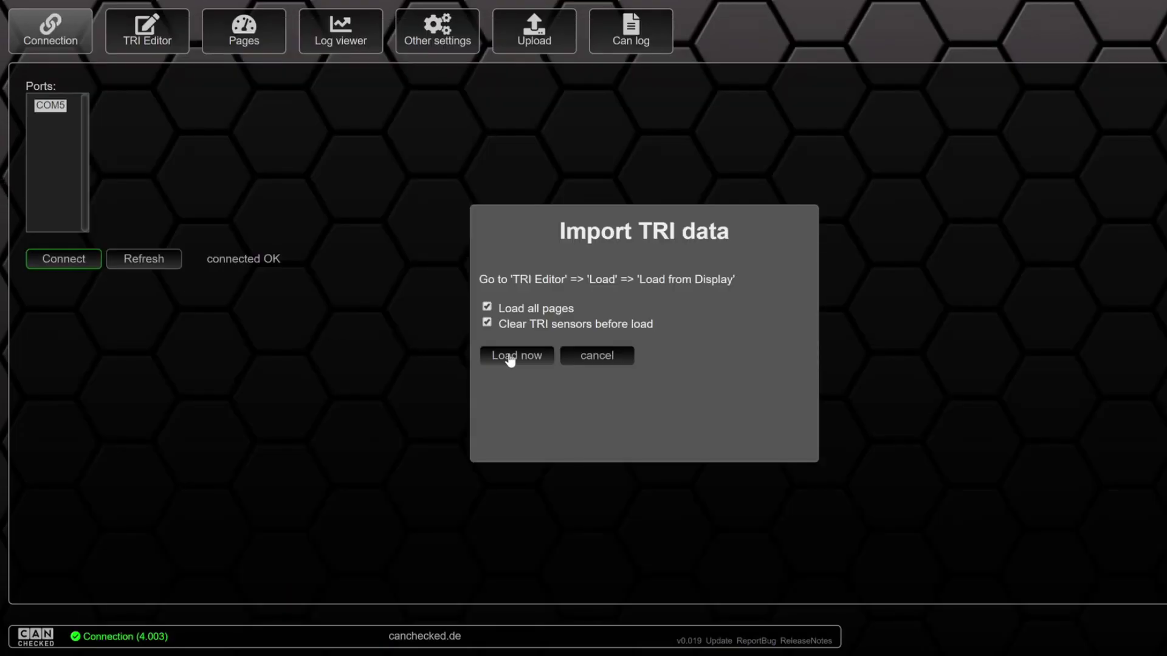
click(516, 356)
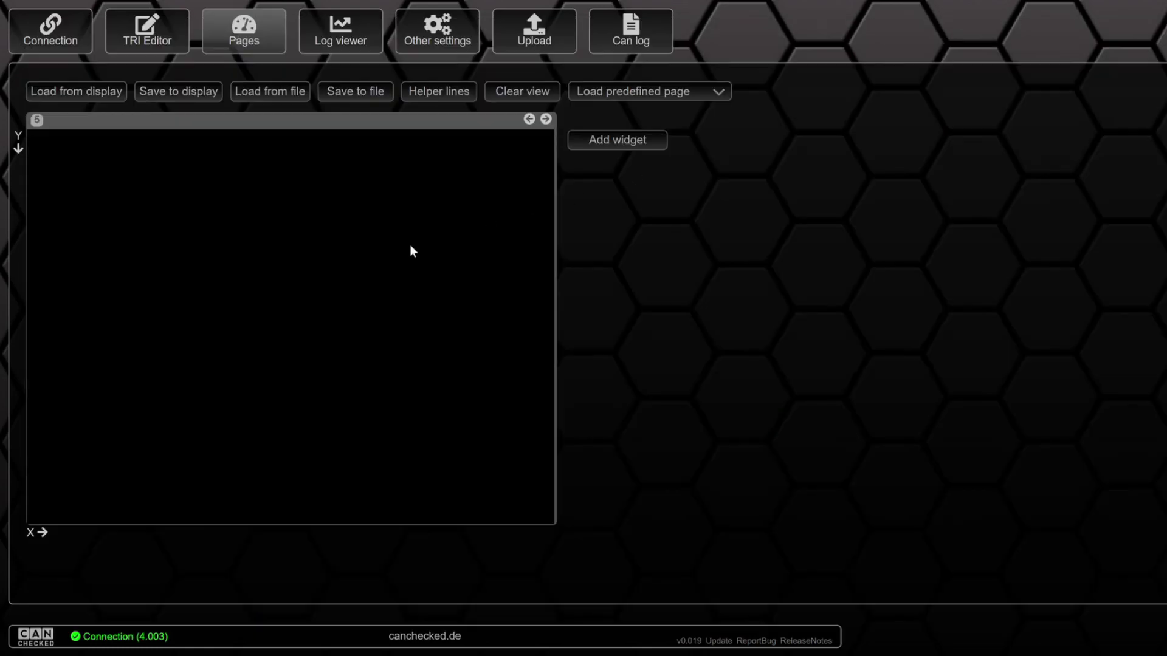
mouse_move(207, 345)
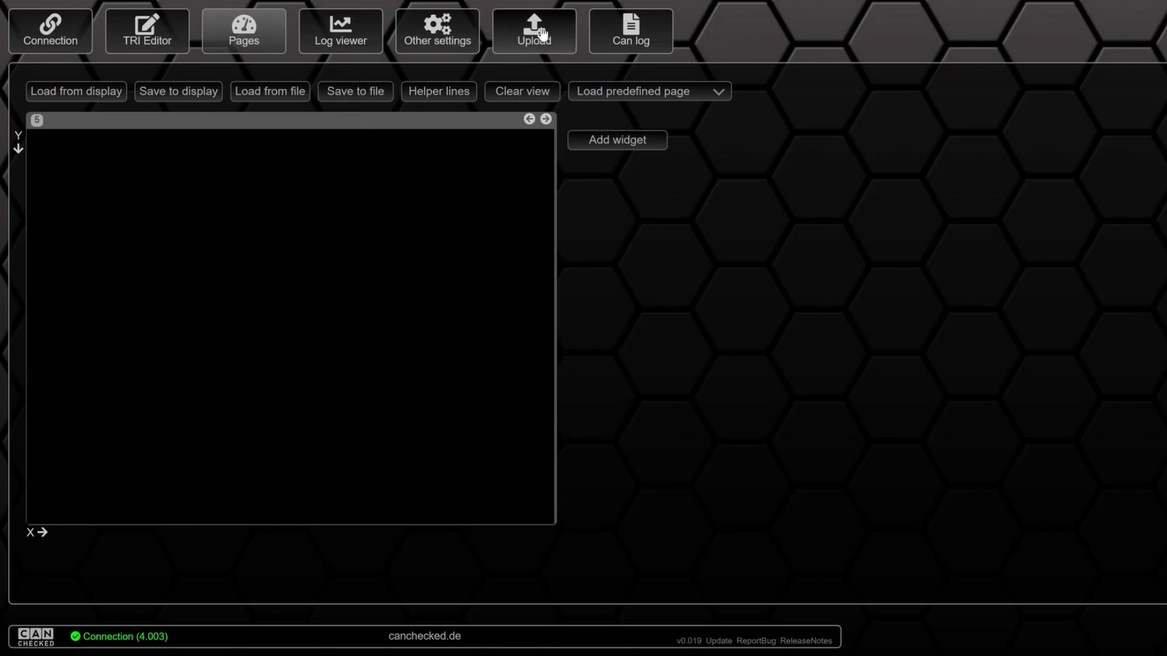
Upload an image file to the display, then return to the Pages editor
click(534, 31)
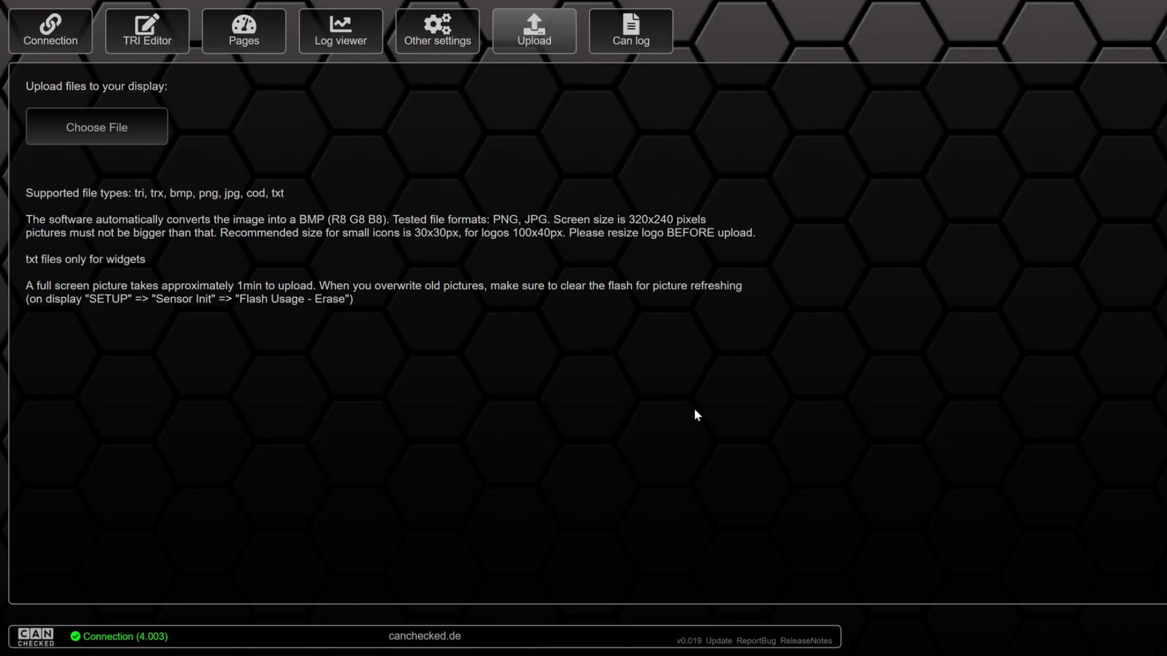
click(96, 126)
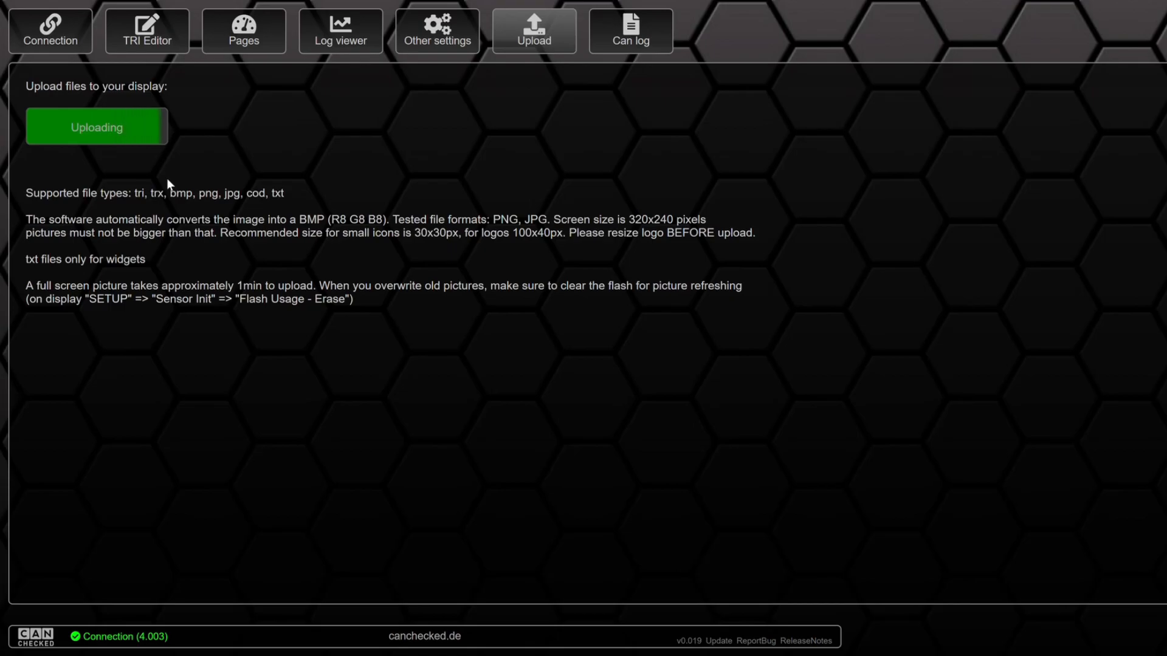
mouse_move(240, 49)
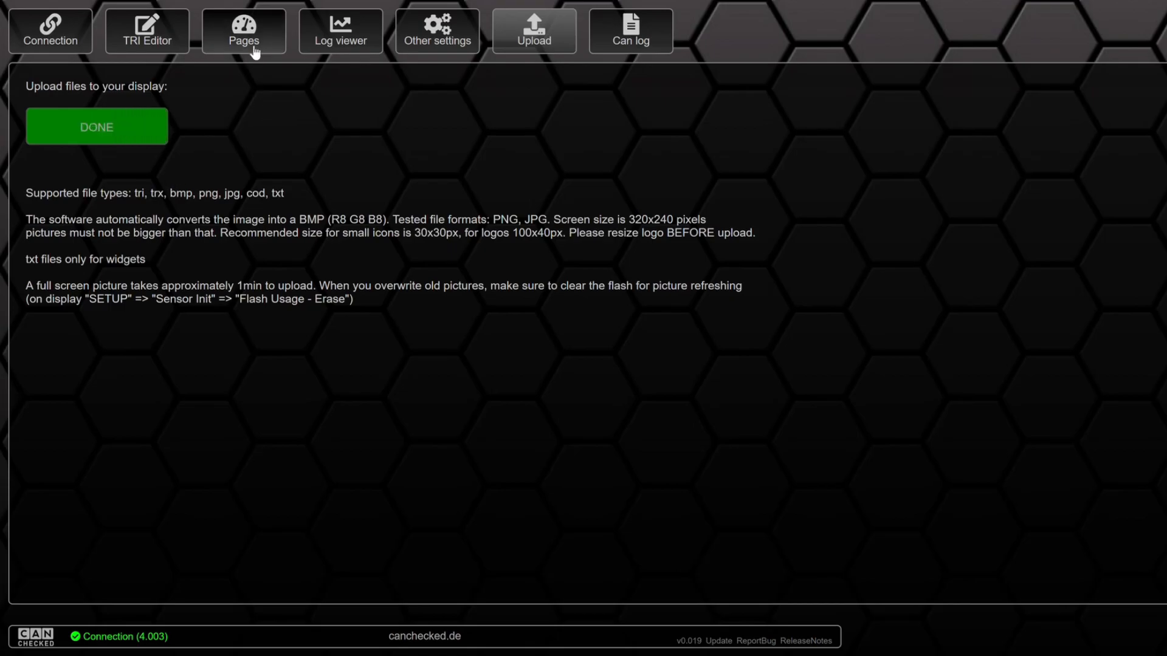
click(244, 30)
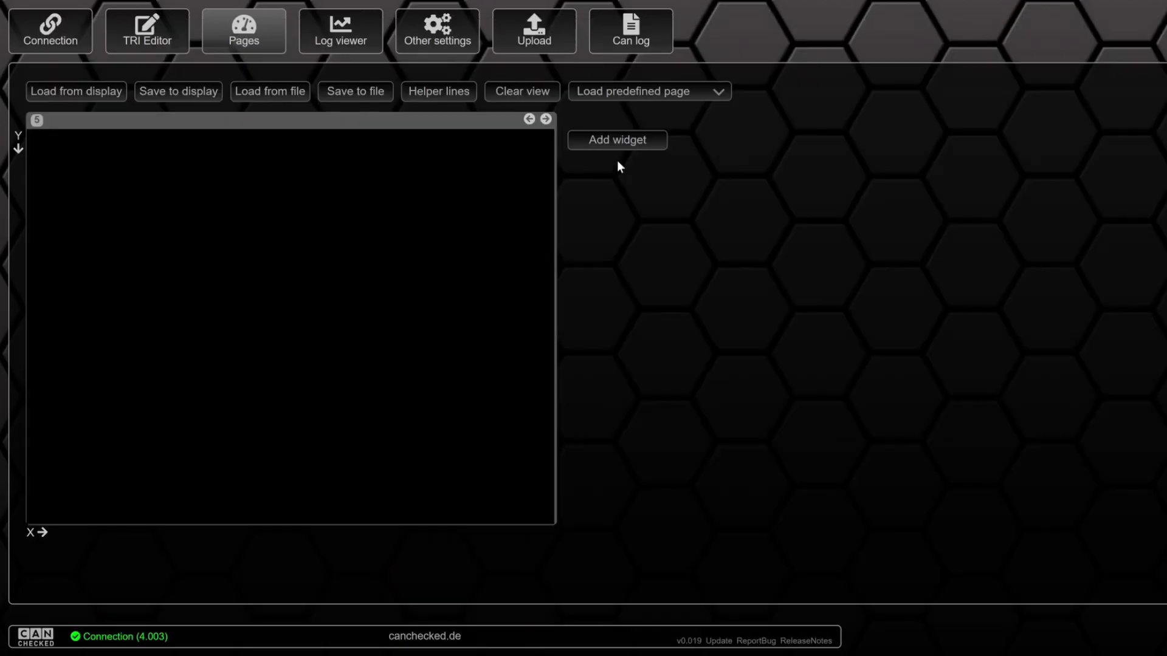
mouse_move(626, 150)
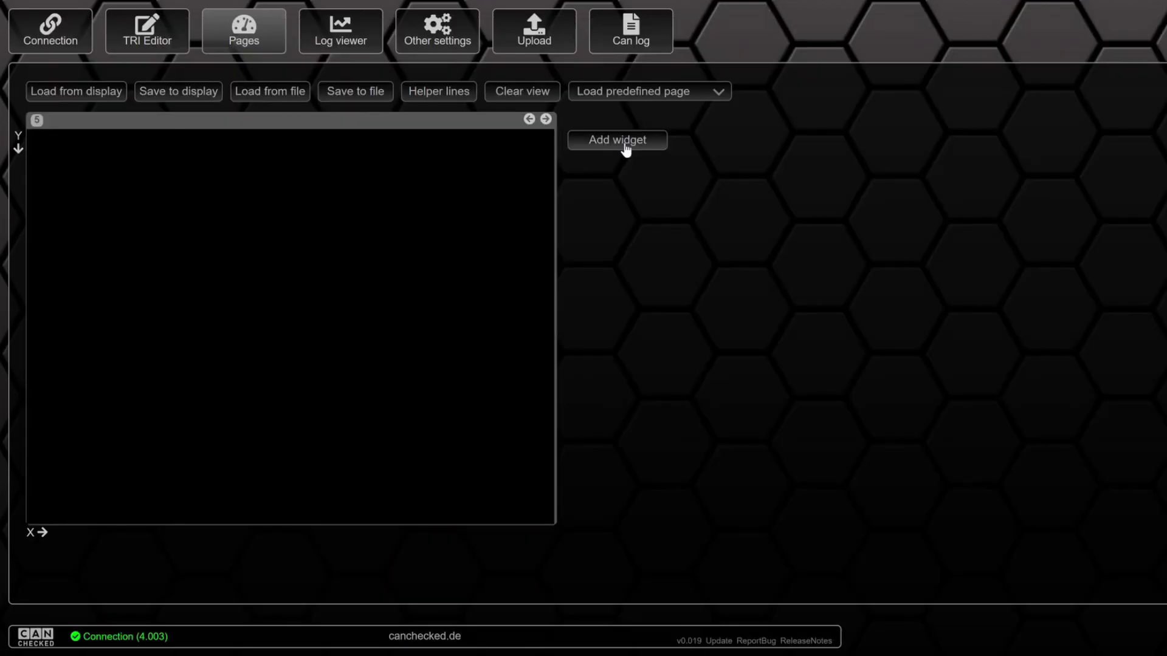
Add a llovecars.bmp picture widget at 0,0 sized 150 by 150
click(616, 140)
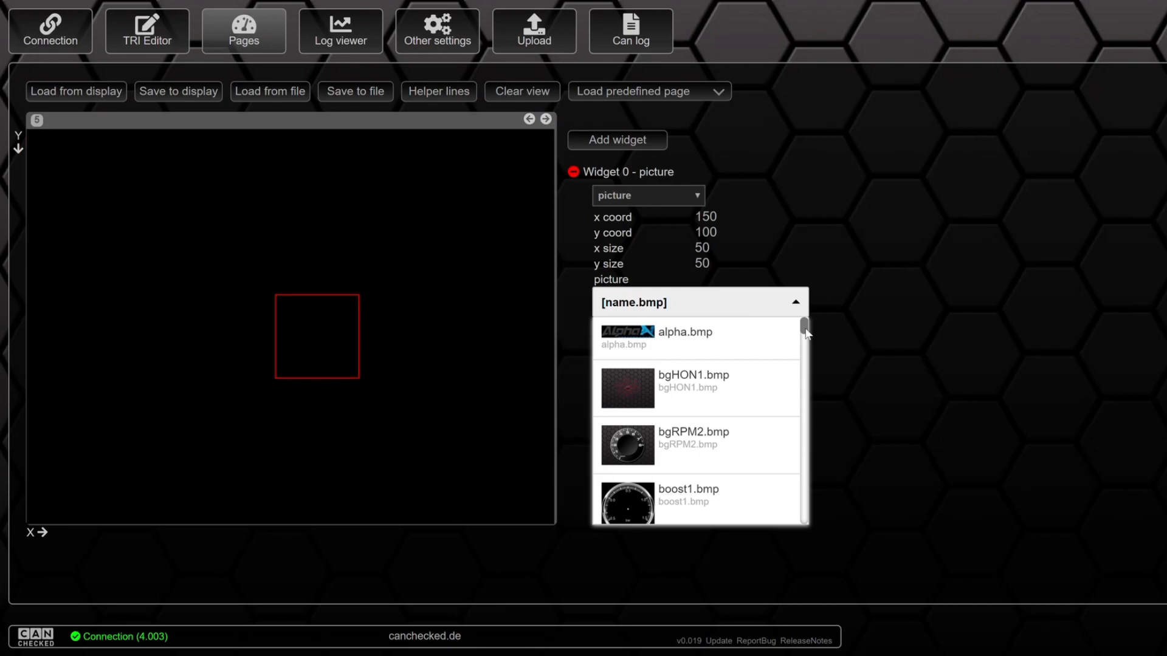
scroll(down, 3)
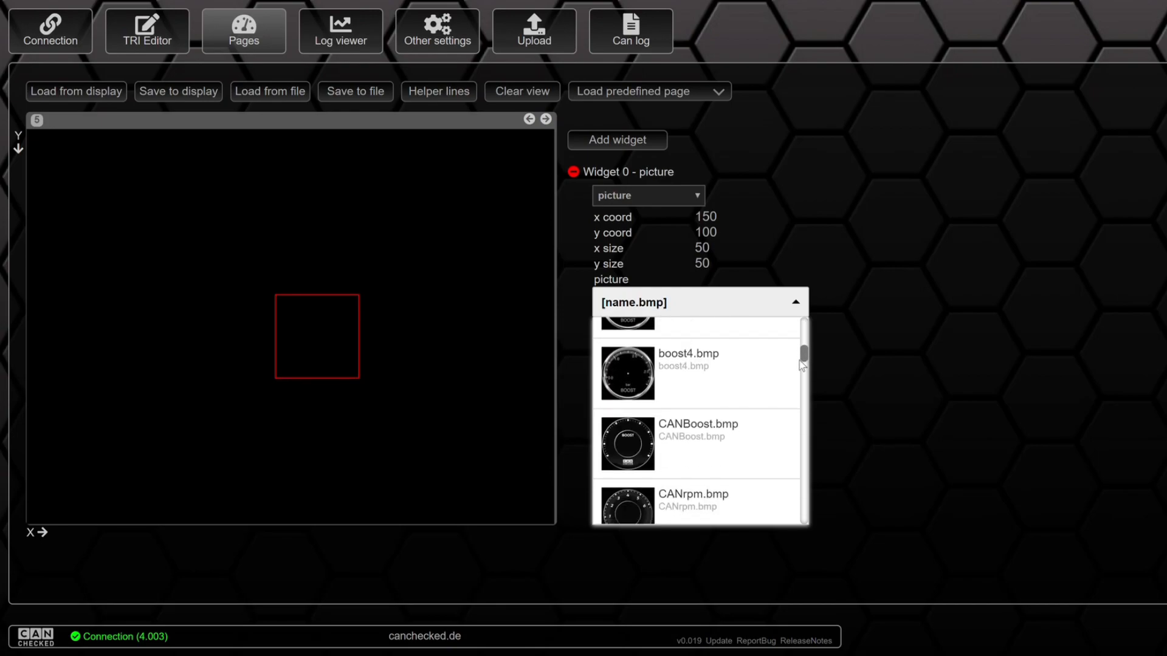
scroll(down, 3)
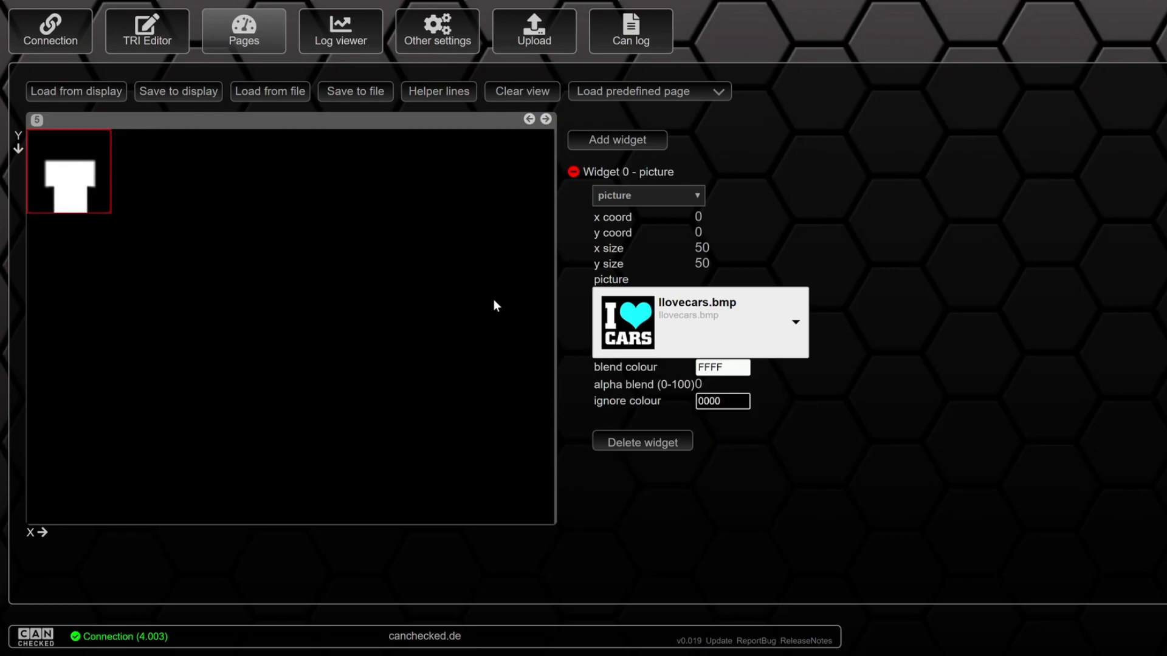
click(749, 264)
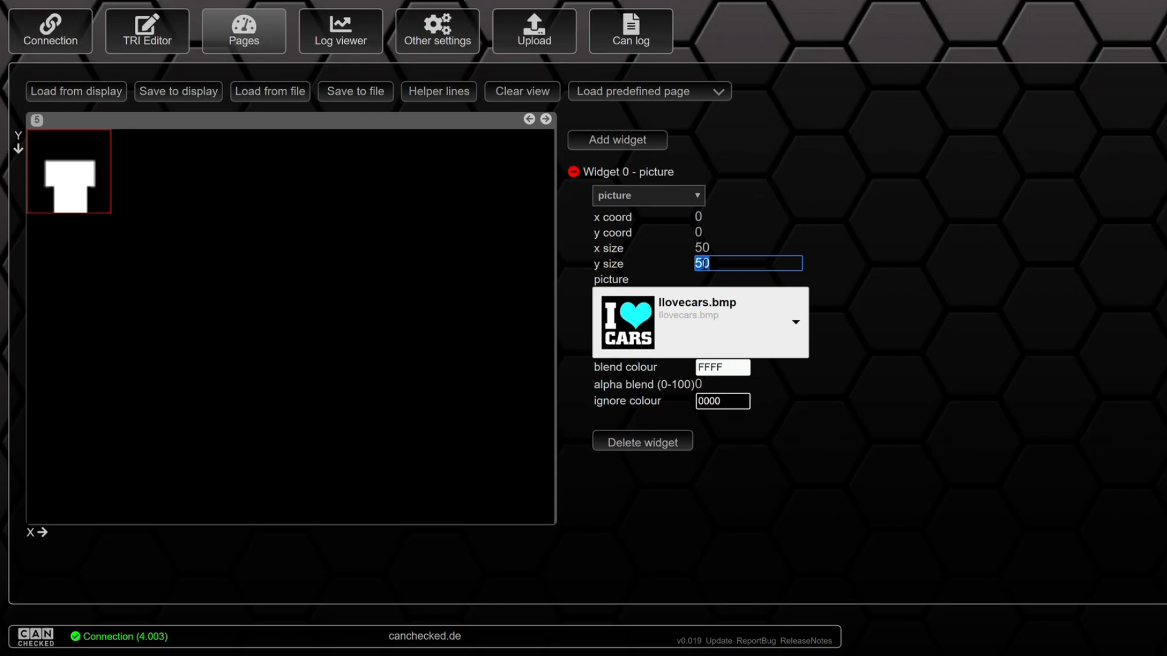
text(150)
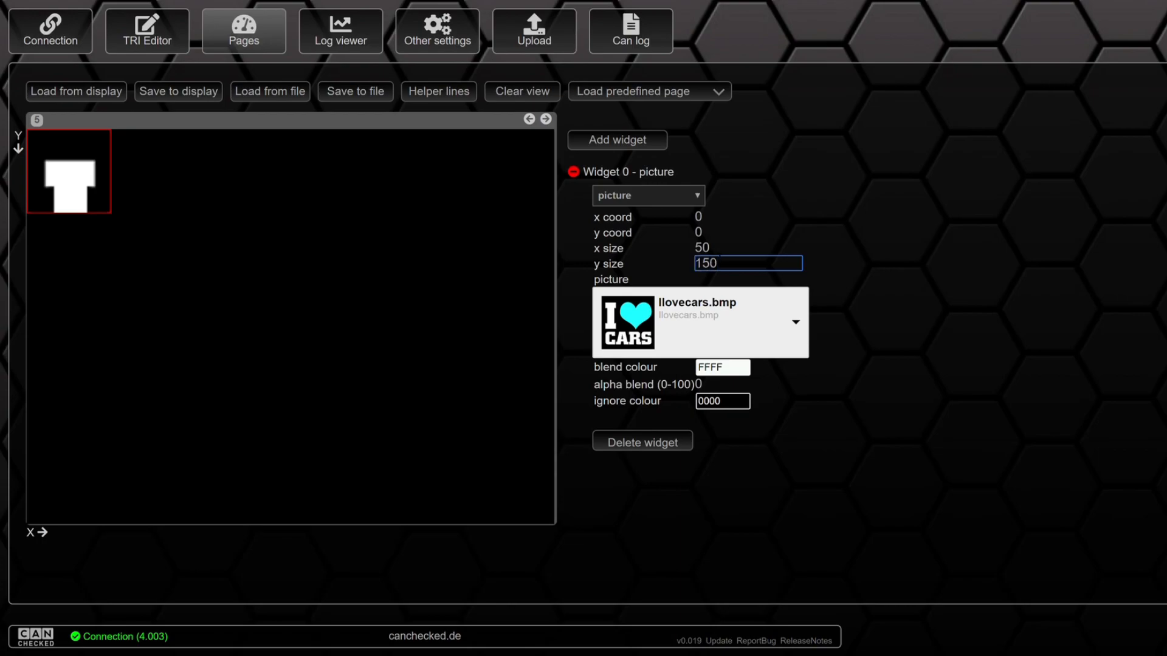
text(15)
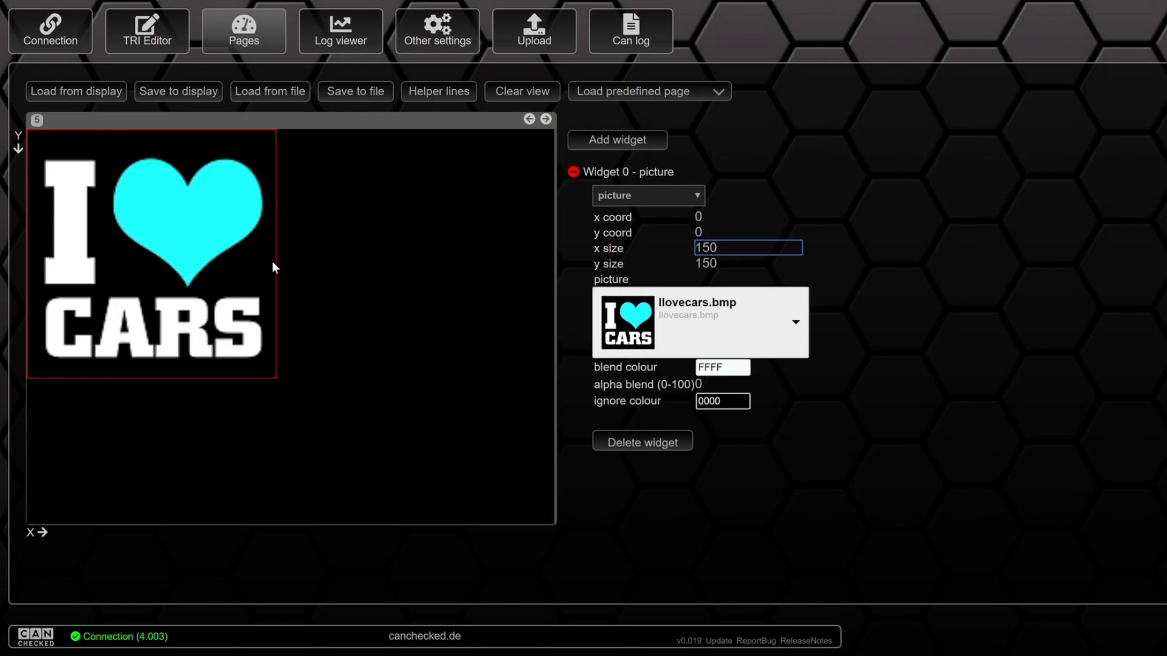
mouse_move(183, 91)
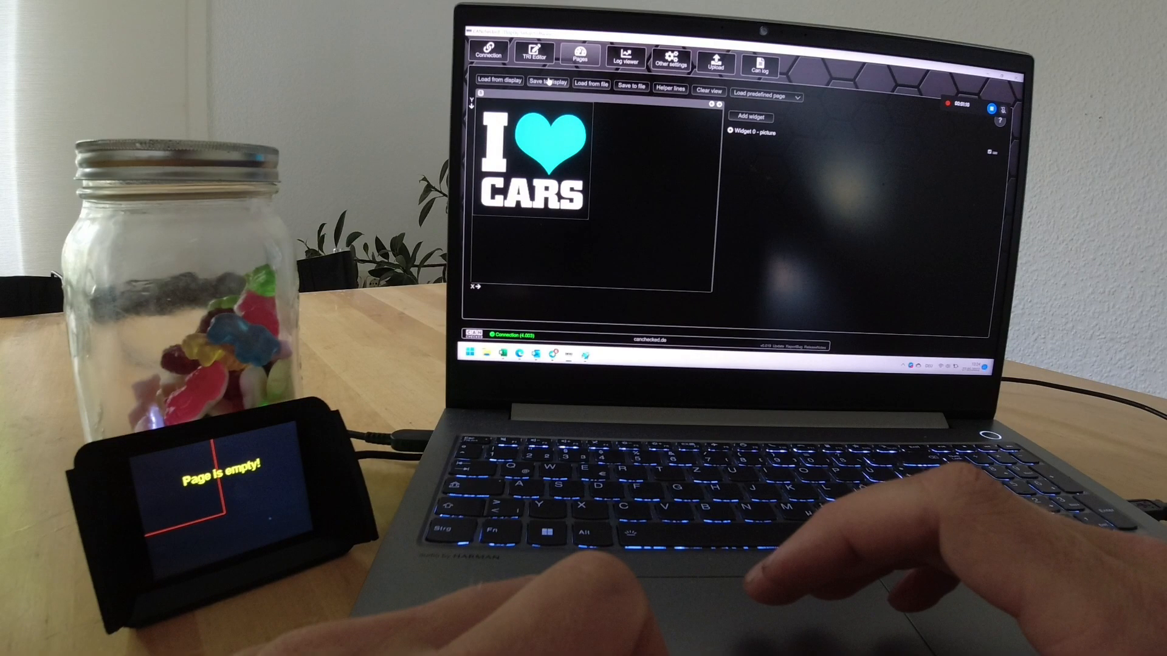
Send page 5 to the display, then reconnect until connected OK
click(550, 85)
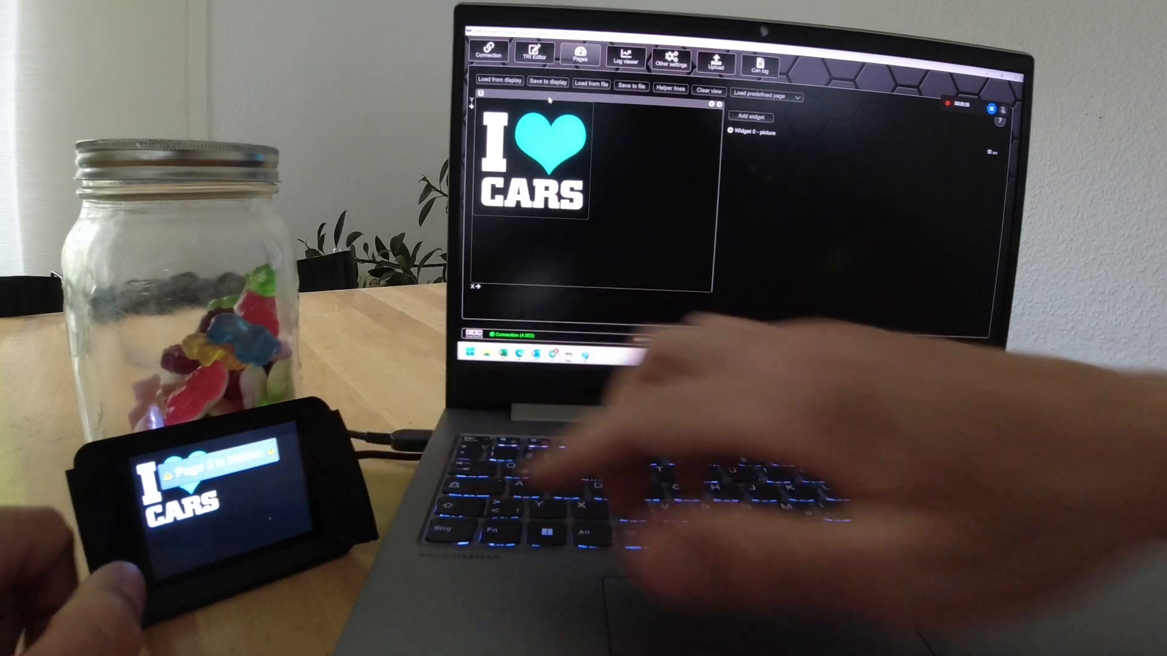
click(491, 53)
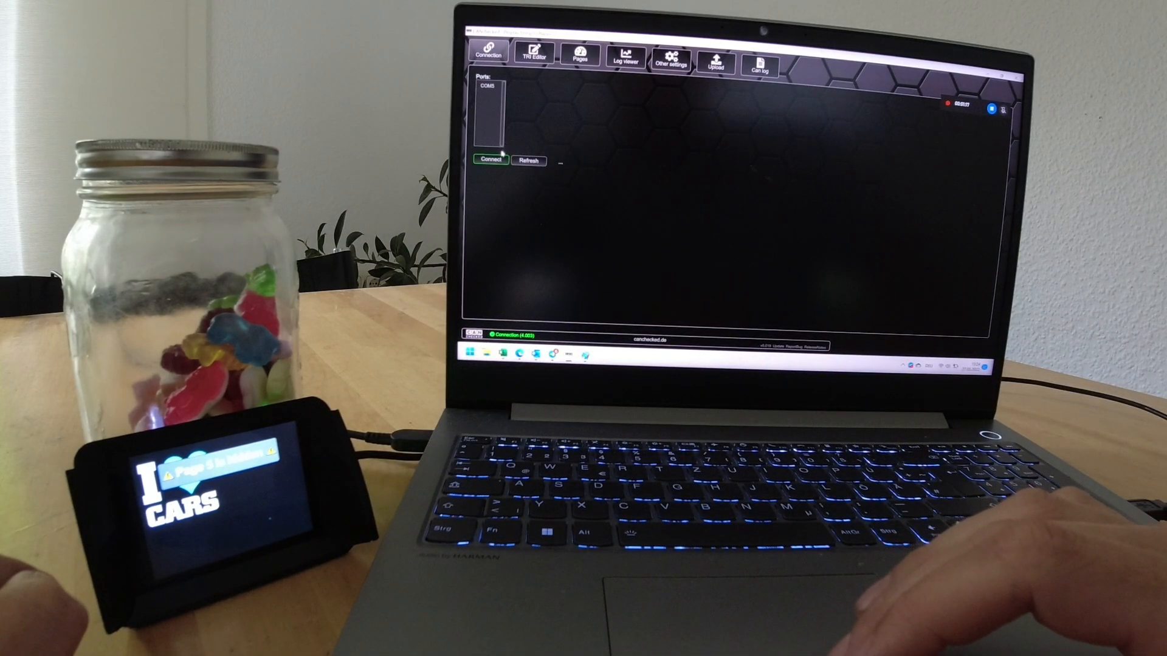
click(489, 161)
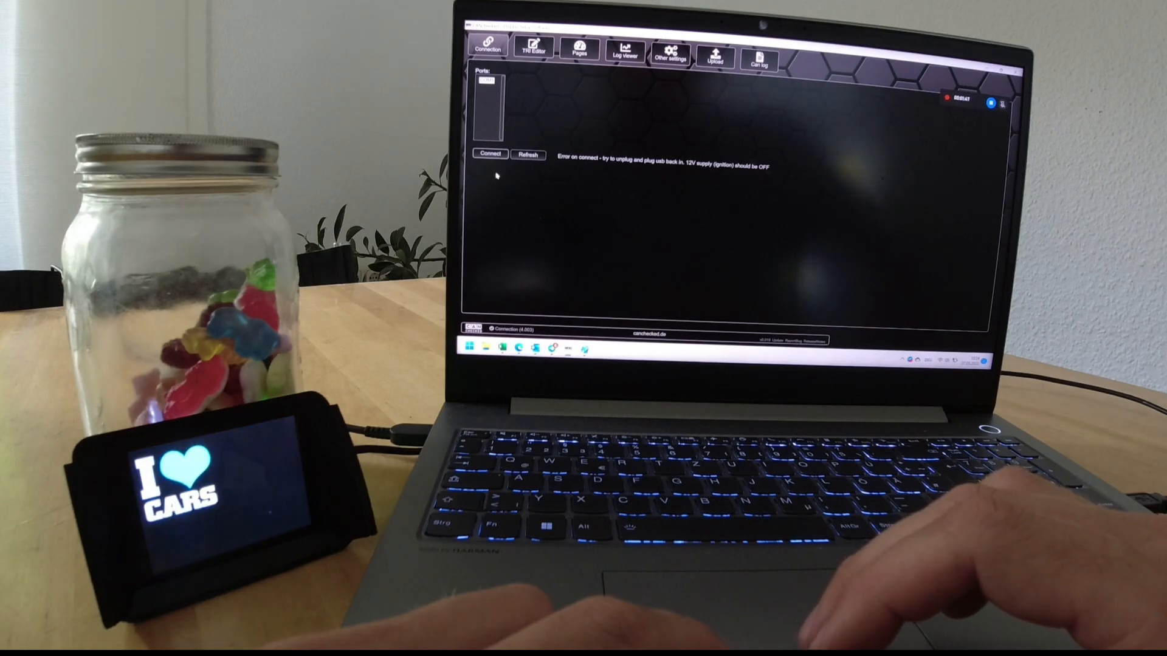
click(489, 154)
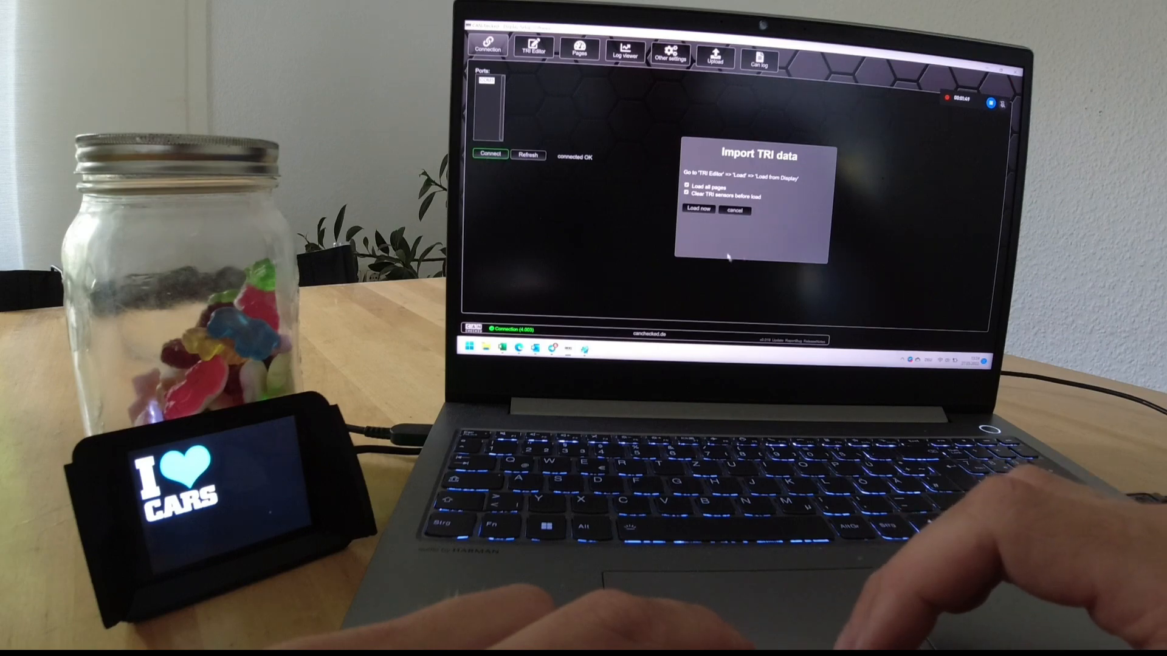
click(696, 209)
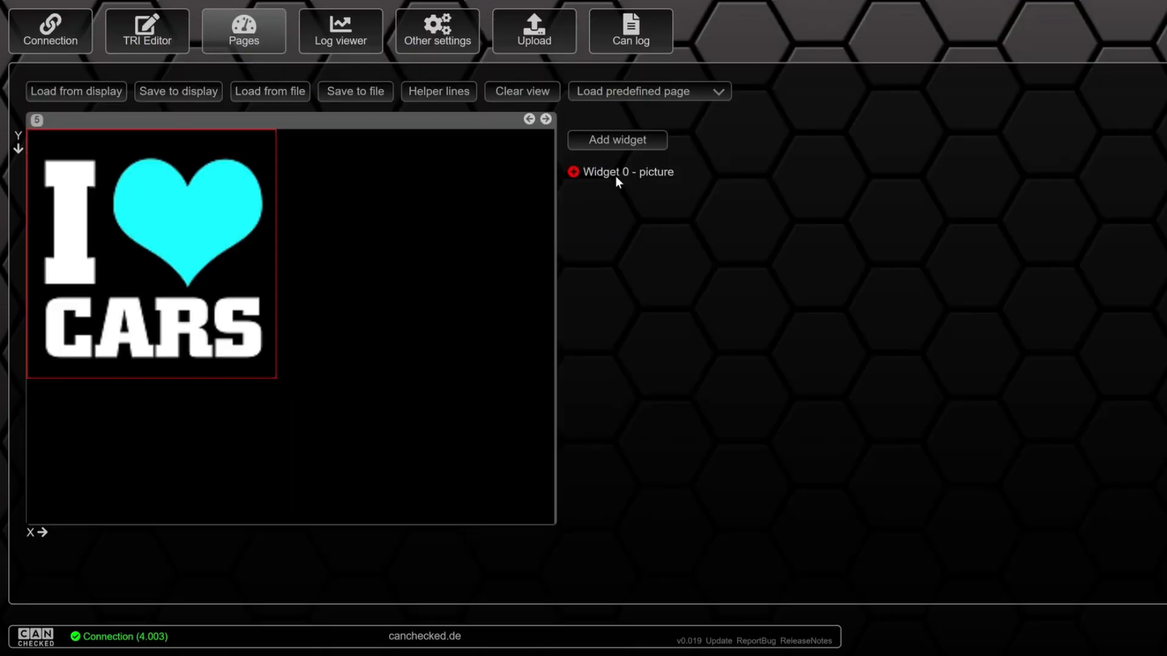
Add a sensor value widget showing the RPM sensor
click(617, 140)
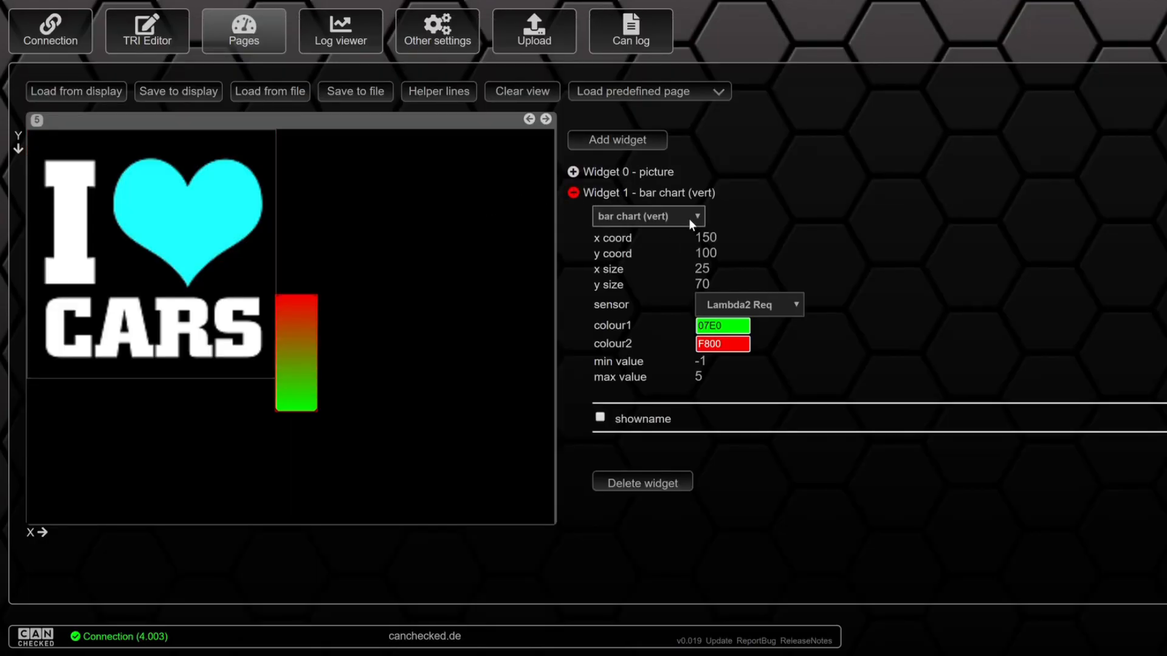
click(647, 216)
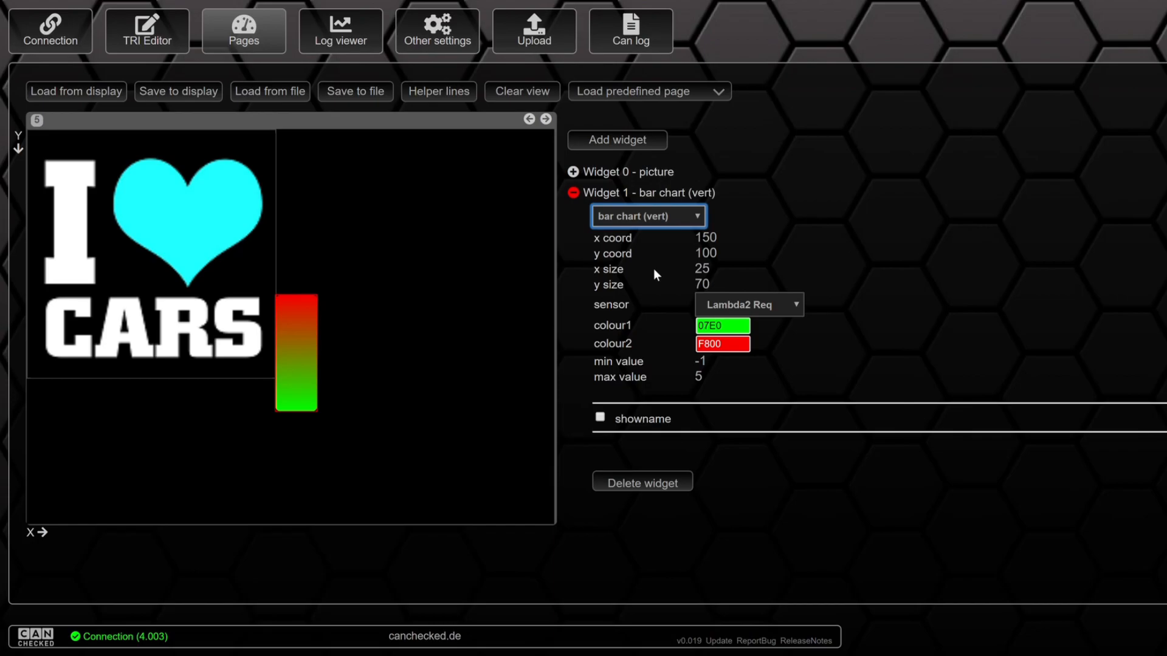
click(648, 215)
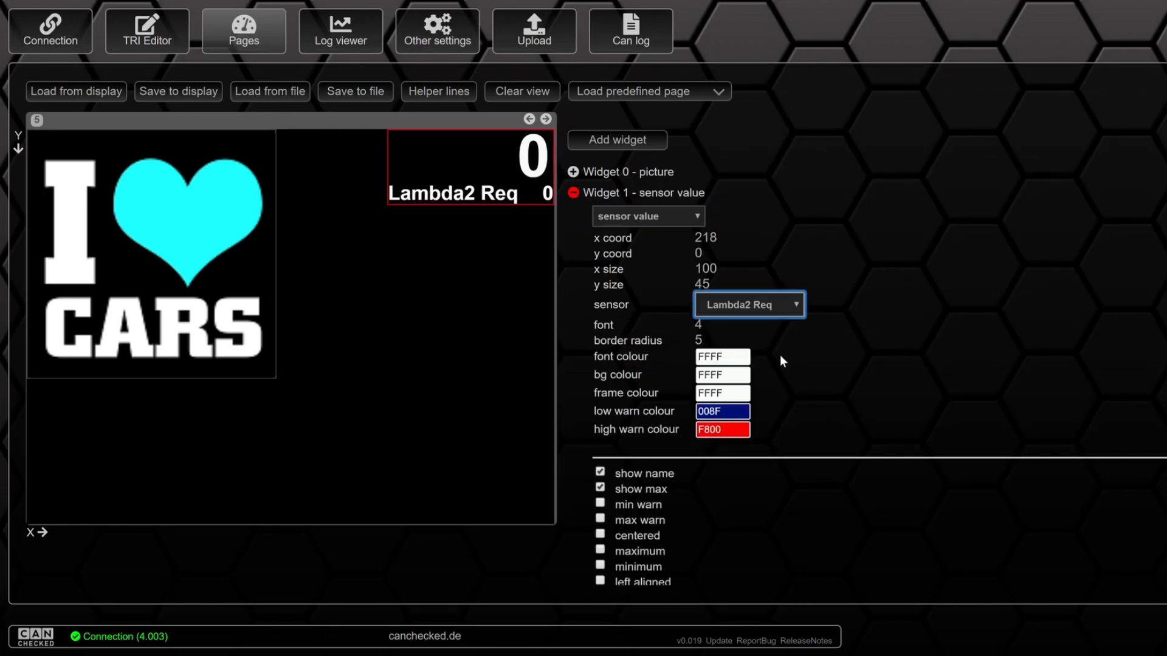
click(749, 304)
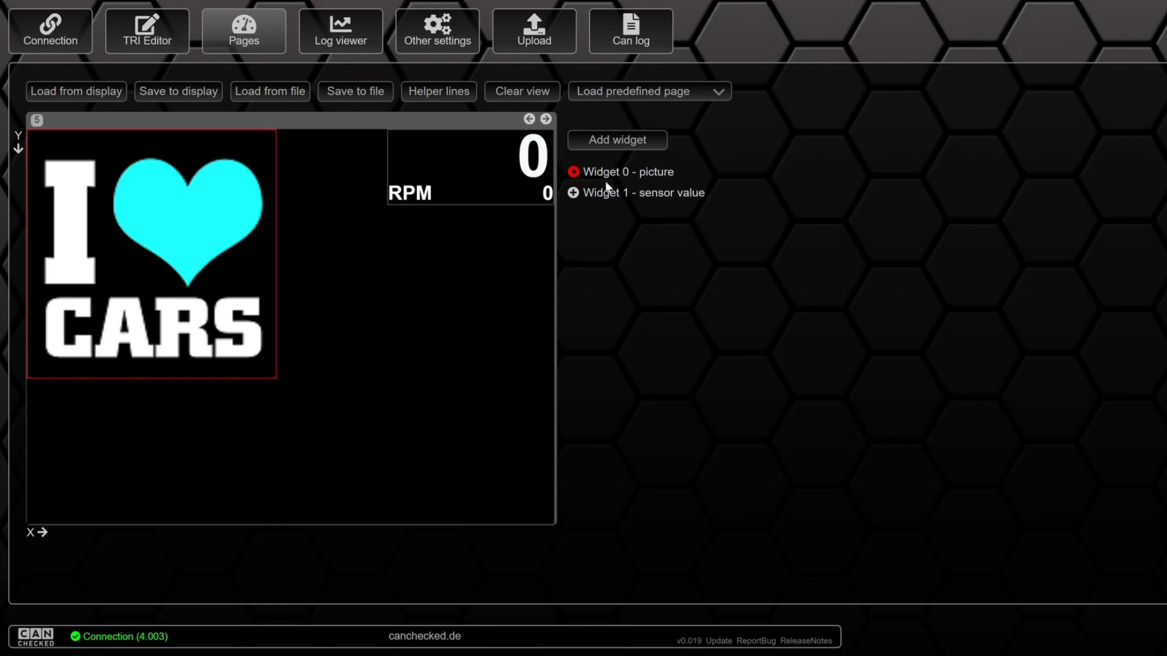
Delete the extra bar chart and add a second readout below the first
click(617, 141)
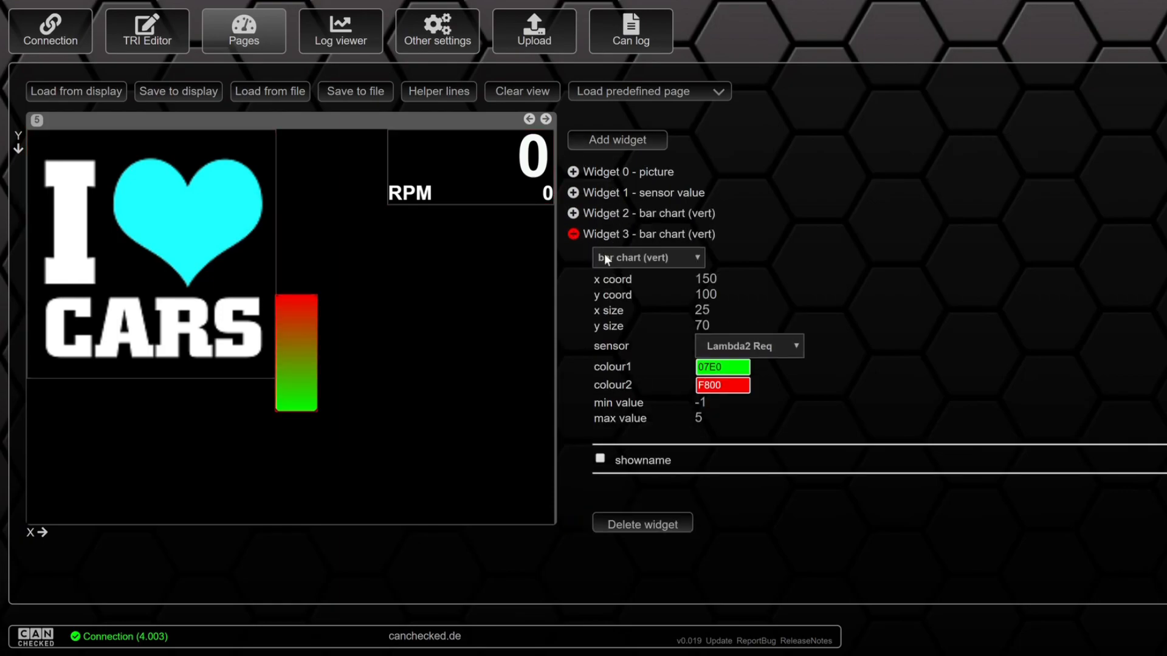
click(642, 523)
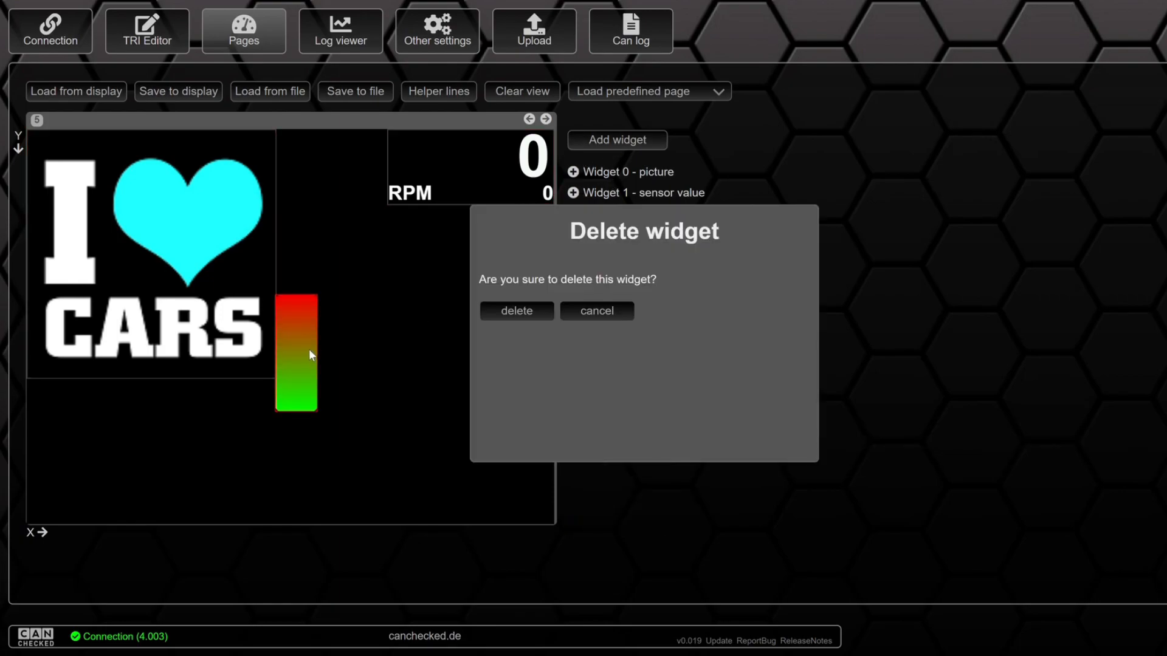
click(597, 310)
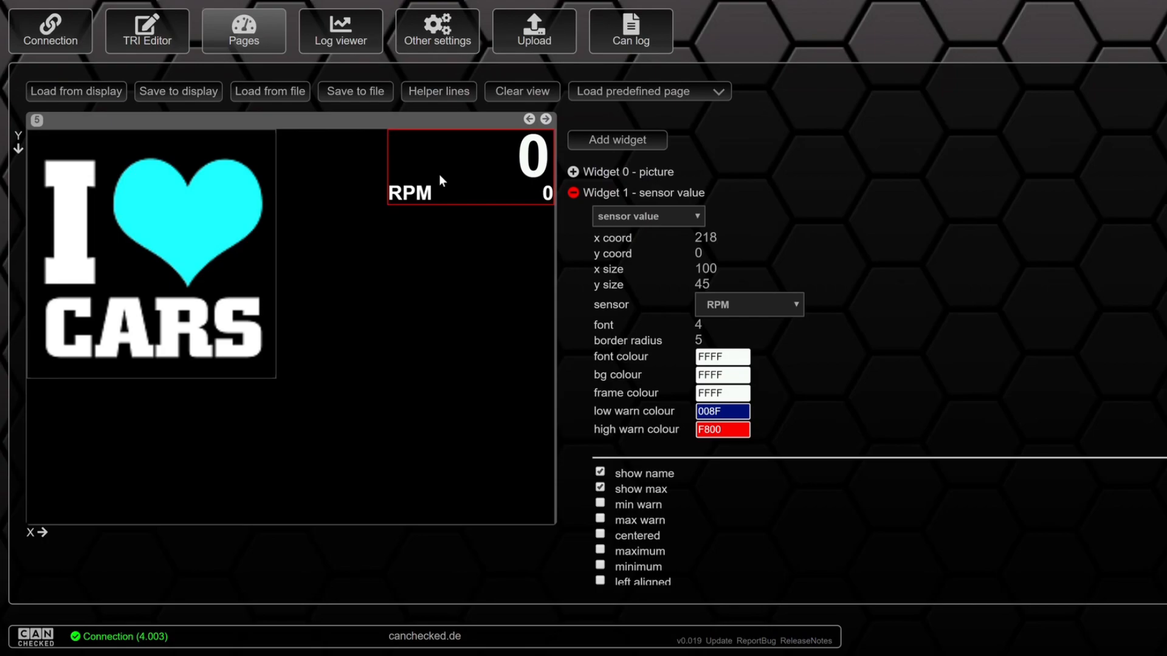
click(617, 141)
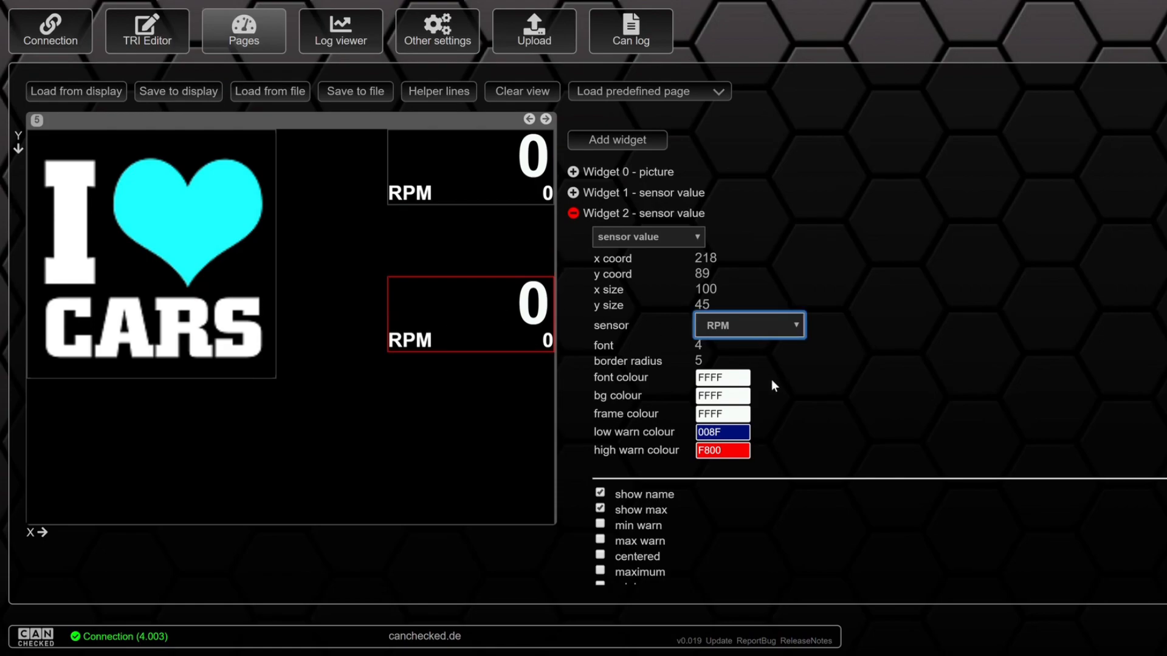
click(749, 325)
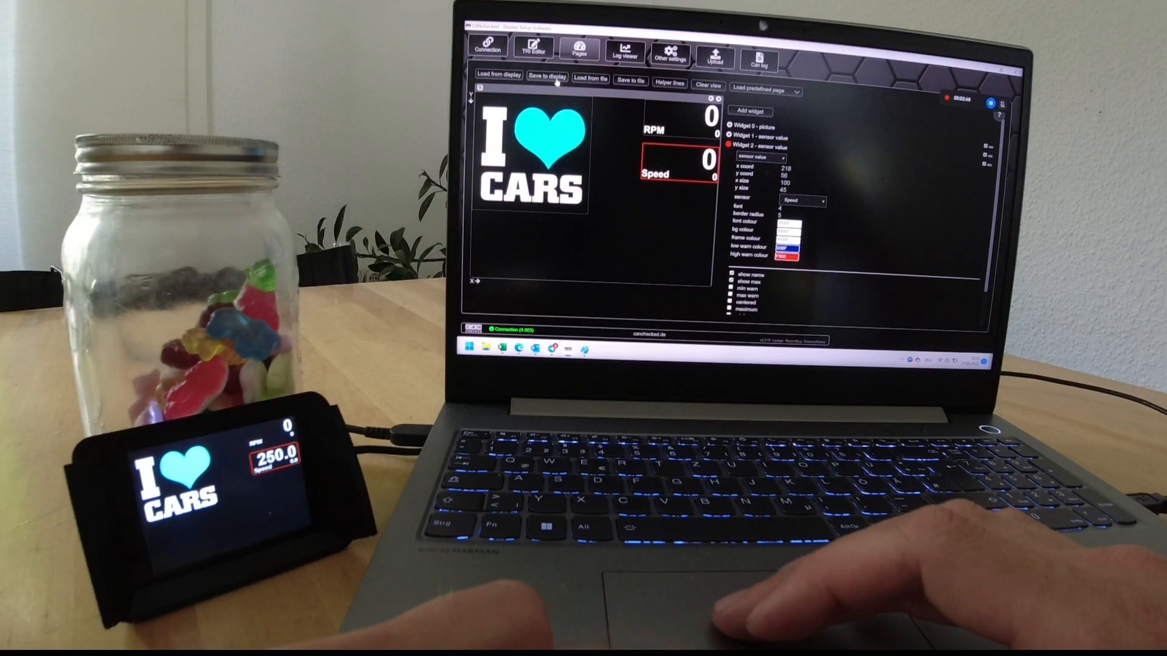
Save page 5 with its picture, RPM and Speed readouts to the display
click(547, 78)
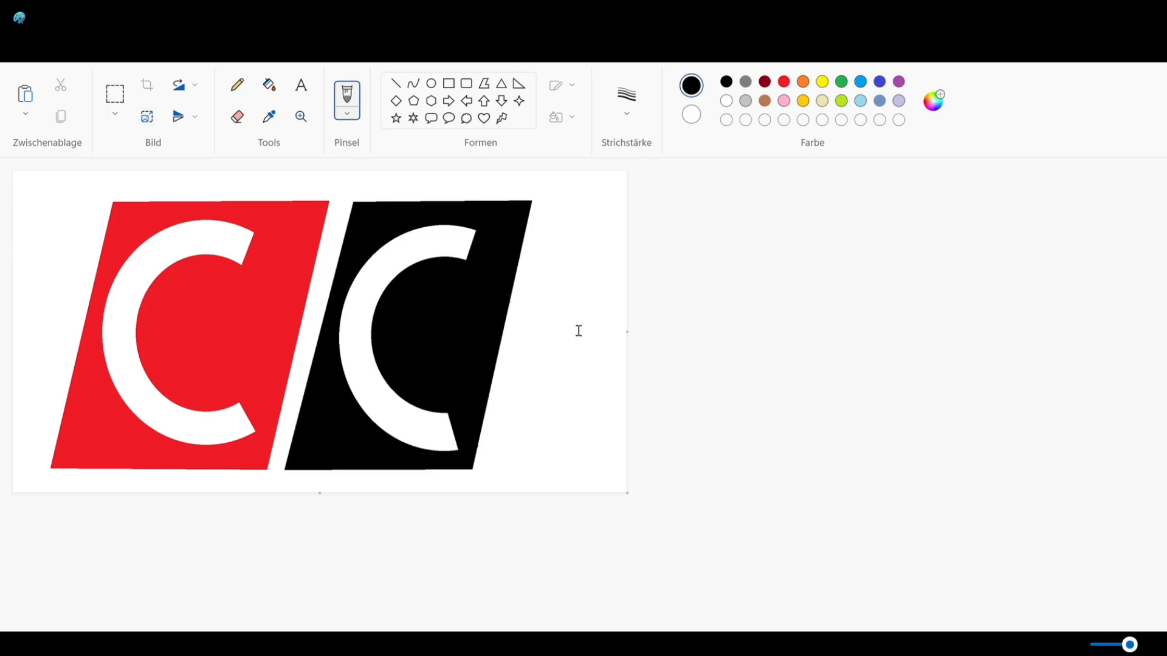
mouse_move(554, 333)
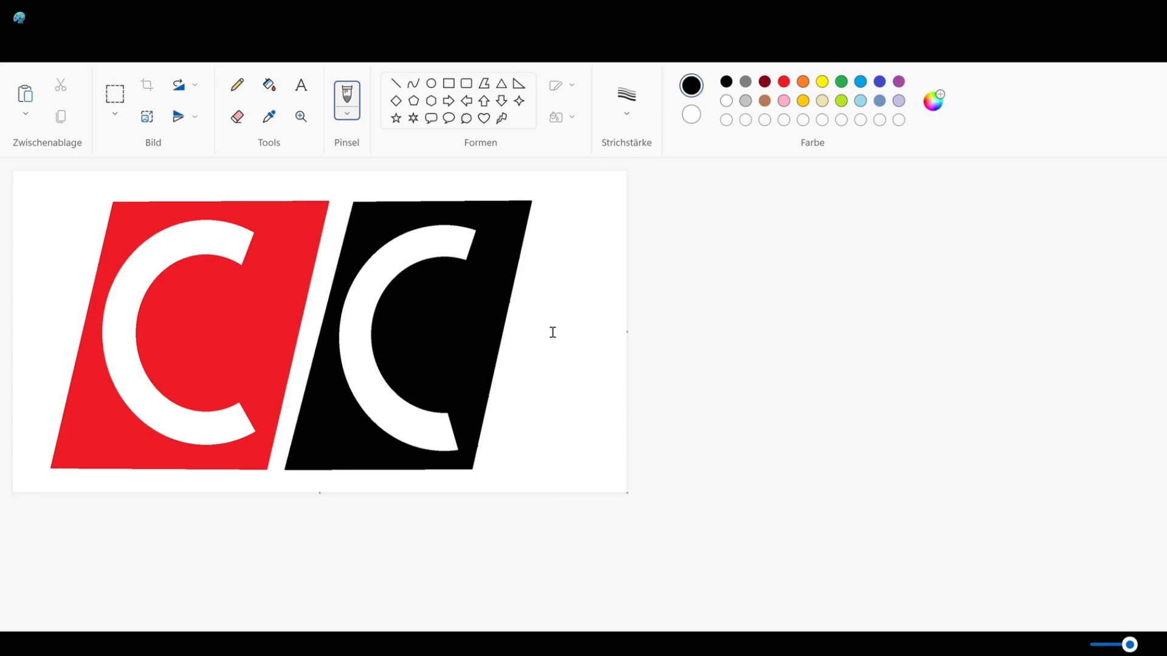
mouse_move(524, 333)
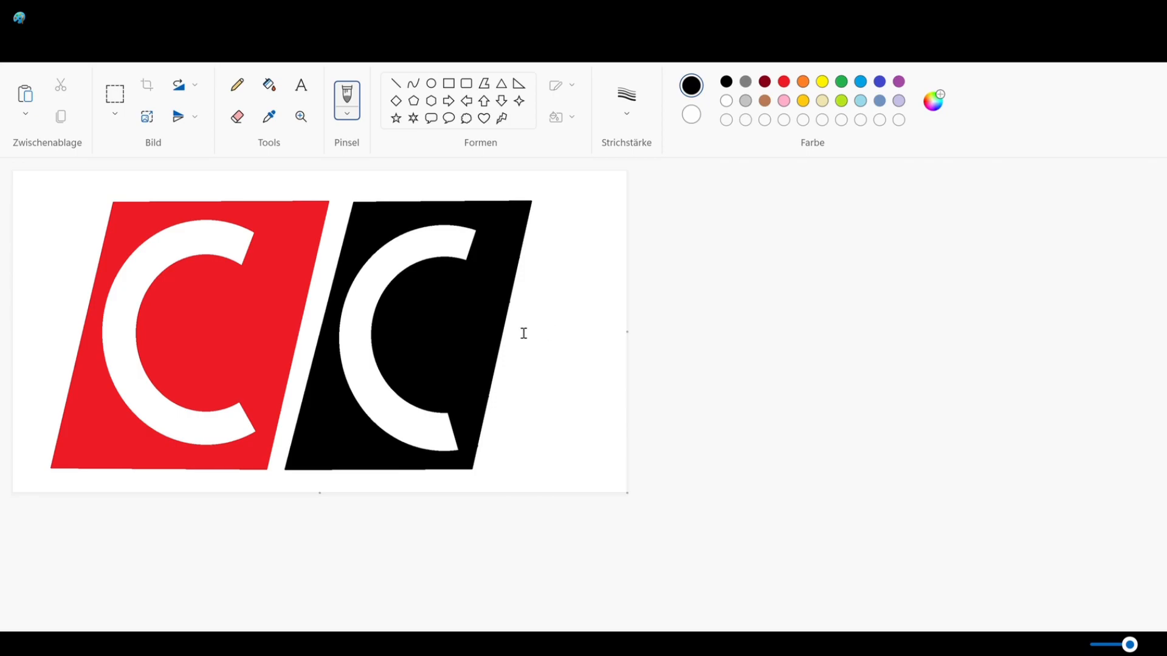
mouse_move(657, 330)
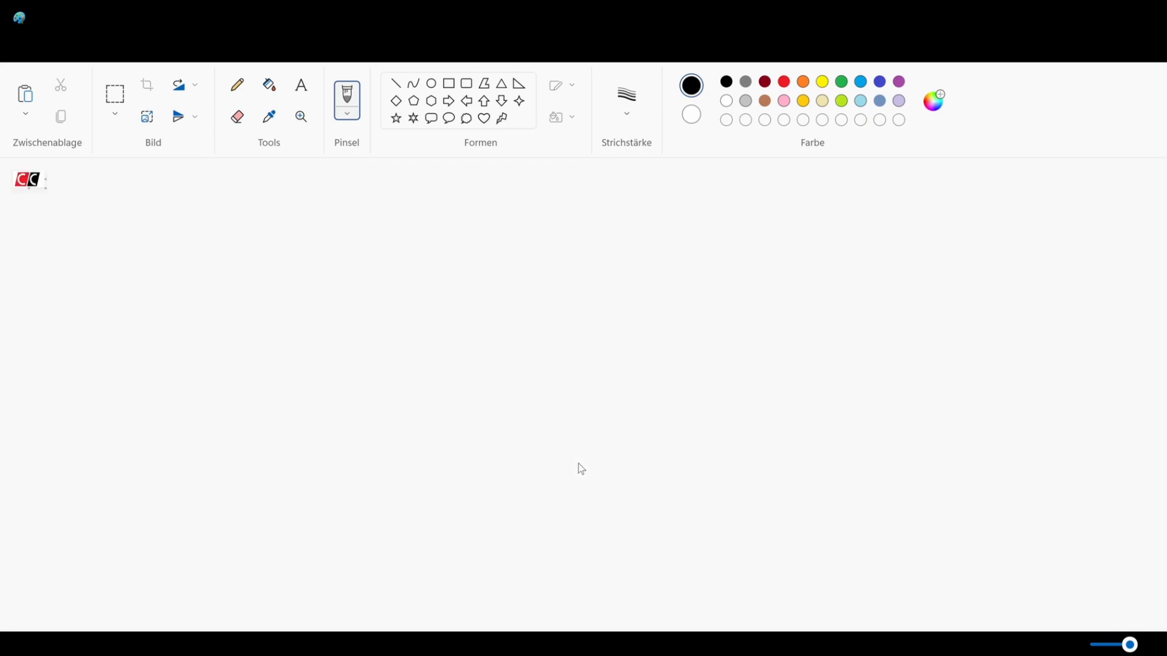
mouse_move(39, 60)
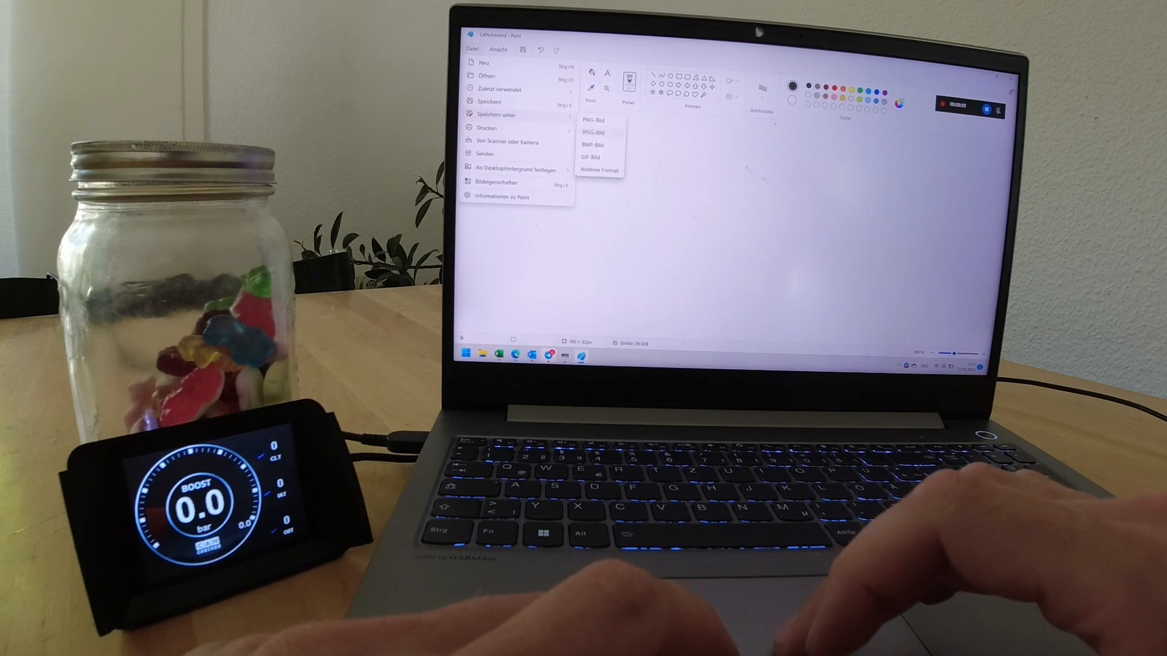
Save the shrunken CC logo as a PNG on the desktop
click(592, 119)
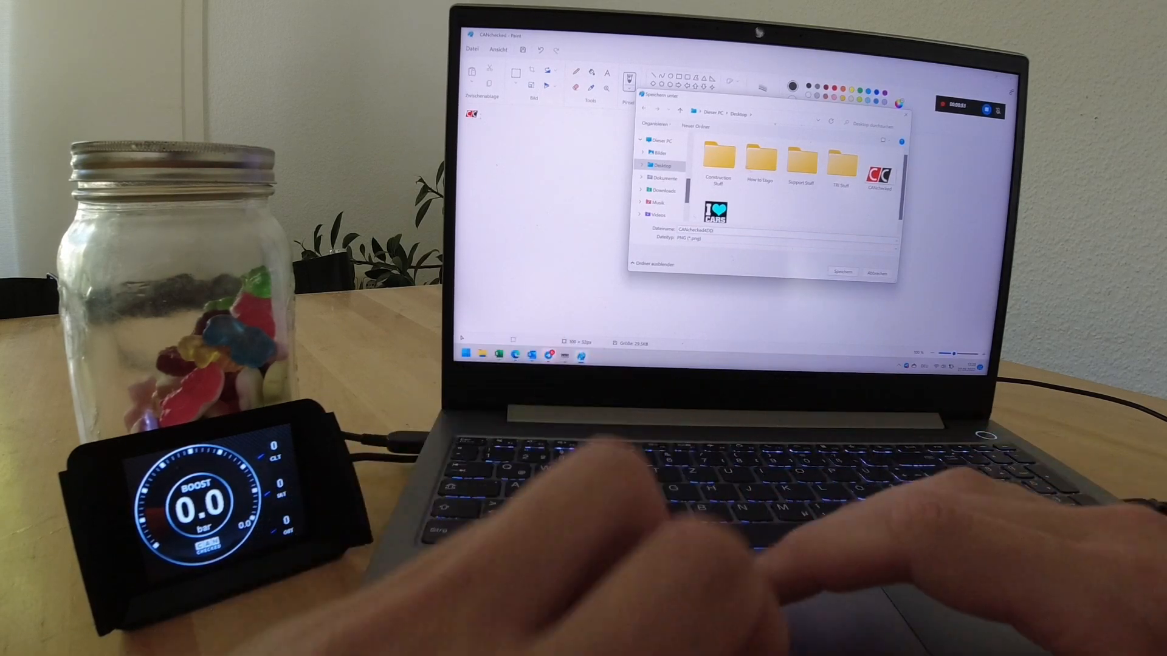
text(S)
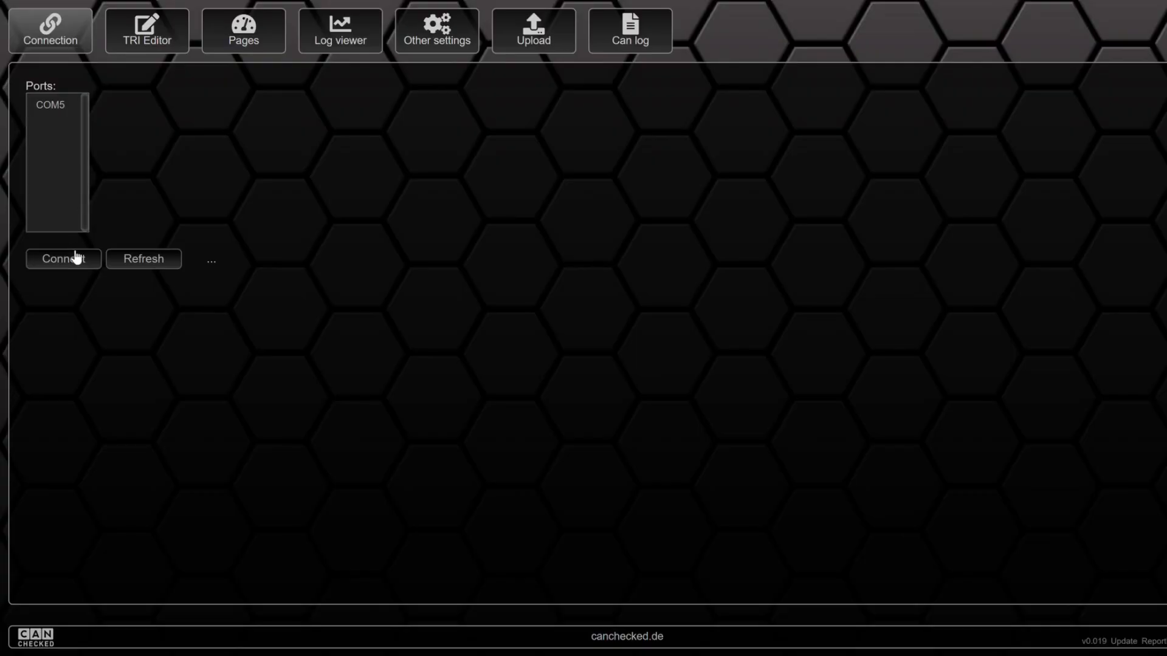
Connect on COM5, import all pages and sensor data, and open the Pages editor
click(63, 259)
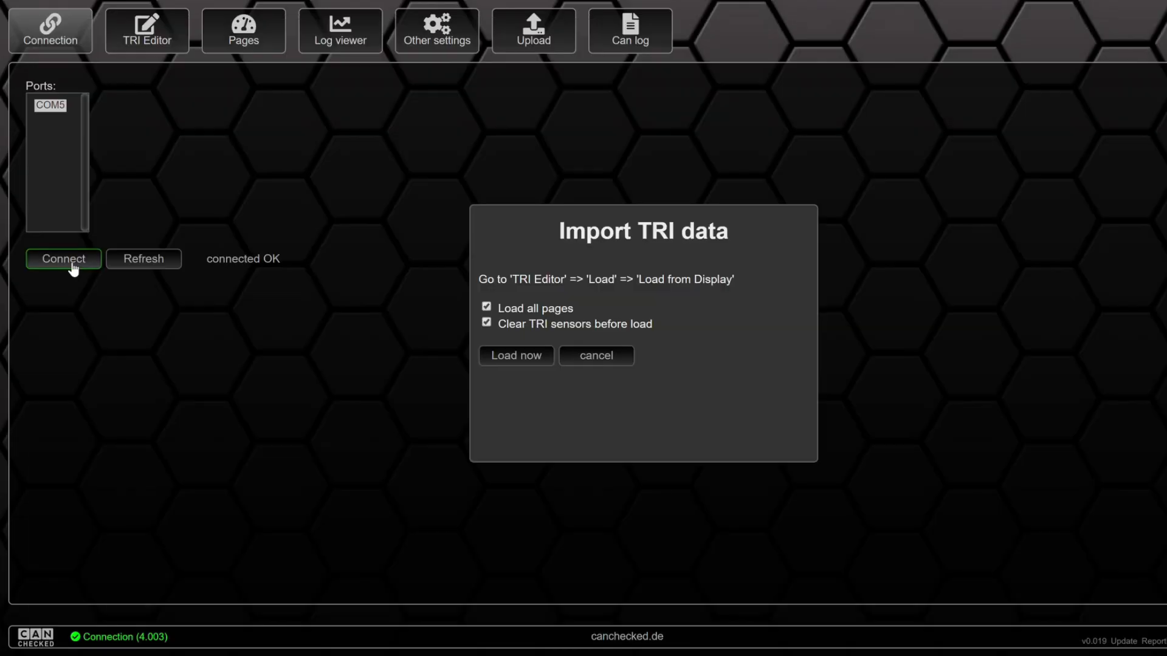
click(516, 355)
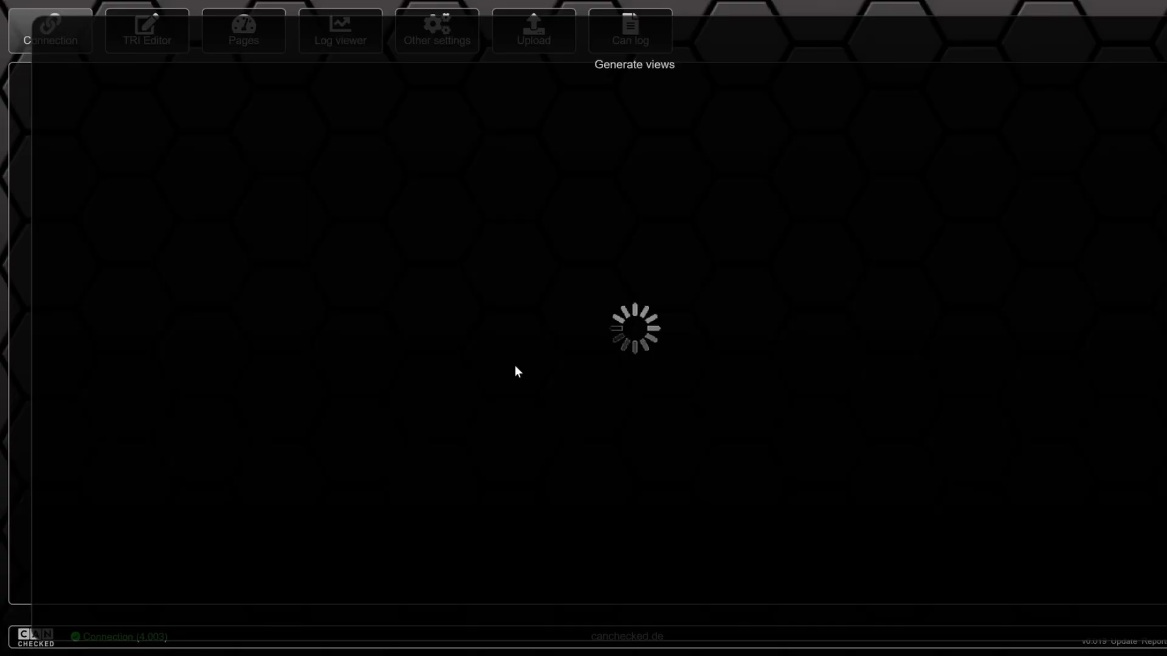
click(240, 36)
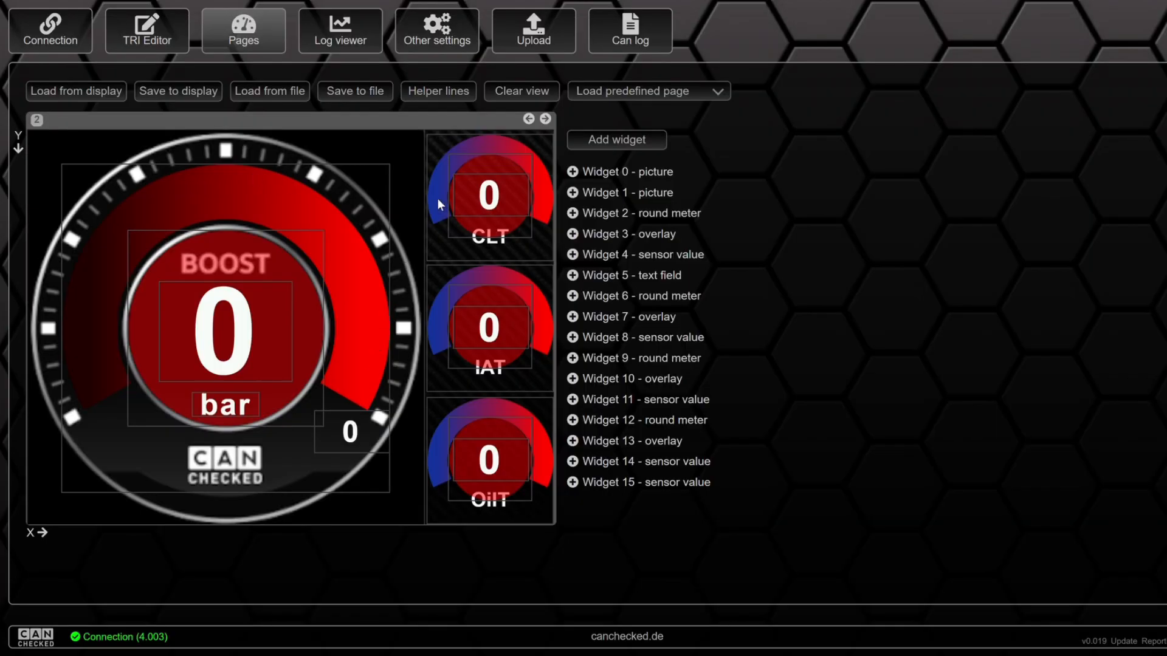
mouse_move(290, 408)
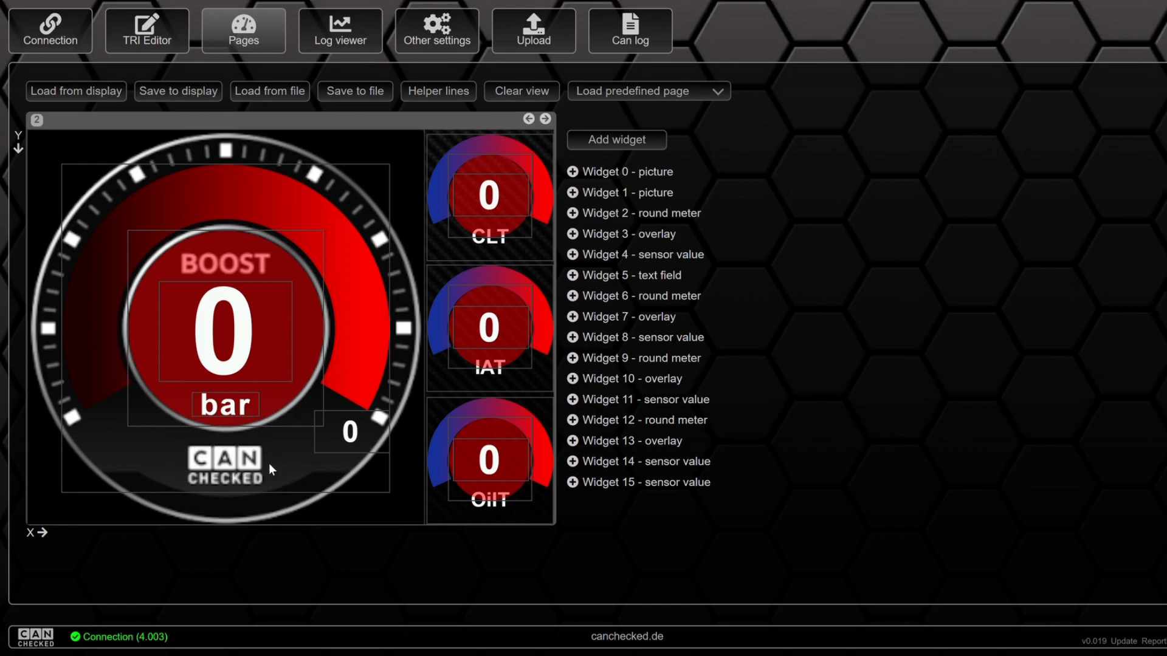
mouse_move(342, 368)
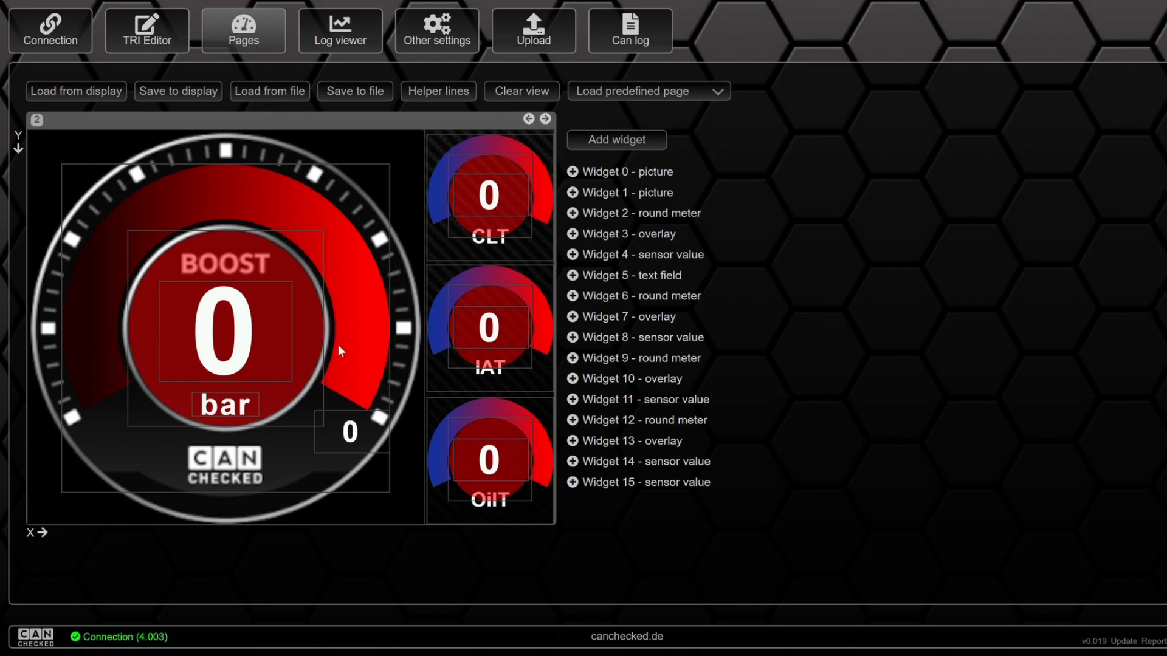
mouse_move(247, 458)
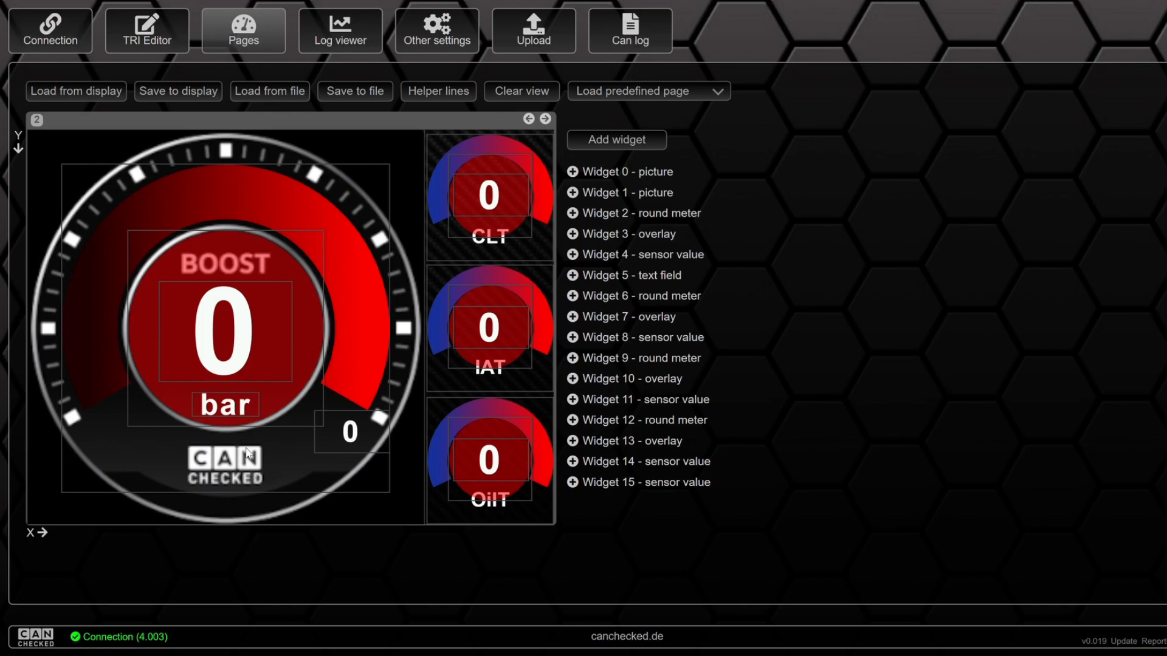
mouse_move(245, 484)
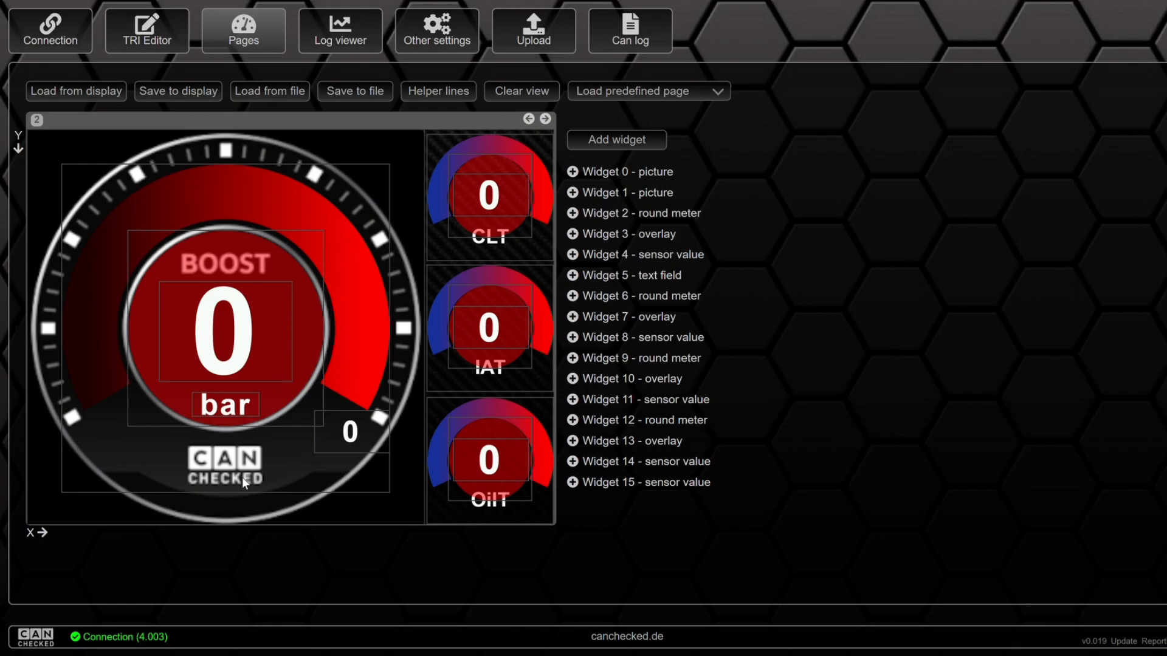
mouse_move(282, 479)
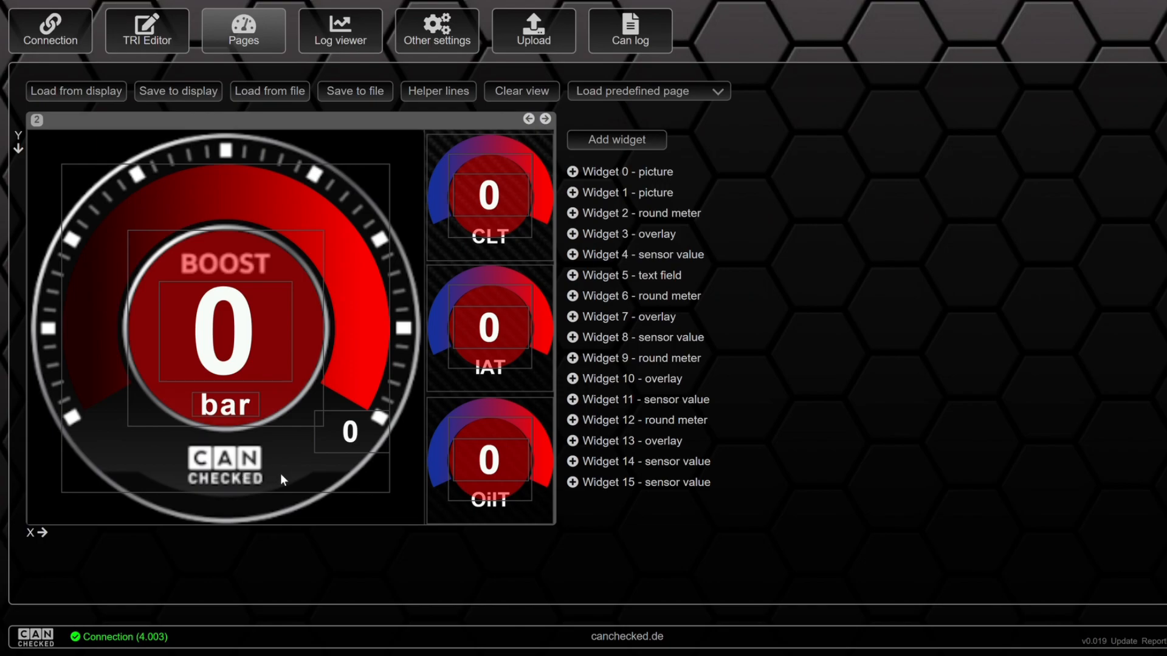
mouse_move(409, 189)
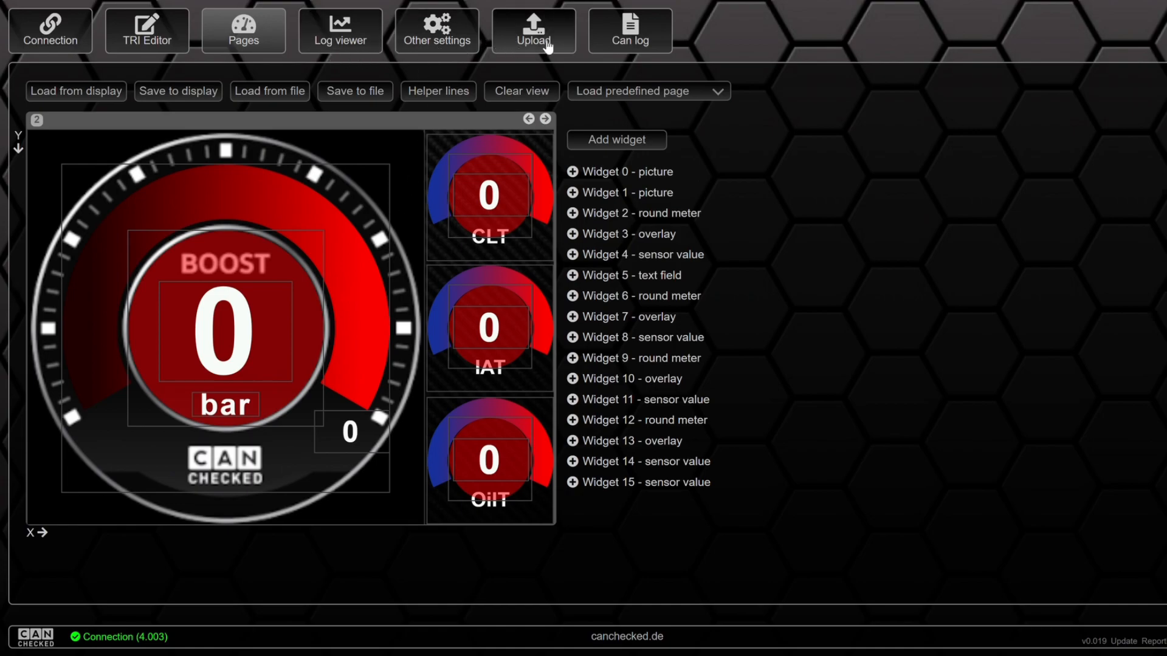
Upload both prepared pictures to the display, then return to page 2's layout
click(533, 31)
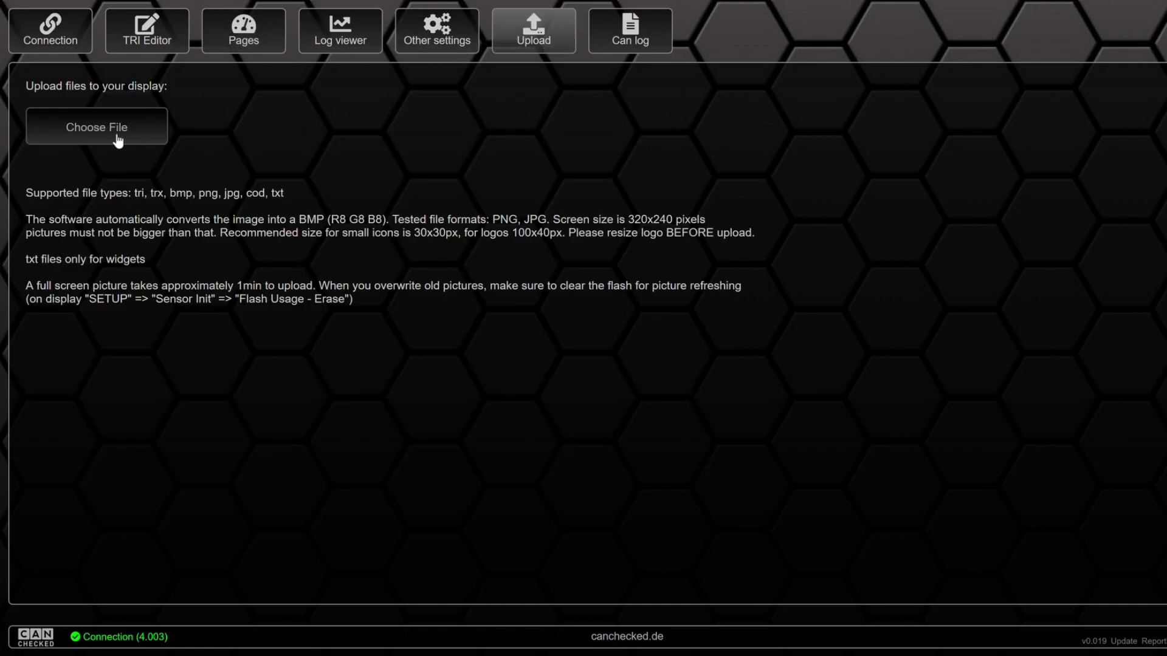
mouse_move(115, 137)
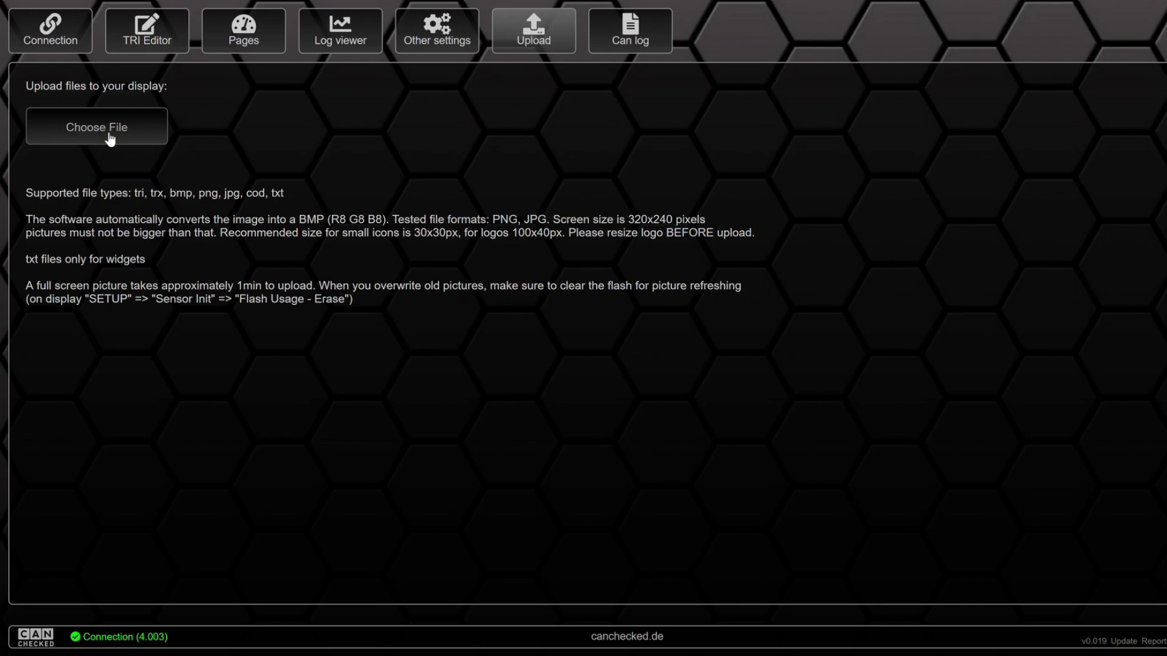
mouse_move(124, 108)
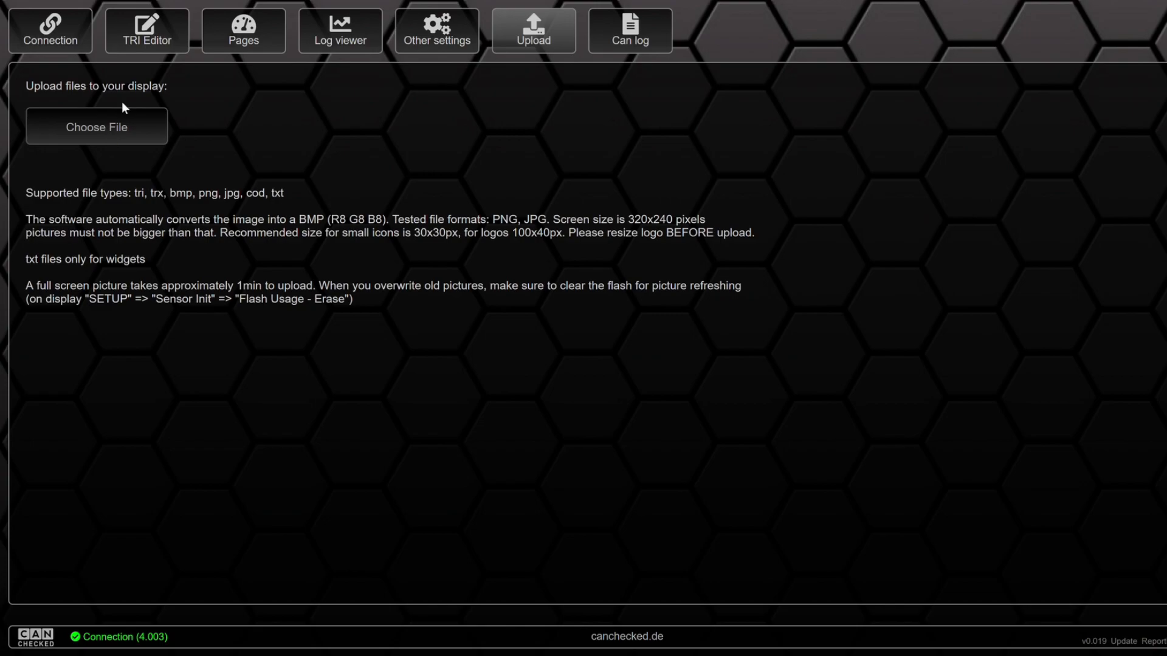
mouse_move(128, 128)
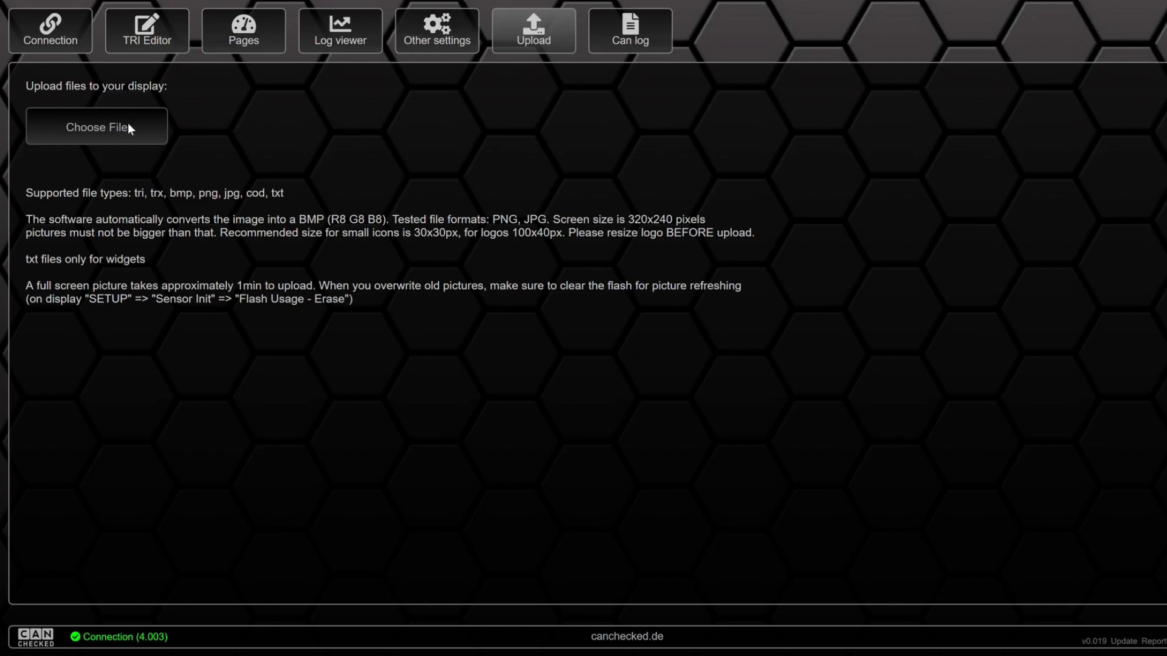
mouse_move(664, 346)
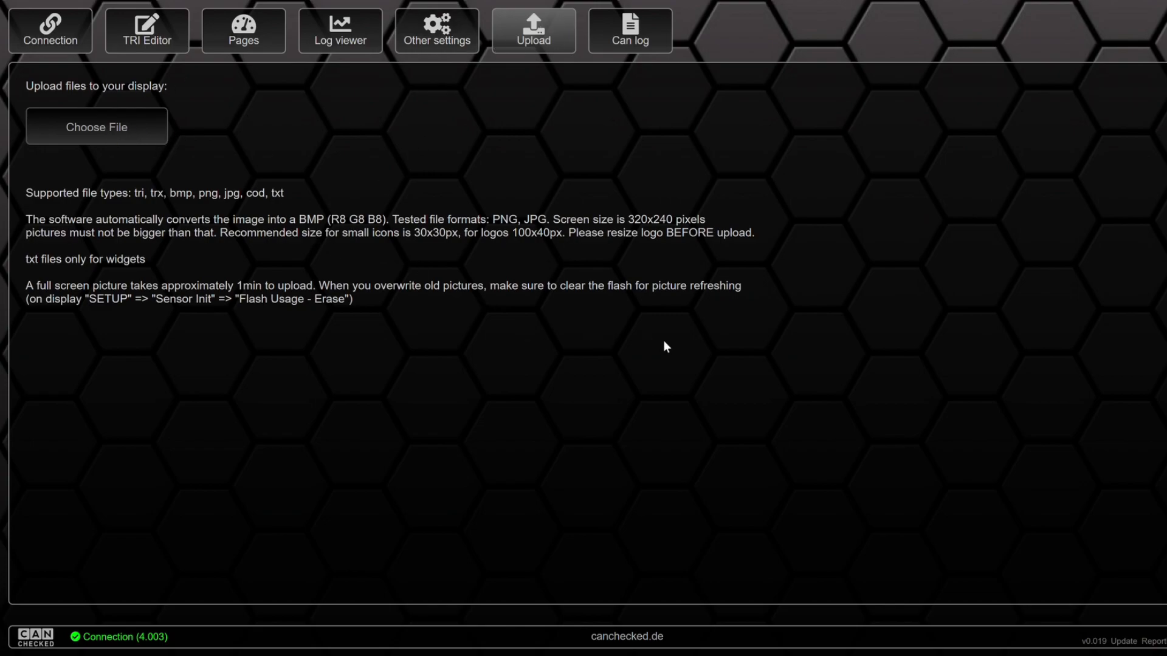
mouse_move(634, 371)
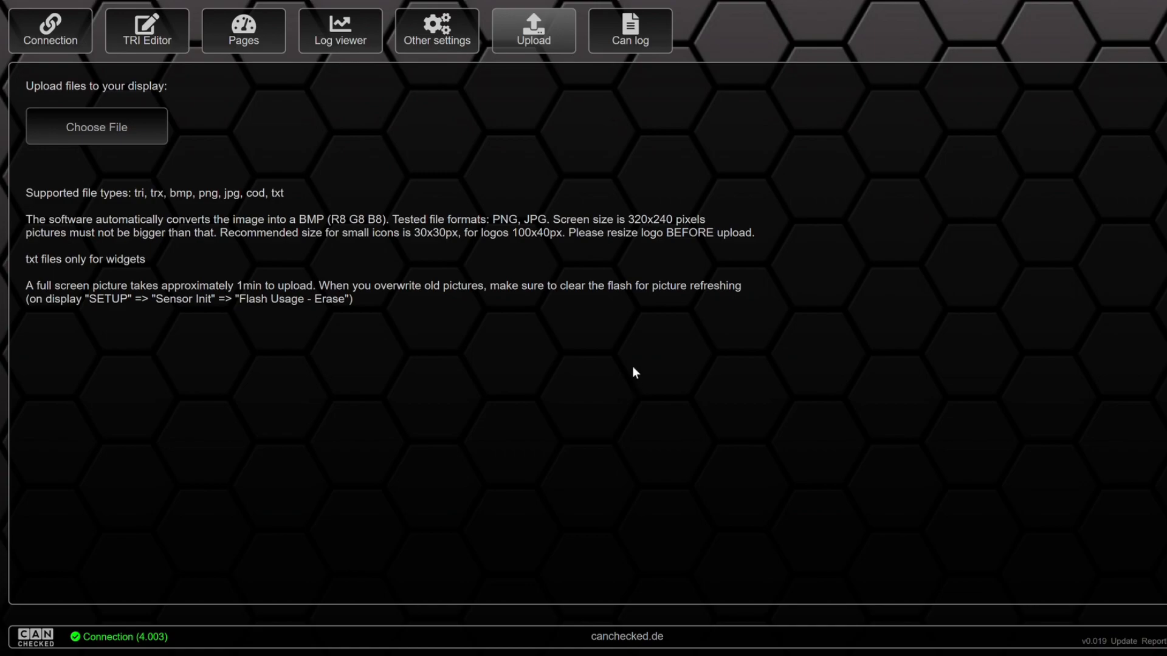
click(97, 127)
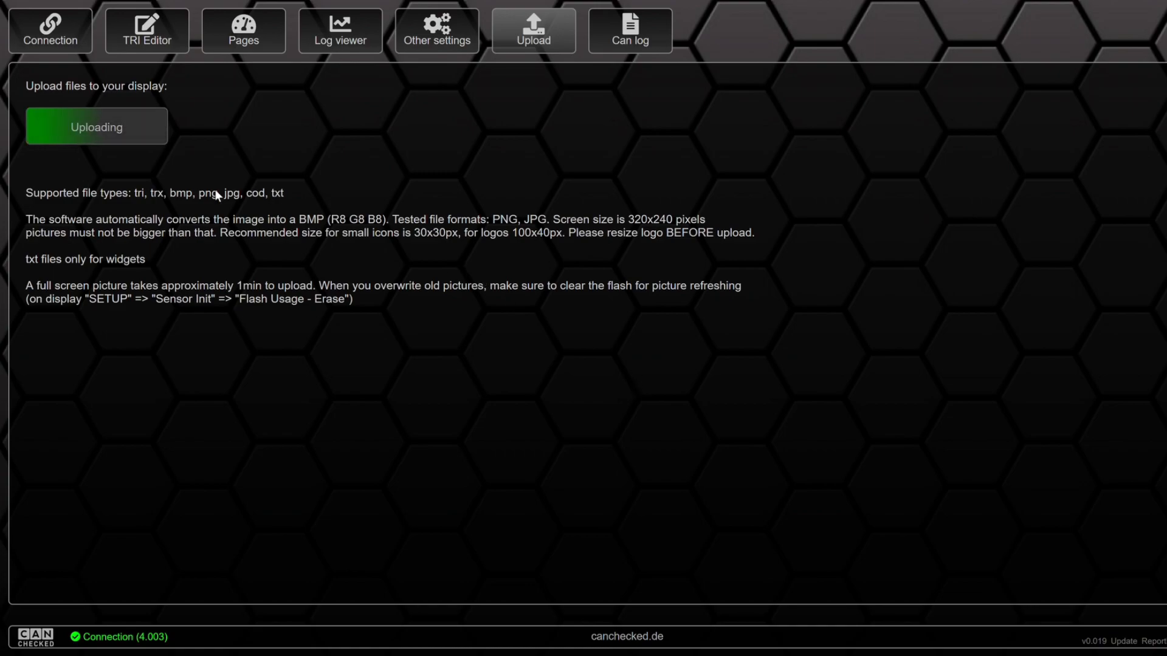
mouse_move(226, 169)
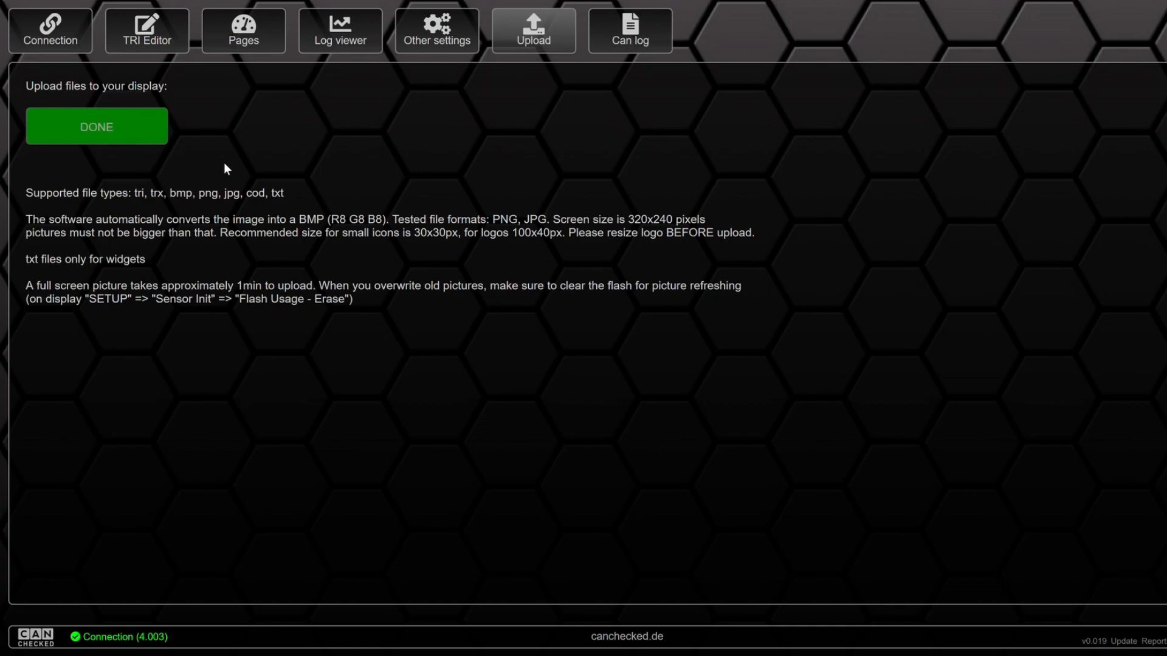
mouse_move(549, 32)
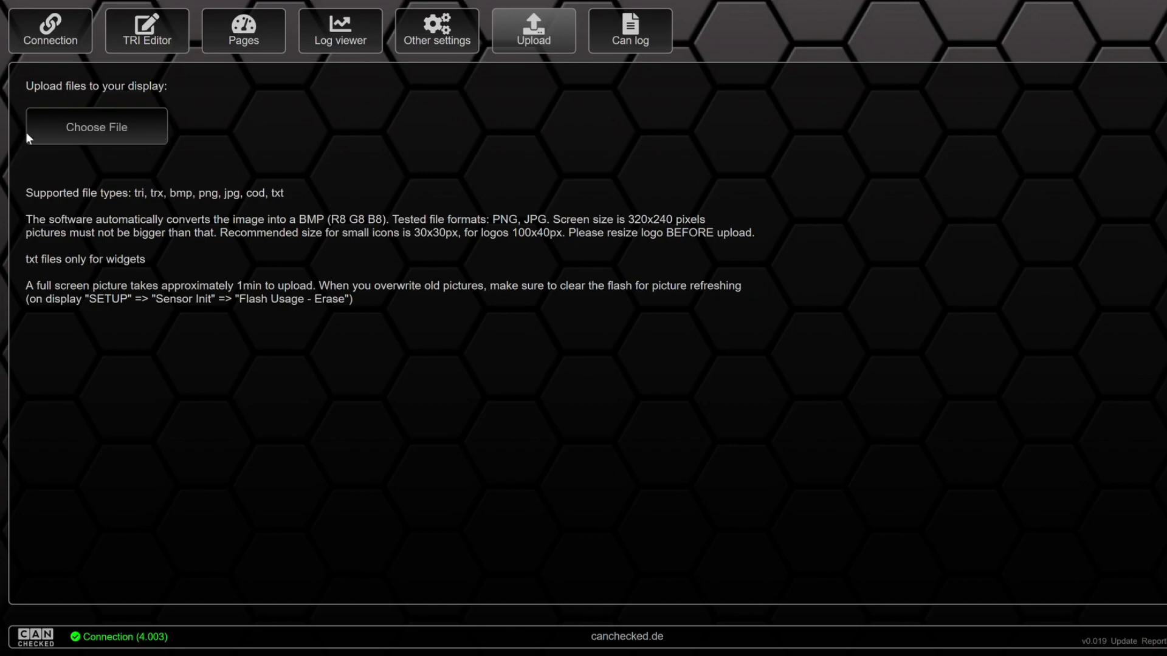
mouse_move(707, 167)
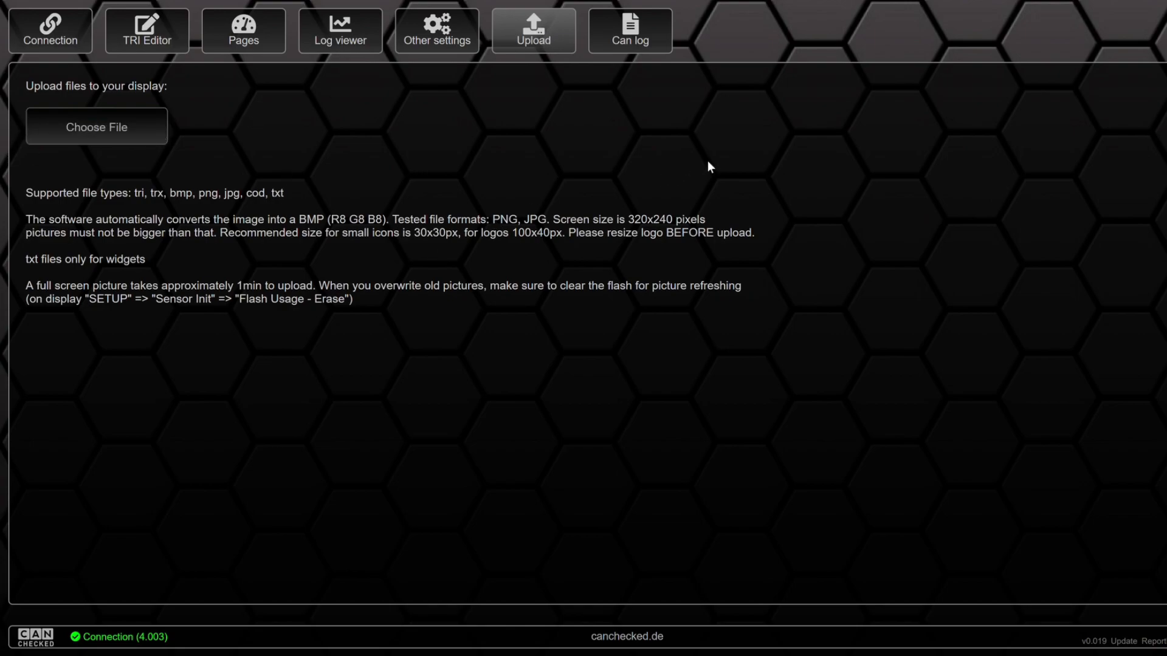
mouse_move(638, 379)
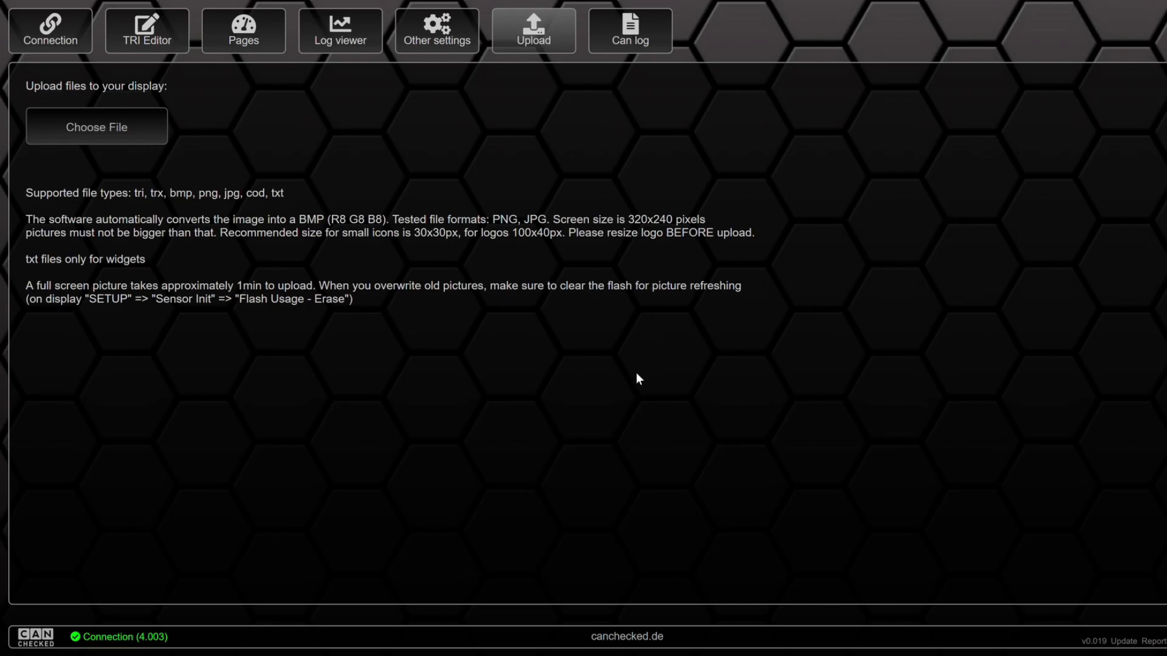
click(97, 127)
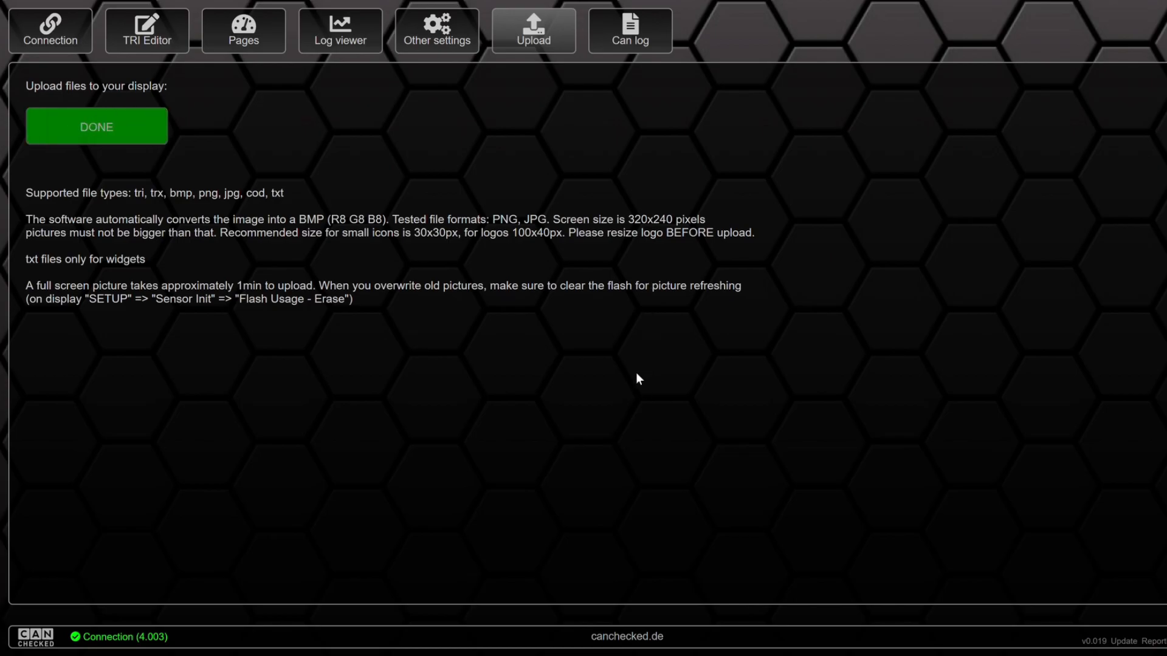
click(243, 31)
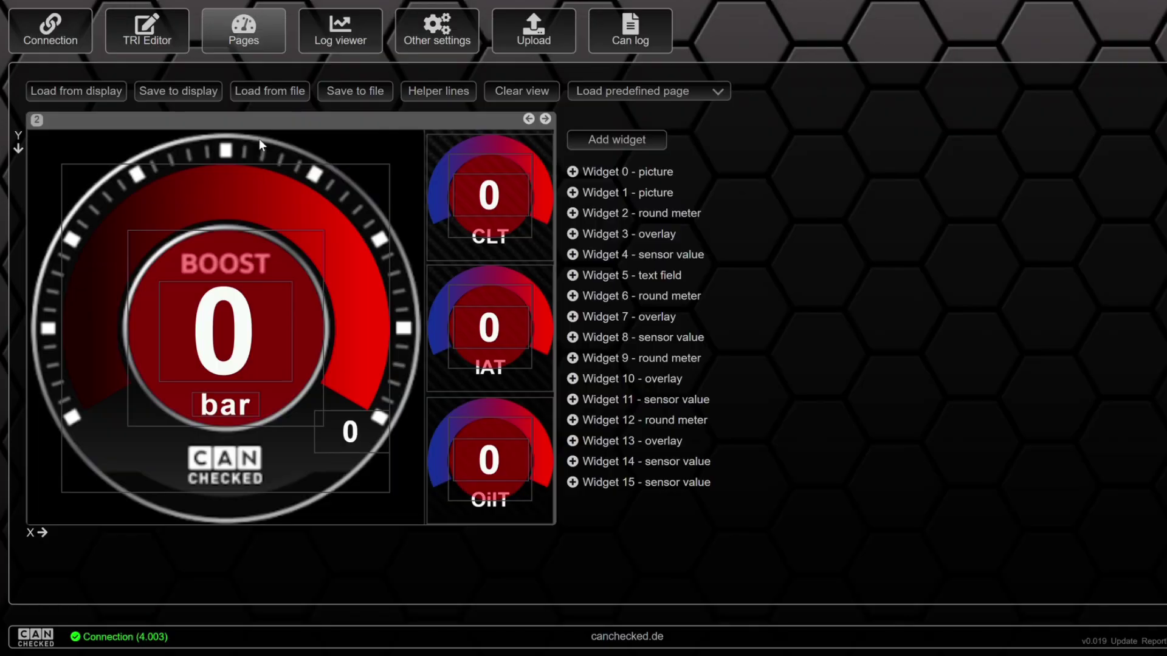
mouse_move(292, 421)
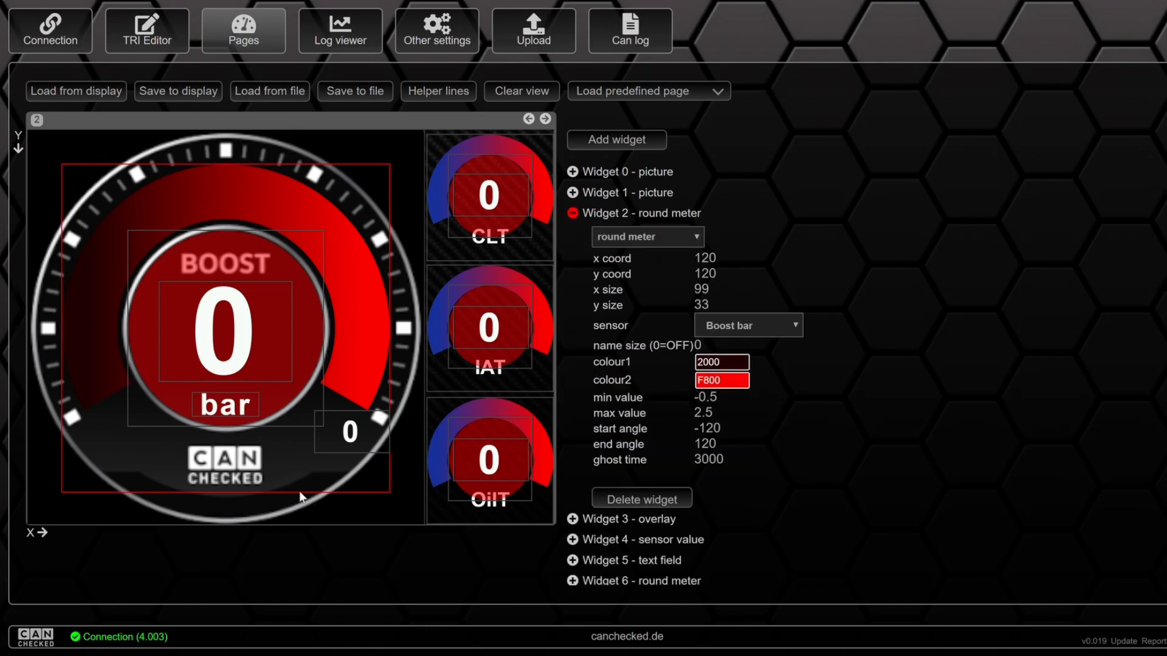
In Widget 1's picture list, choose the boost background without the CANchecked logo
click(623, 192)
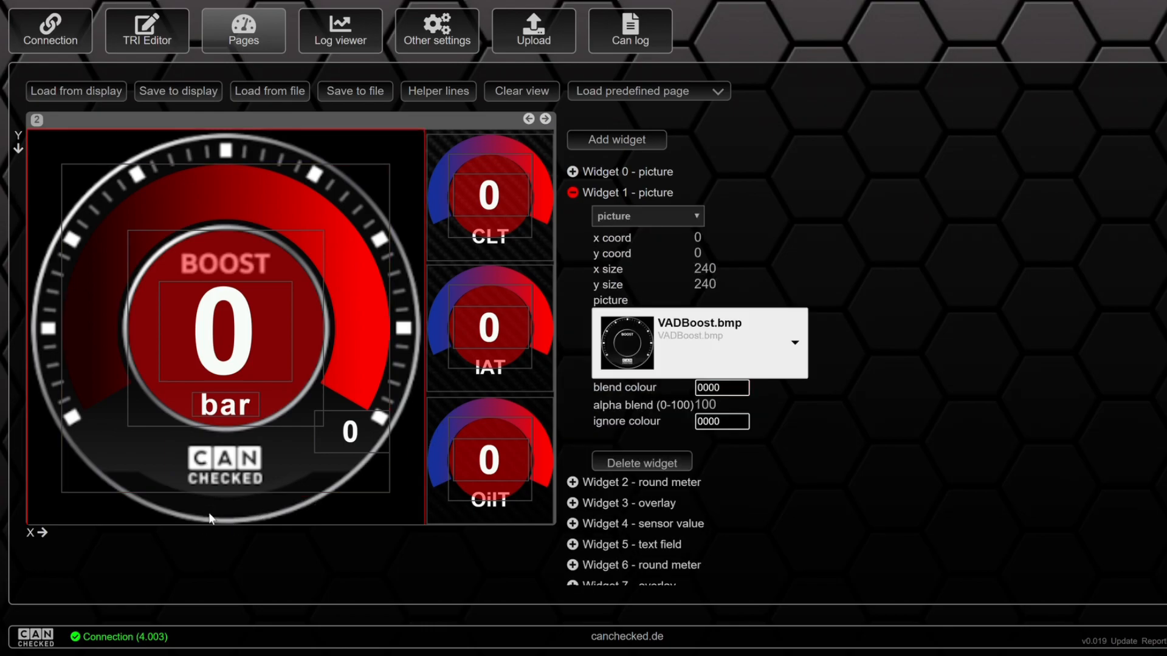
mouse_move(785, 338)
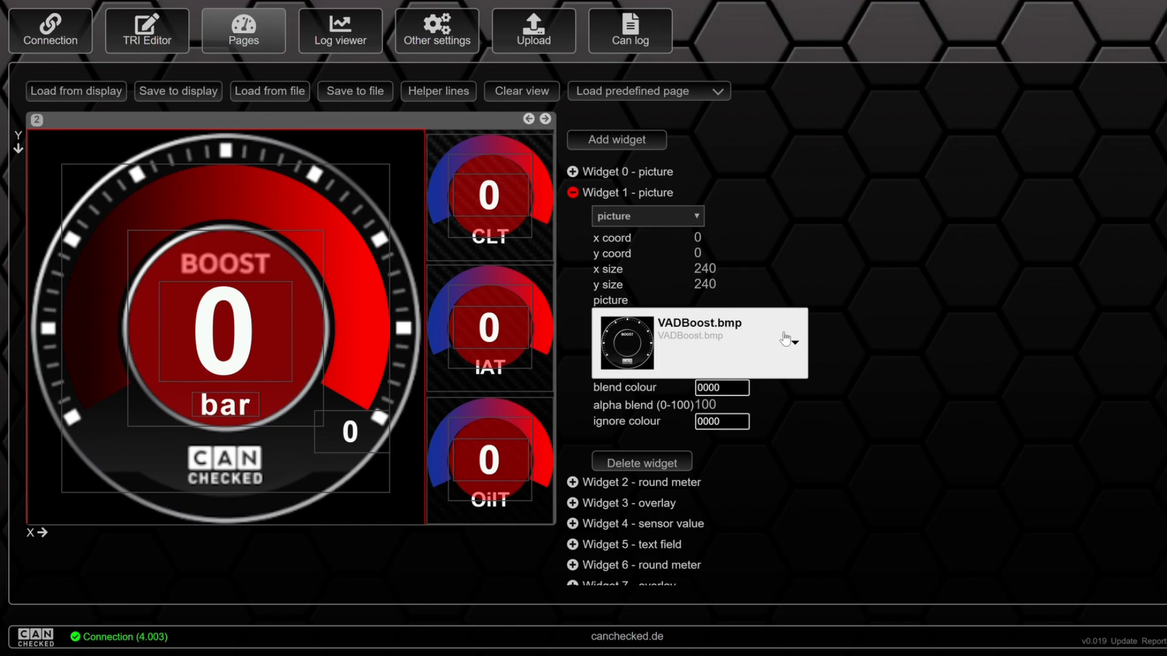
click(793, 342)
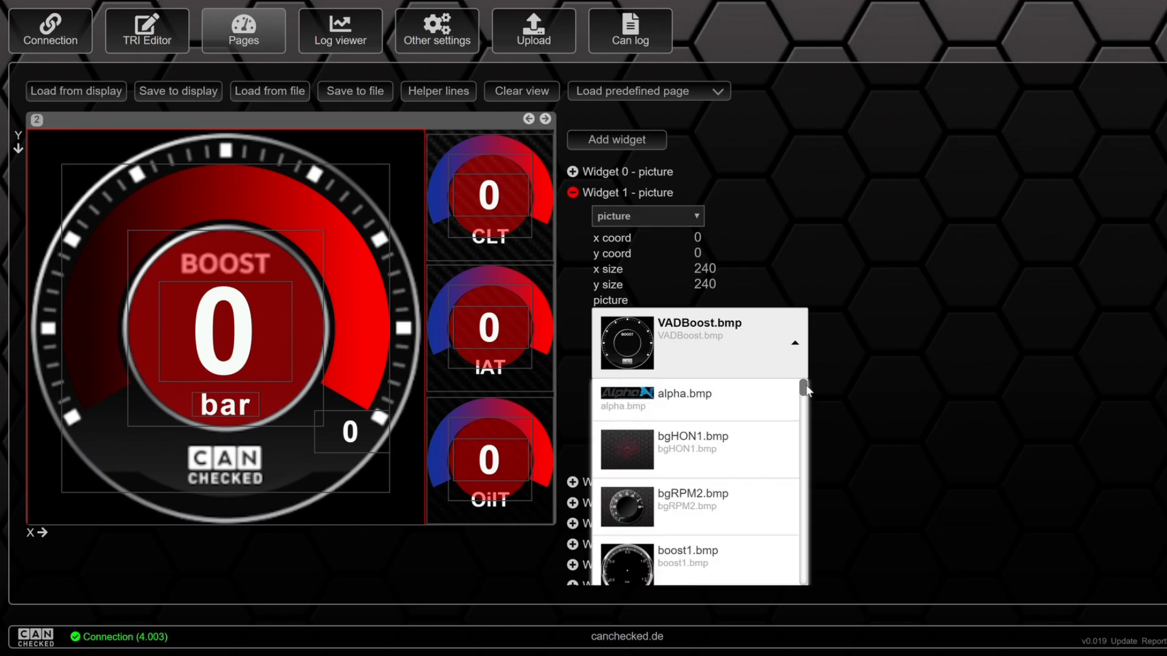
scroll(down, 3)
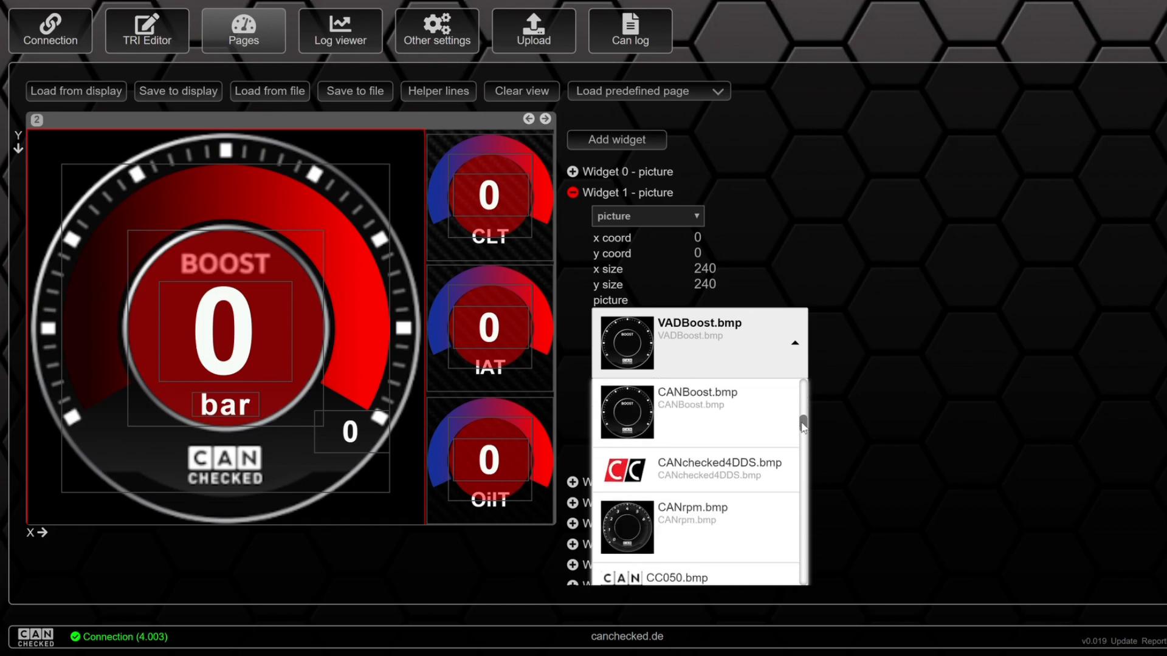
scroll(down, 3)
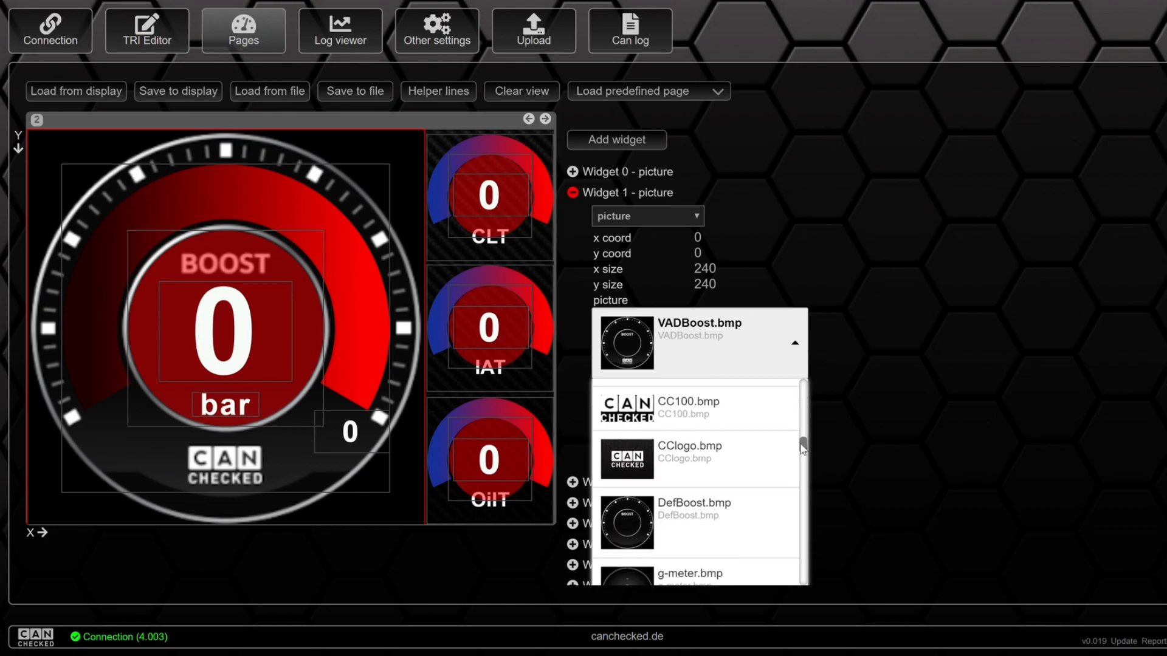
click(694, 523)
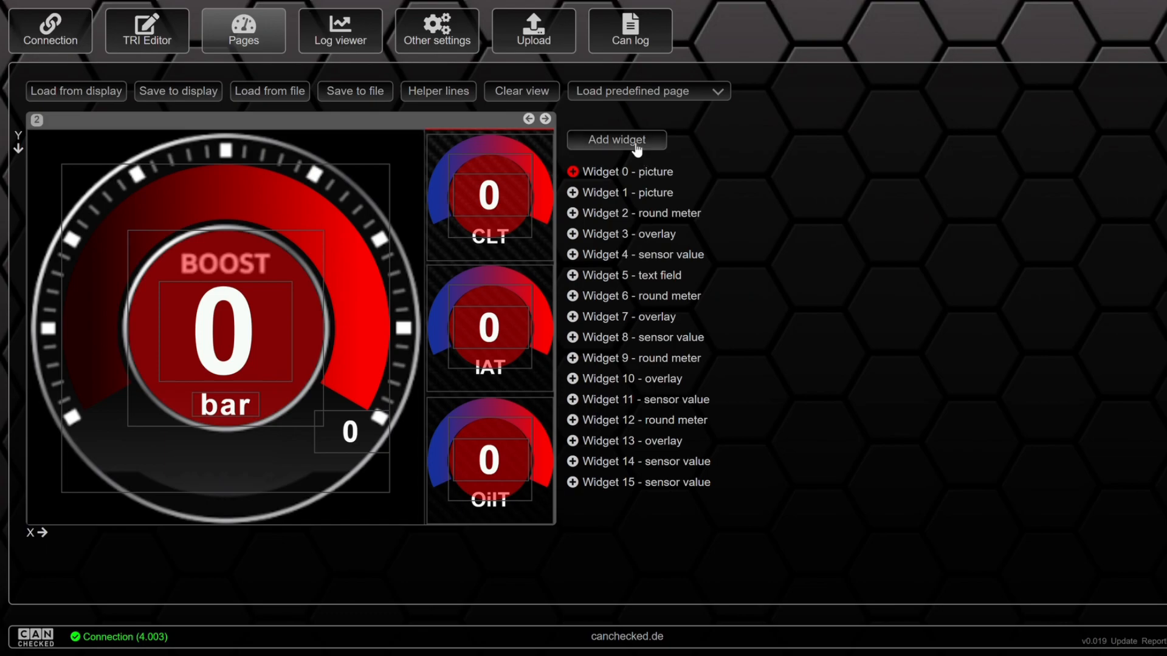
Add a picture widget showing CANchecked4DDS.bmp, sized 100 wide
click(616, 141)
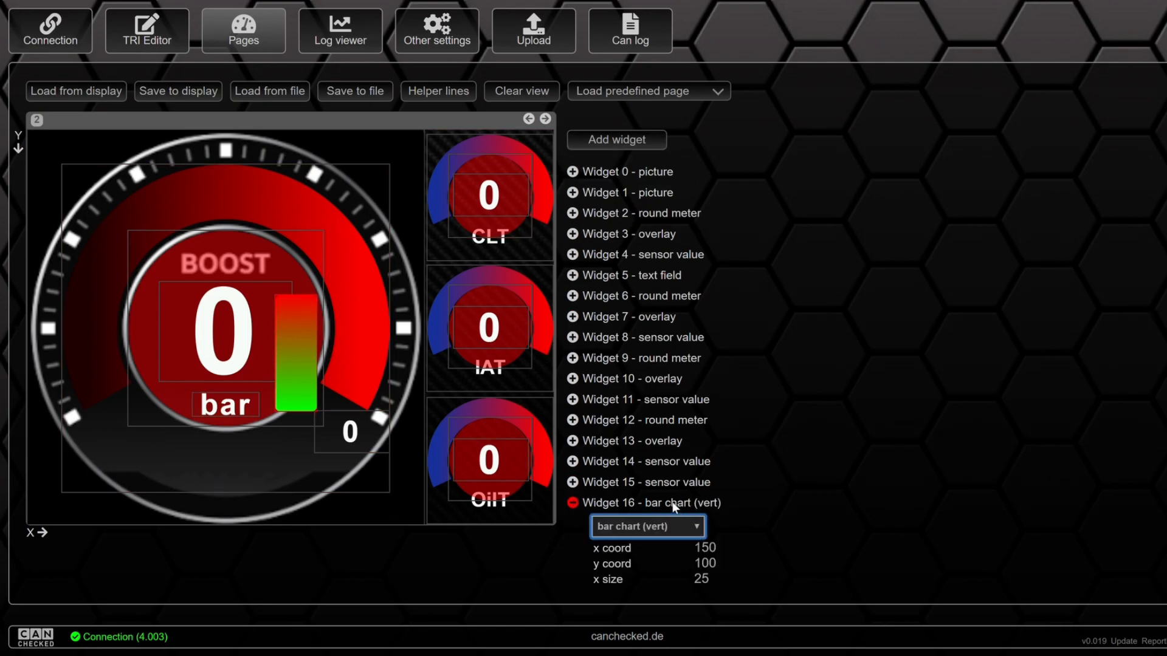
click(648, 526)
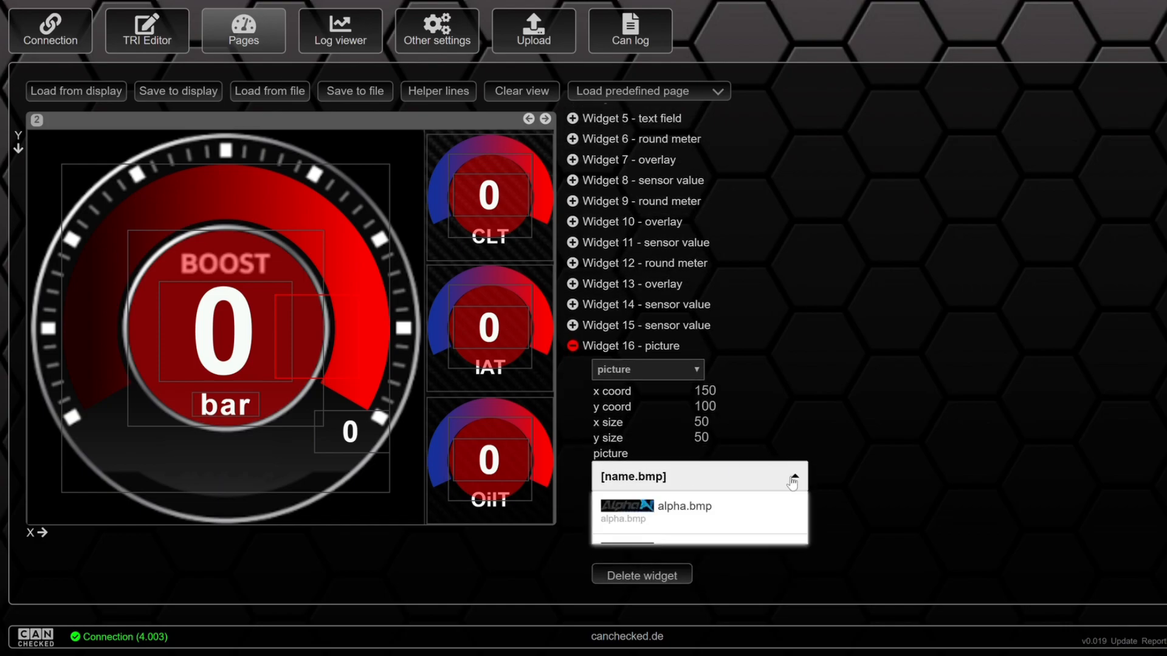
scroll(down, 3)
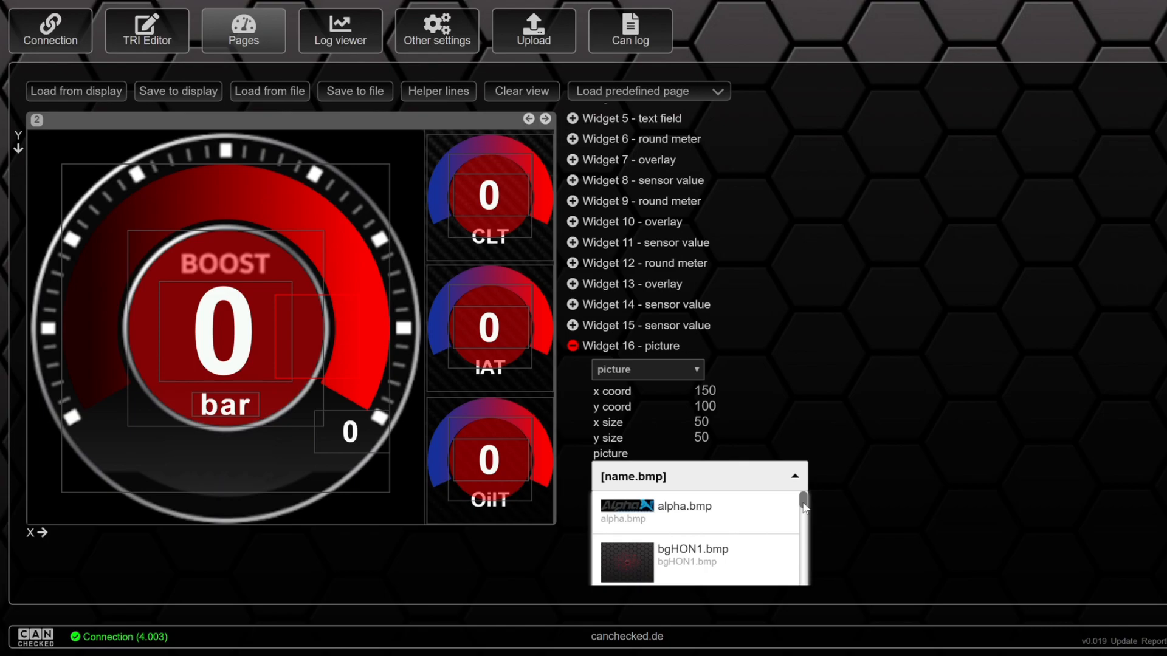
scroll(down, 3)
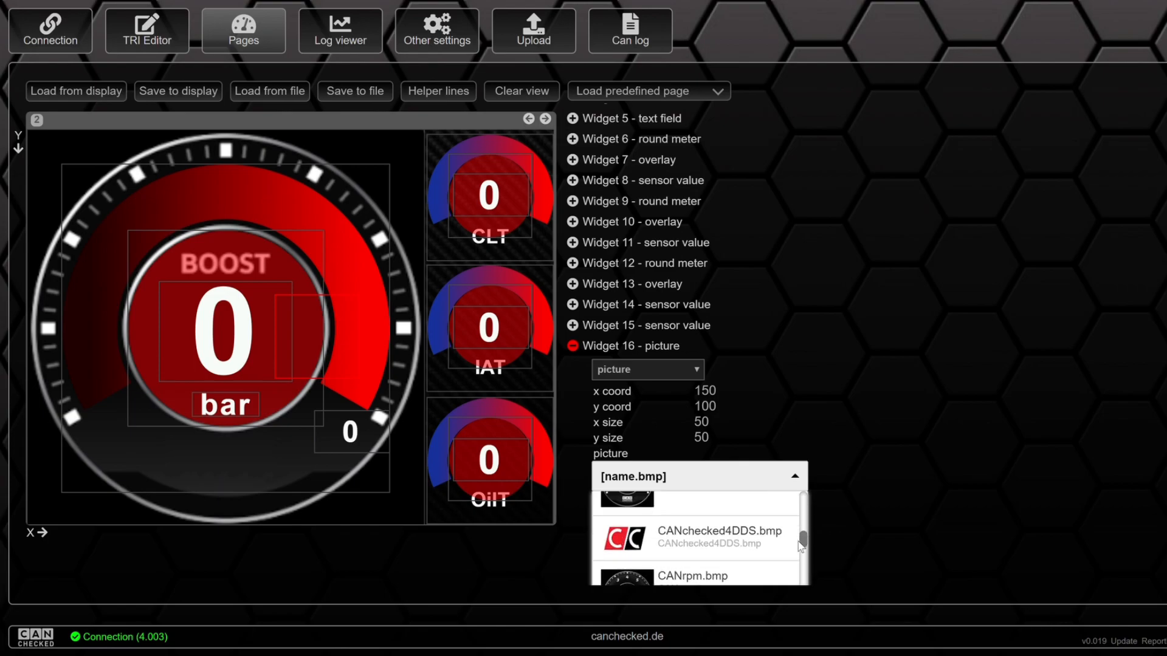
click(709, 538)
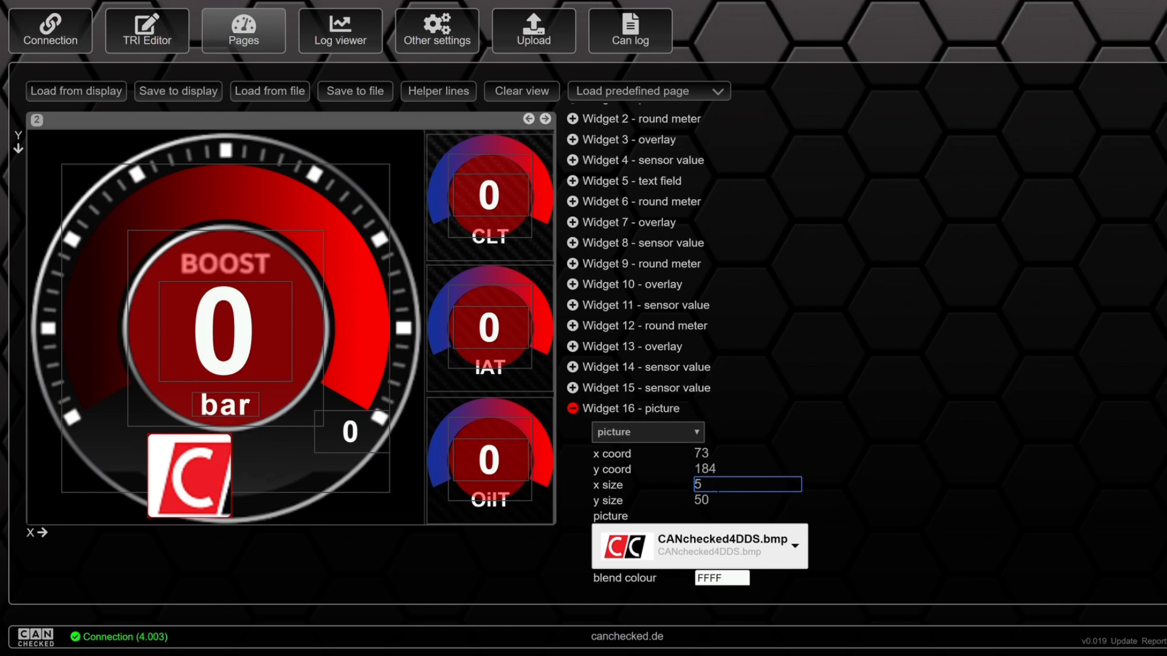
text(100)
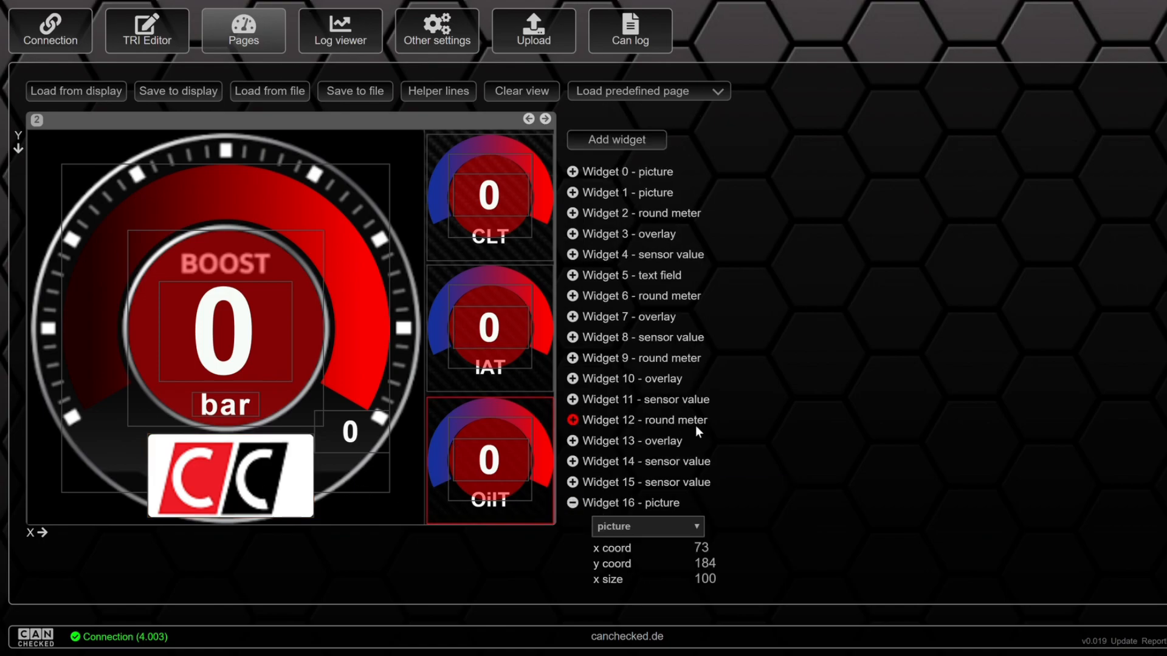
Set Widget 16's blend colour to 0001 and its ignore colour to FFFF
scroll(down, 3)
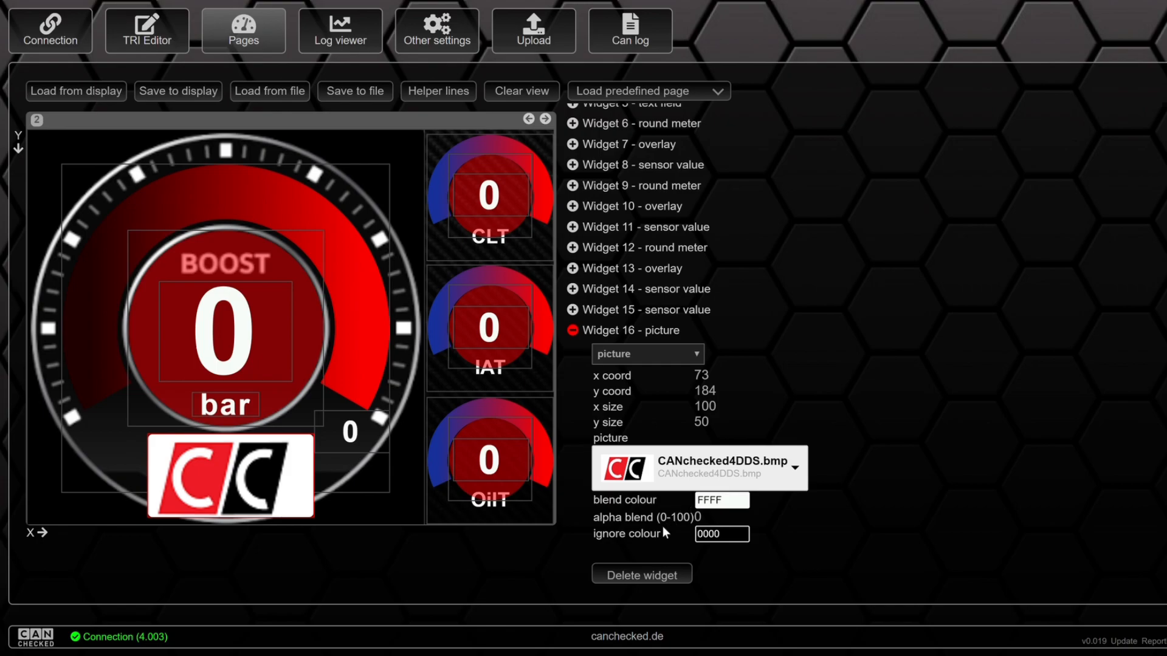
mouse_move(655, 567)
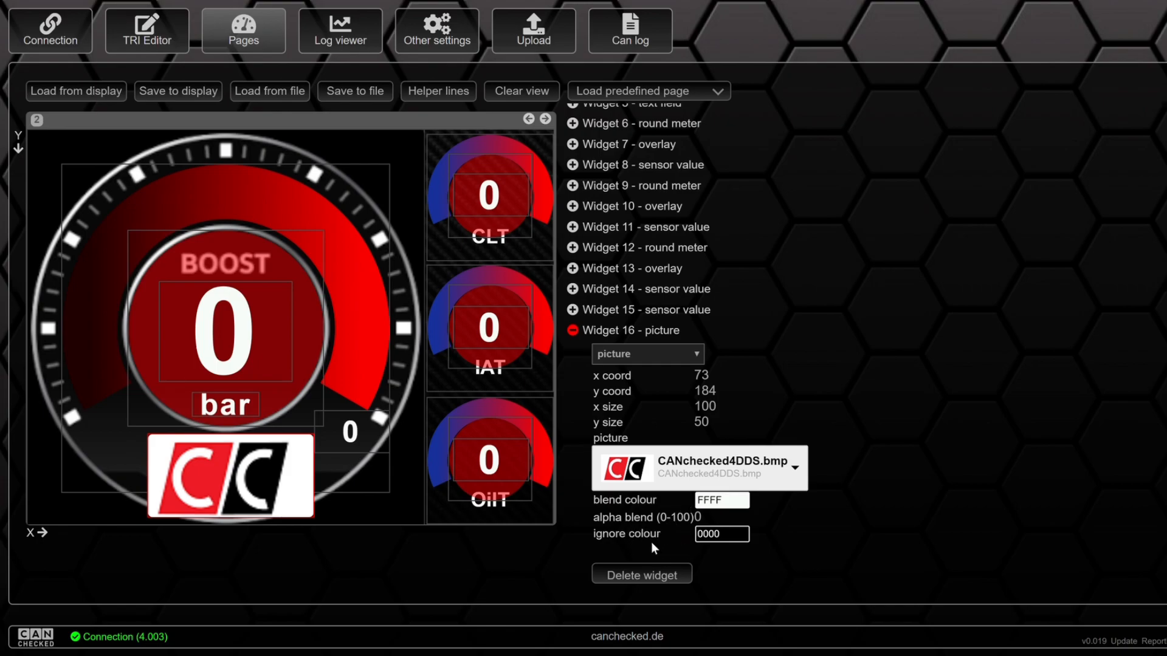
mouse_move(661, 558)
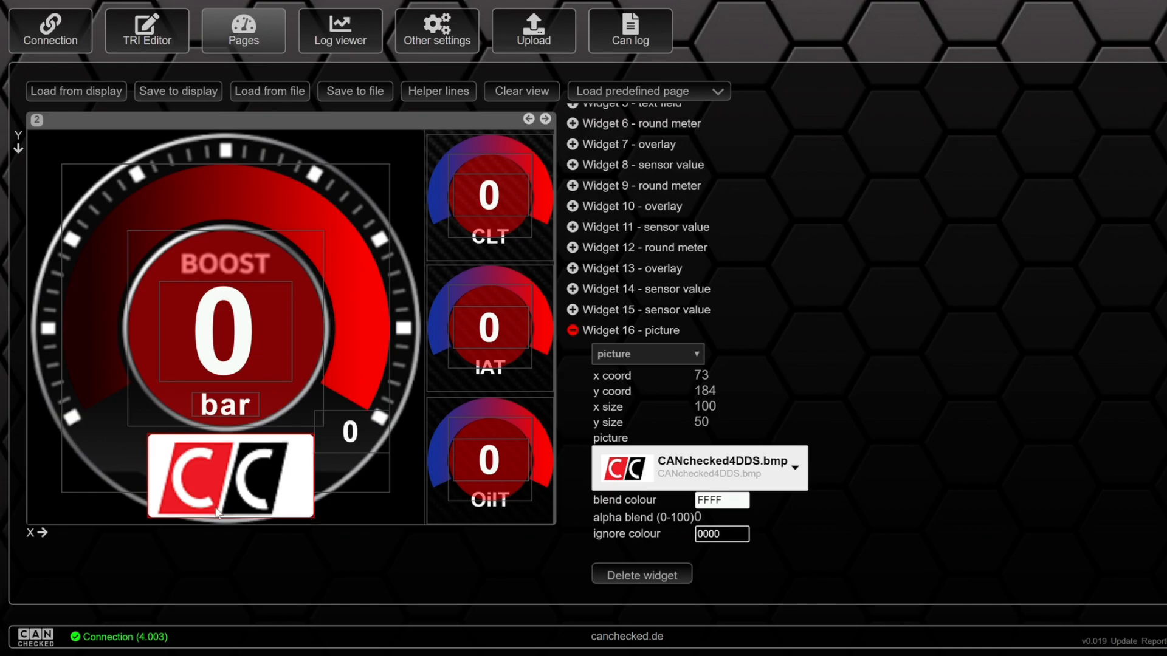
mouse_move(295, 485)
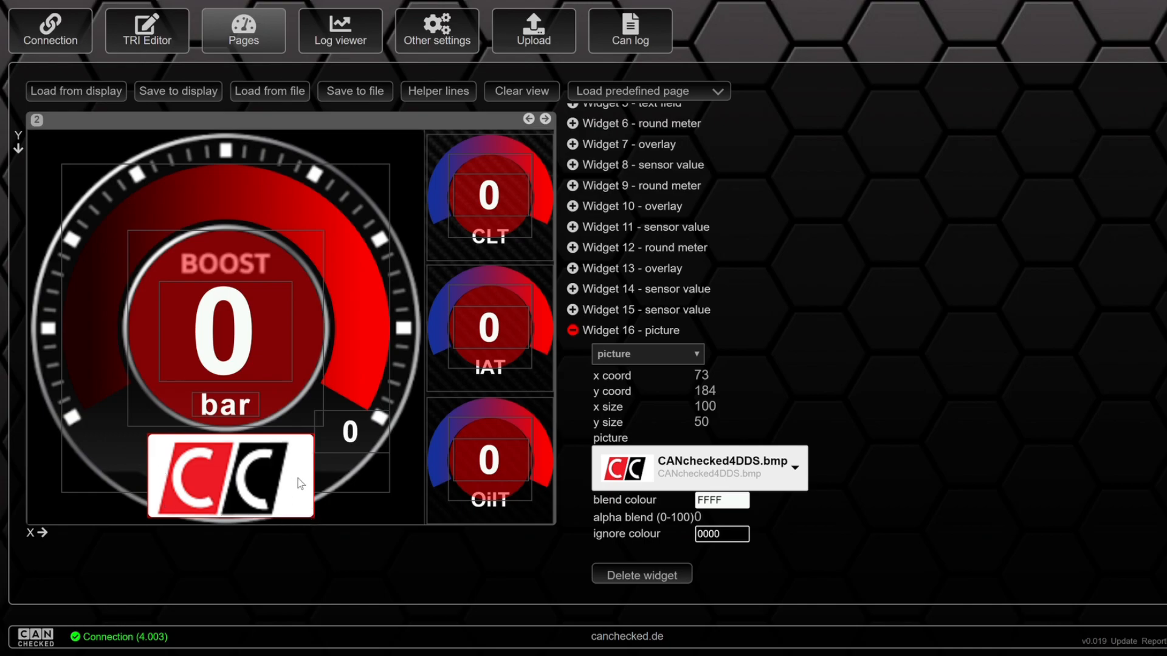
mouse_move(325, 469)
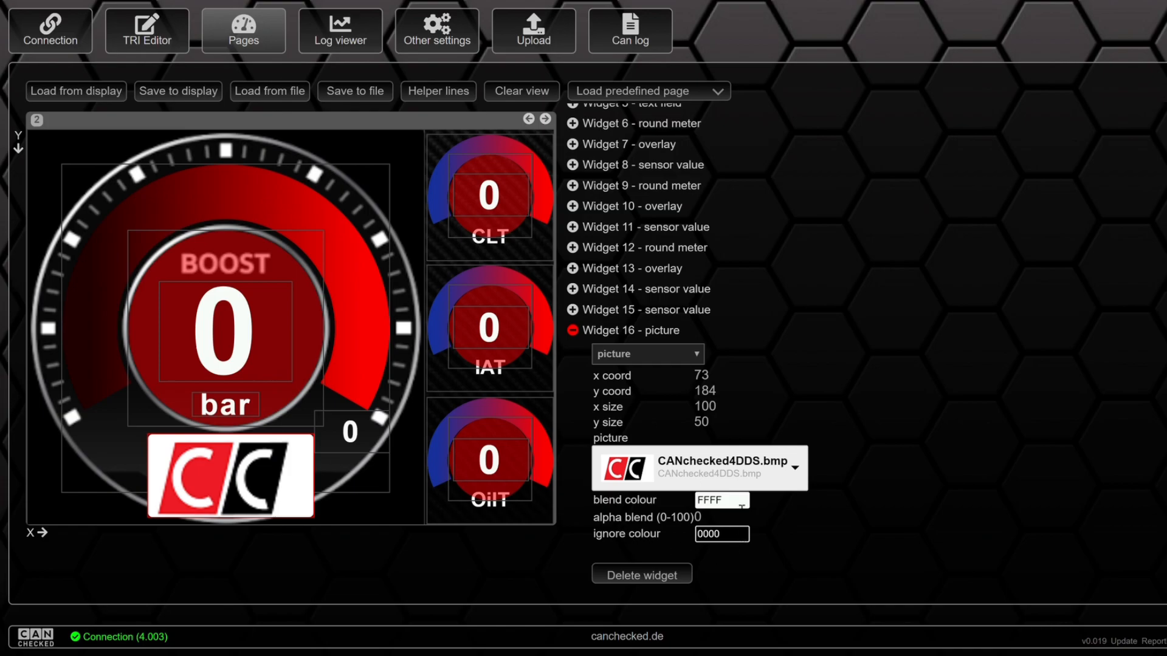
click(721, 500)
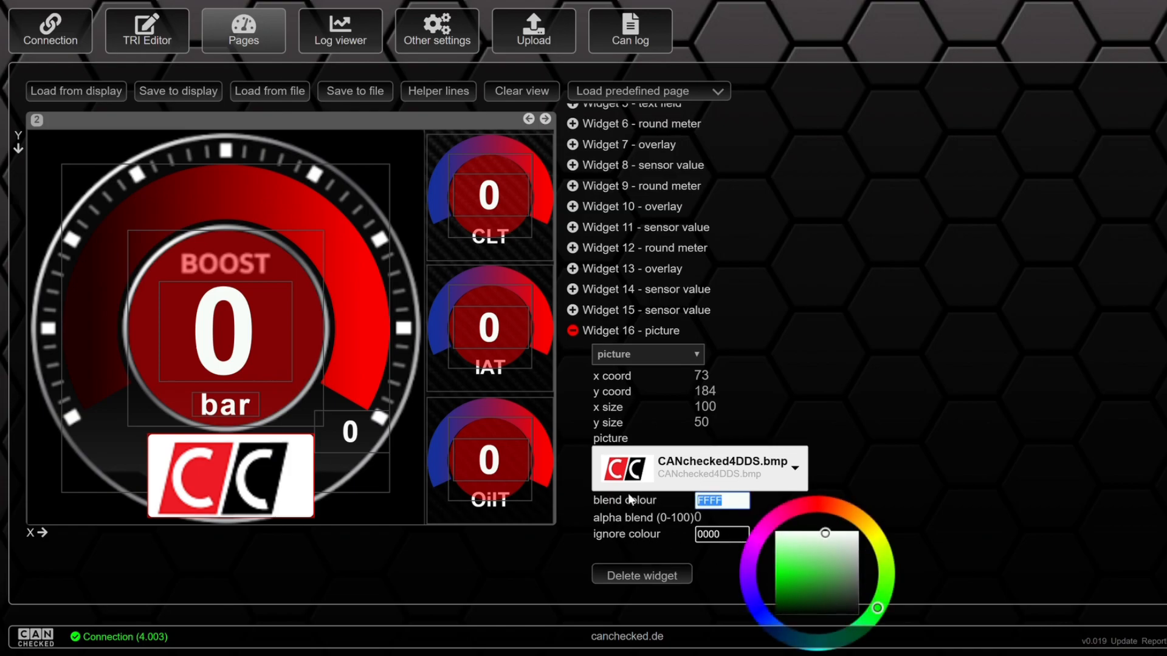
text(0001)
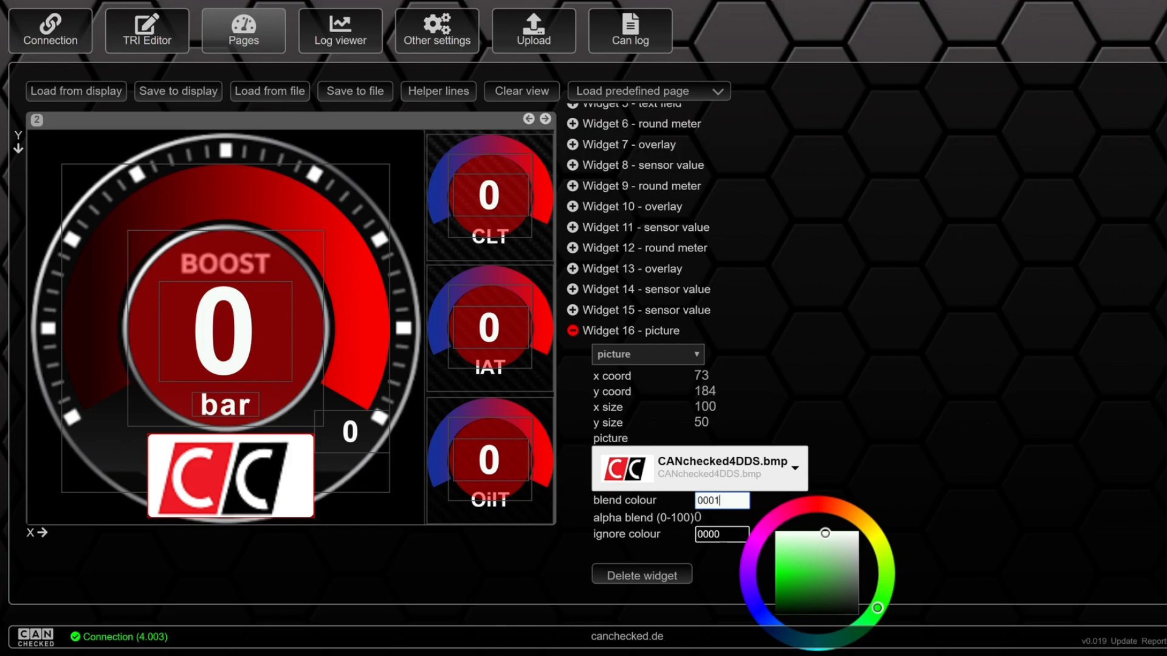
click(721, 534)
text(FFFF)
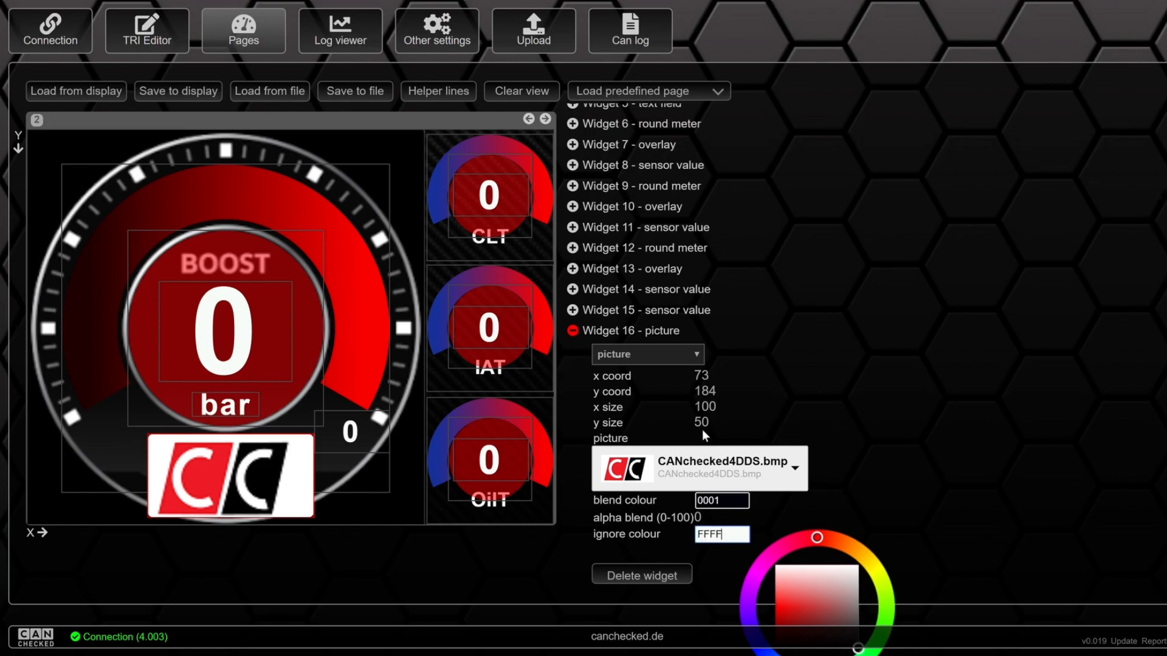
click(746, 422)
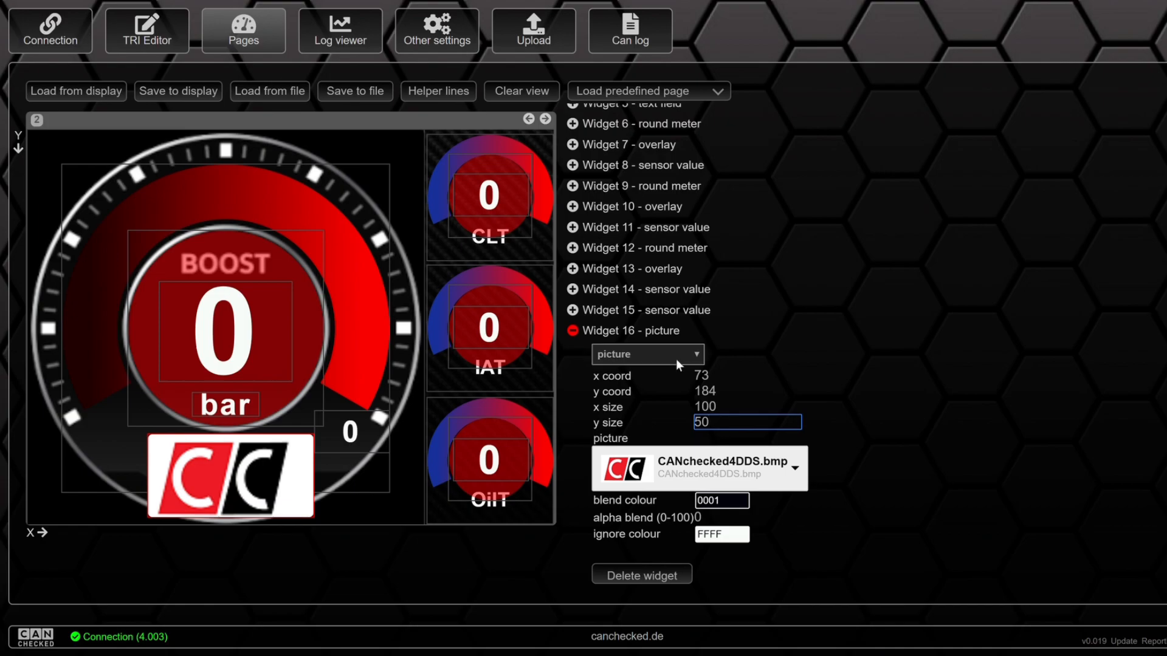